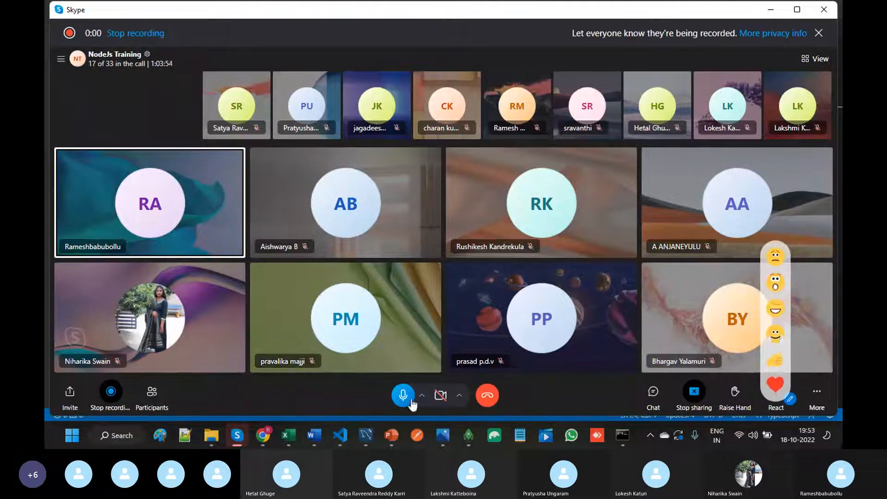
- Switch from the Skype call to the Node JS course contents spreadsheet
{"action": "left_click", "coordinate": [287, 435]}
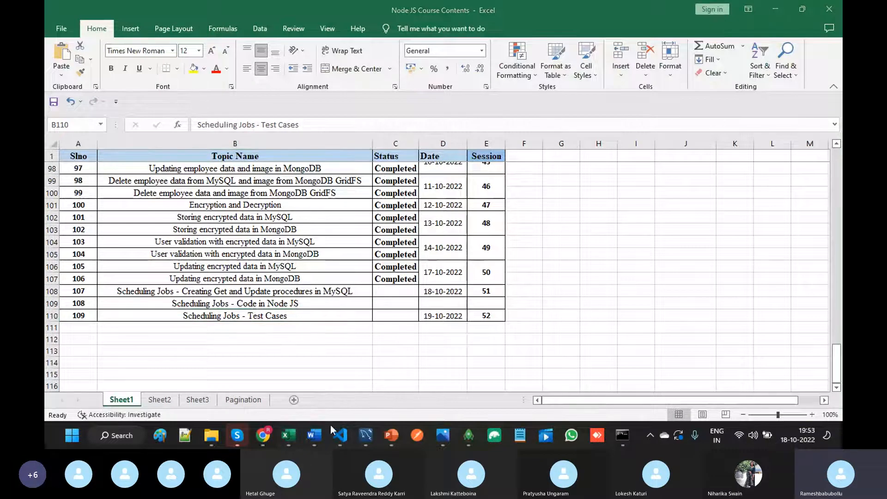
- Review the Word notes' cron field diagram and test case patterns, then return to Workbench
{"action": "left_click", "coordinate": [313, 435]}
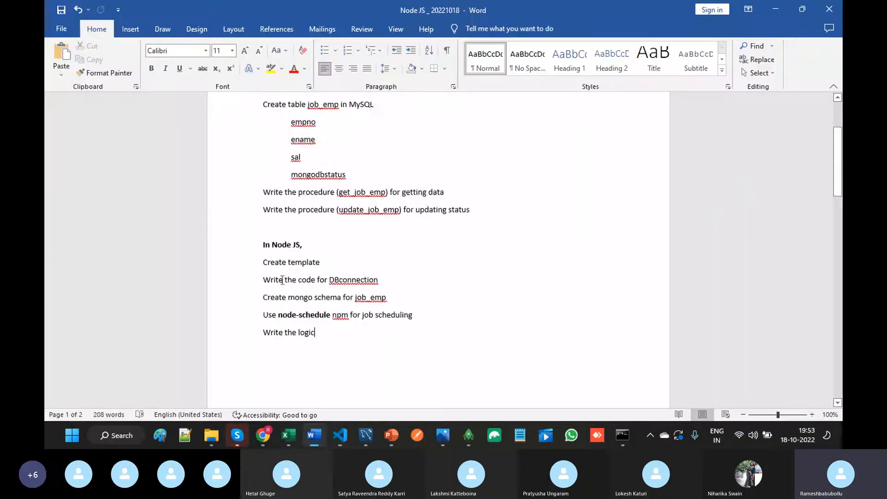
{"action": "scroll", "scroll_direction": "down", "scroll_amount": 3}
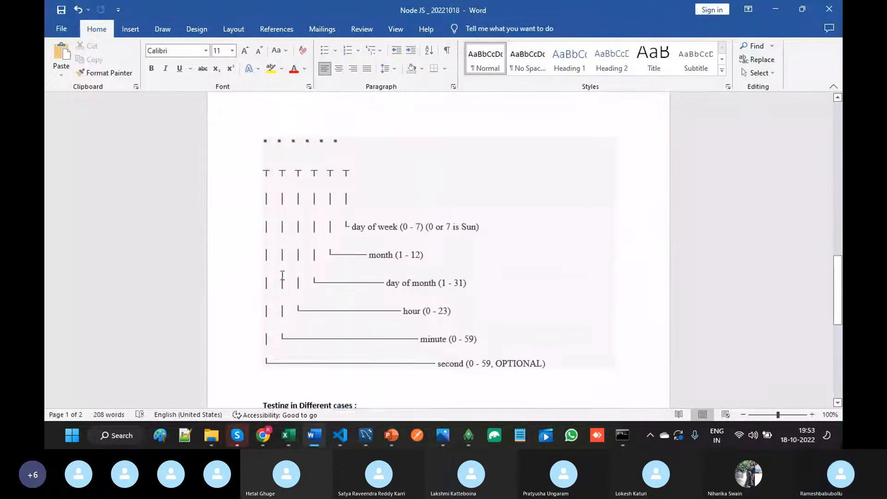
{"action": "scroll", "scroll_direction": "down", "scroll_amount": 3}
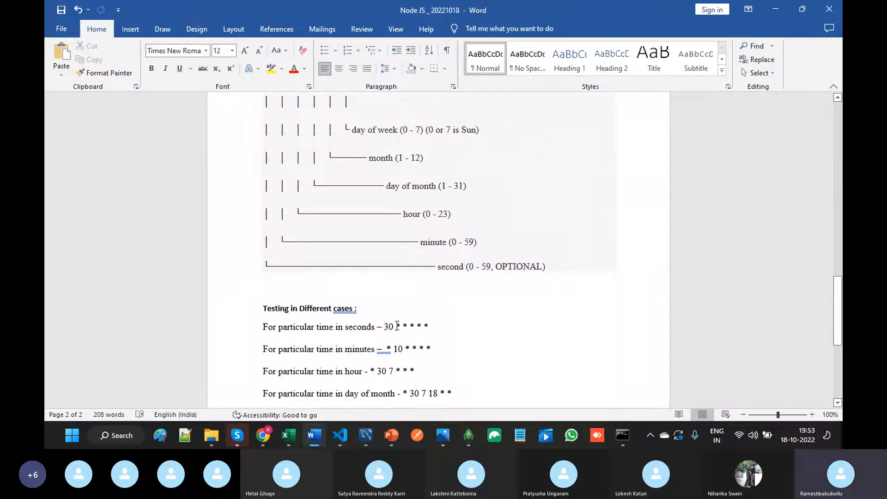
{"action": "left_click", "coordinate": [339, 435]}
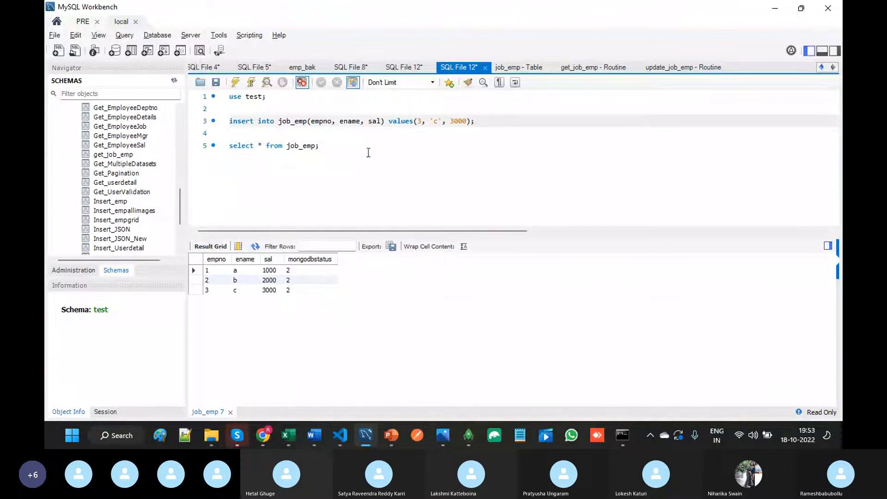
- Add a 'truncate table job_emp' statement on a new line below the select query
{"action": "key", "text": "Return"}
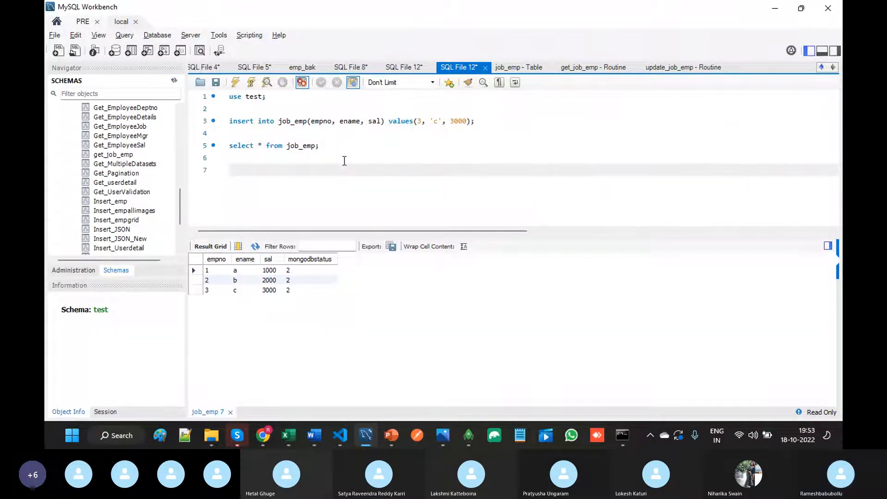
{"action": "type", "text": "truncate"}
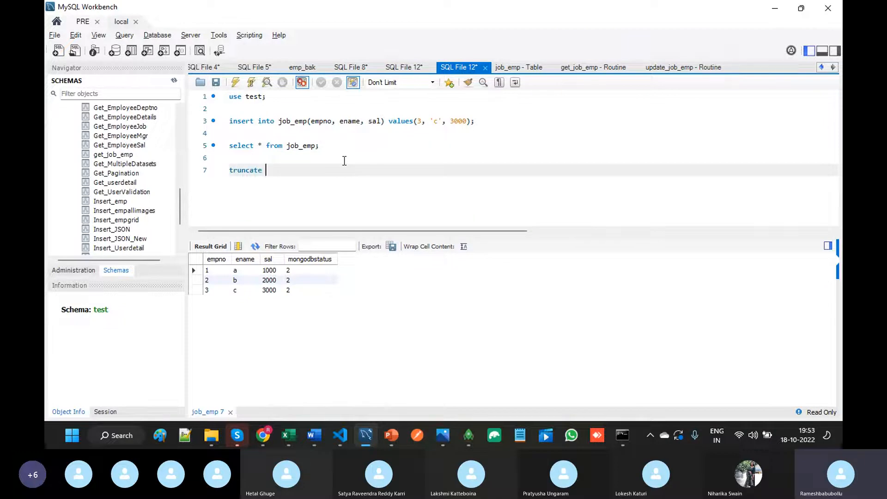
{"action": "type", "text": "table"}
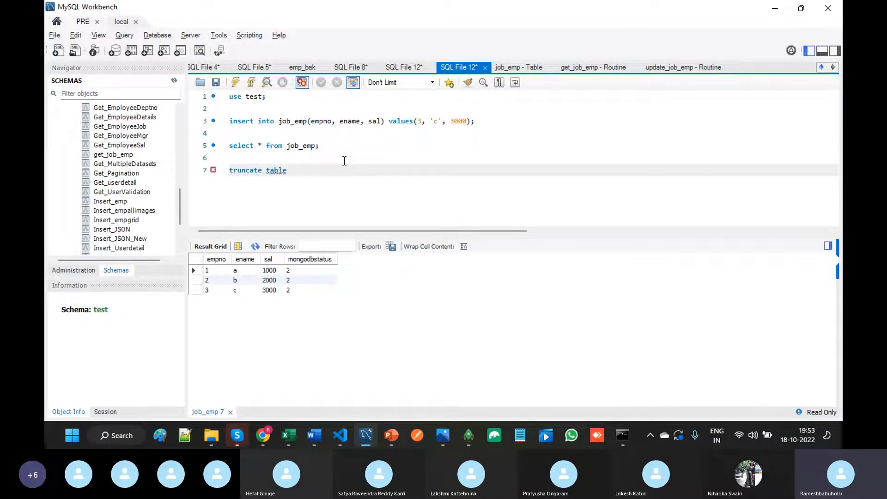
{"action": "type", "text": "job"}
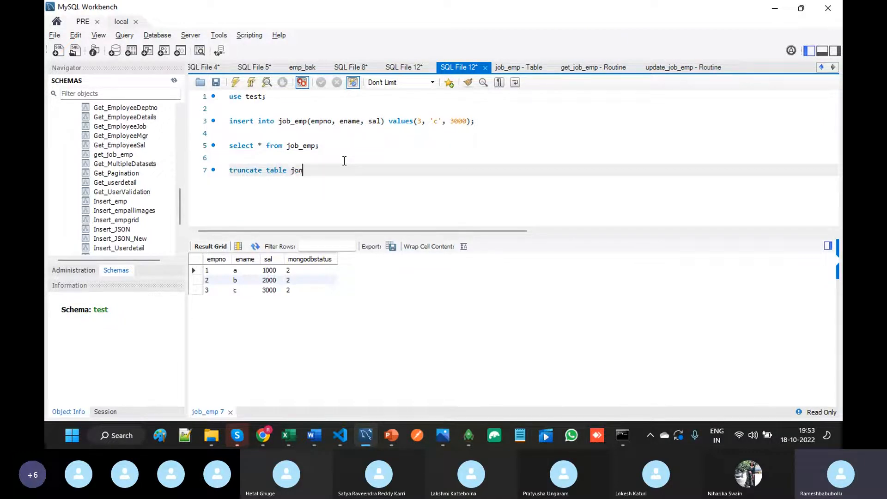
{"action": "type", "text": "_emp"}
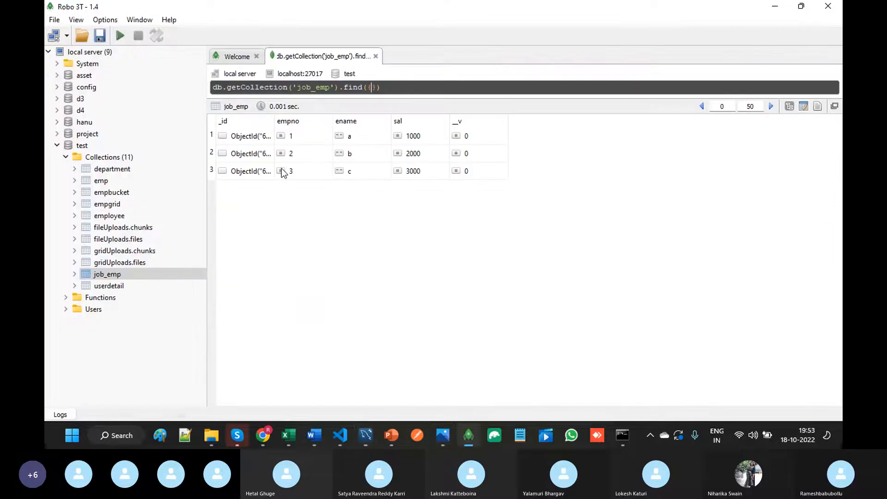
- Open the job_emp collection's context menu in Robo 3T and choose an action
{"action": "right_click", "coordinate": [106, 274]}
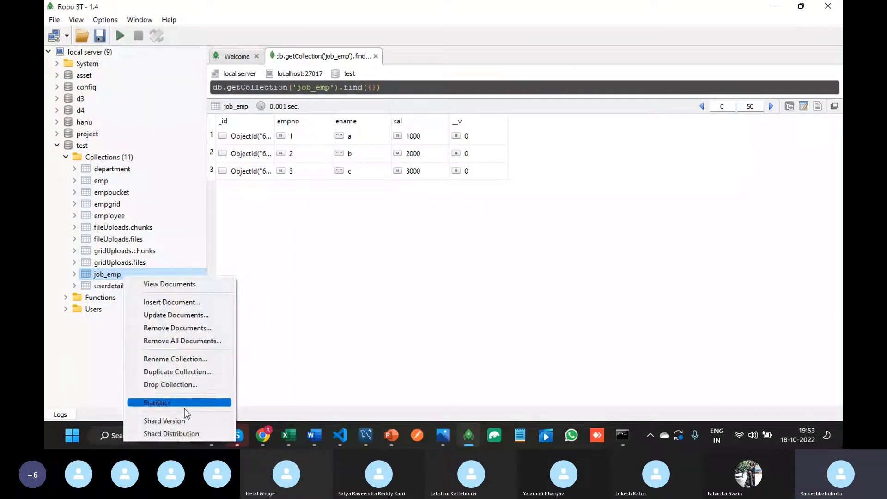
{"action": "left_click", "coordinate": [170, 384]}
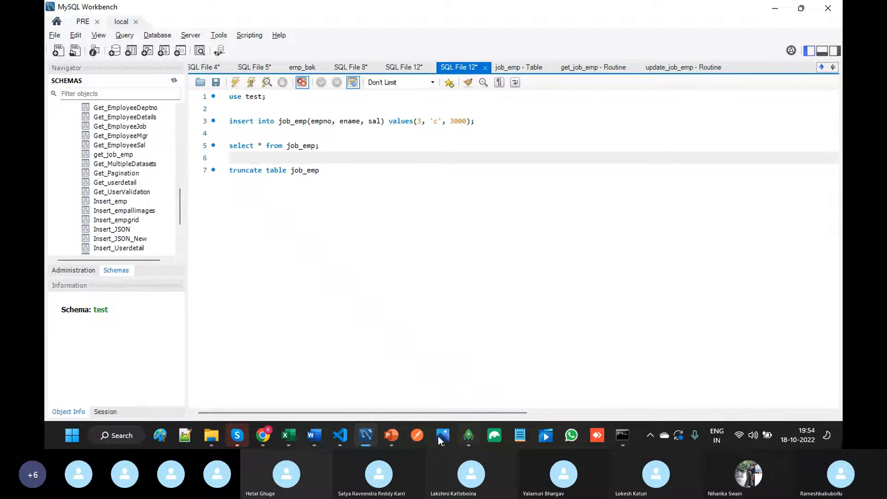
- Set the cron seconds to 10, run the employee 1 insert, and restart the app
{"action": "left_click", "coordinate": [339, 435]}
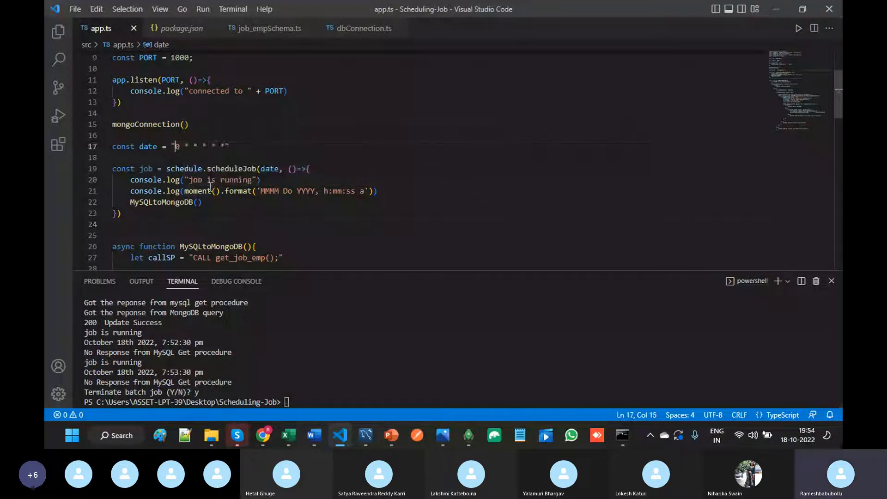
{"action": "type", "text": "1, 'a', 1000);"}
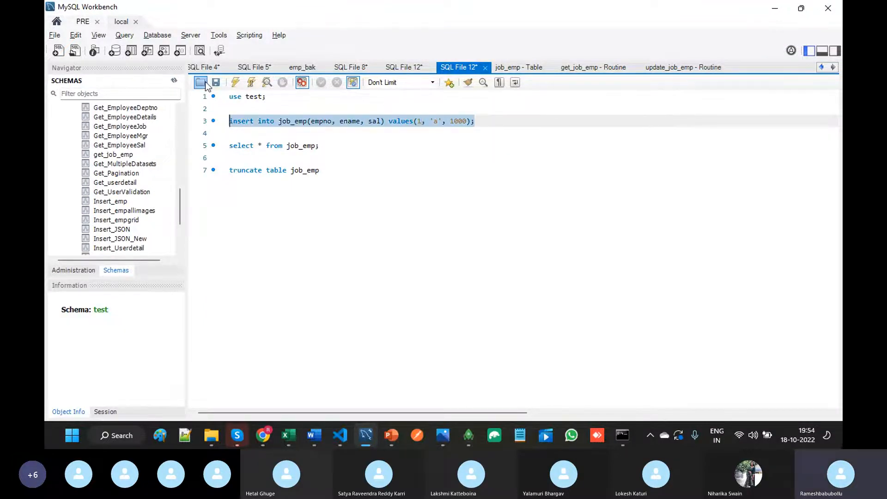
{"action": "left_click", "coordinate": [339, 435]}
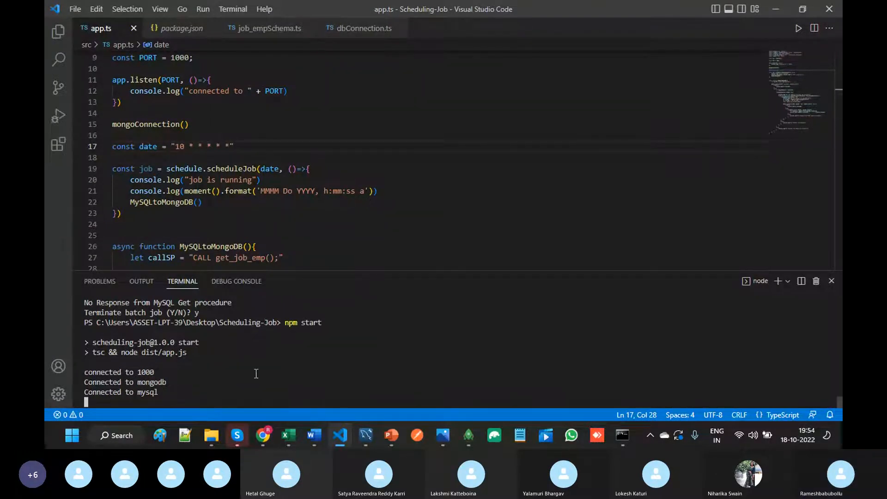
{"action": "mouse_move", "coordinate": [336, 354]}
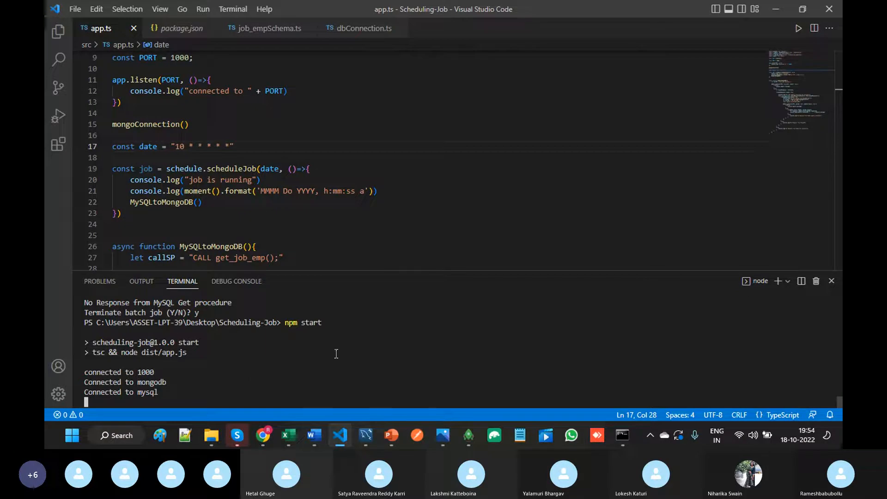
{"action": "mouse_move", "coordinate": [366, 436]}
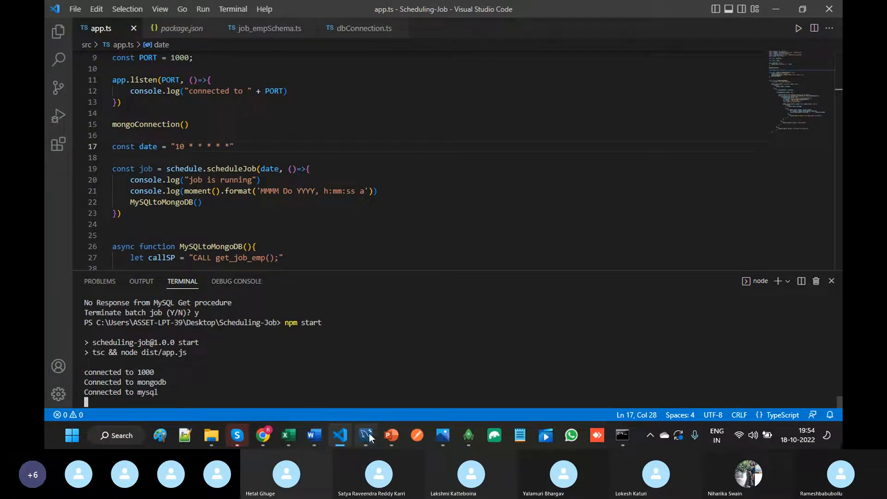
{"action": "left_click", "coordinate": [365, 436]}
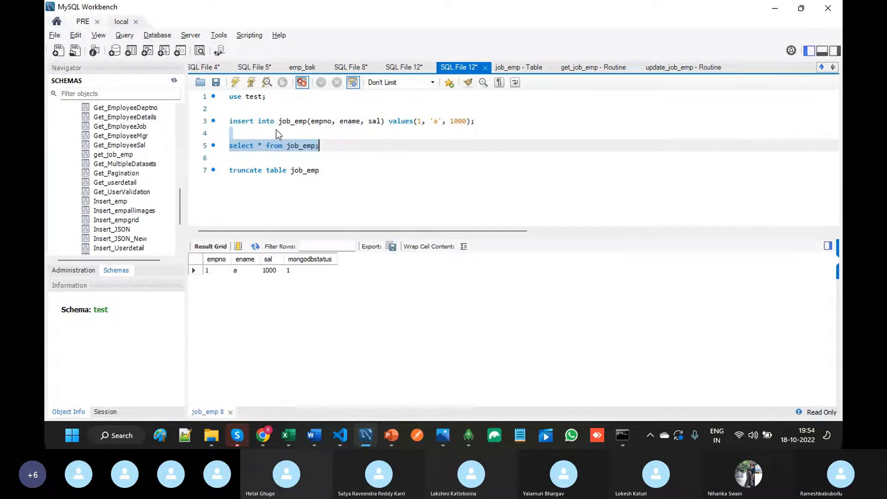
{"action": "mouse_move", "coordinate": [338, 435]}
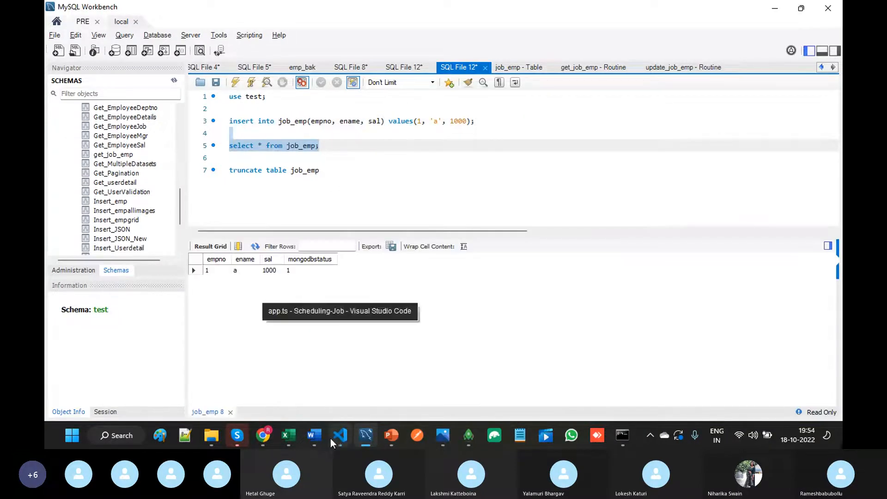
- Paste two more copies of the employee 1, 'a', 1000 insert below the first
{"action": "left_click", "coordinate": [339, 435]}
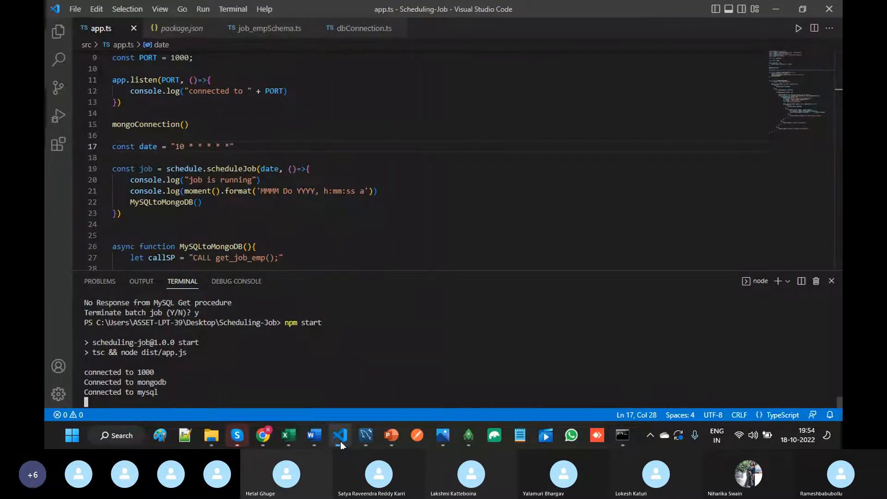
{"action": "left_click", "coordinate": [366, 435]}
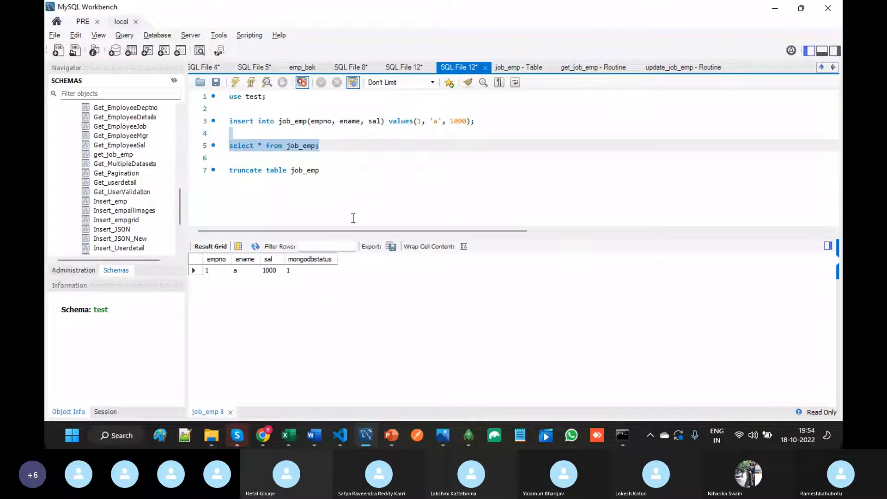
{"action": "left_click", "coordinate": [476, 121]}
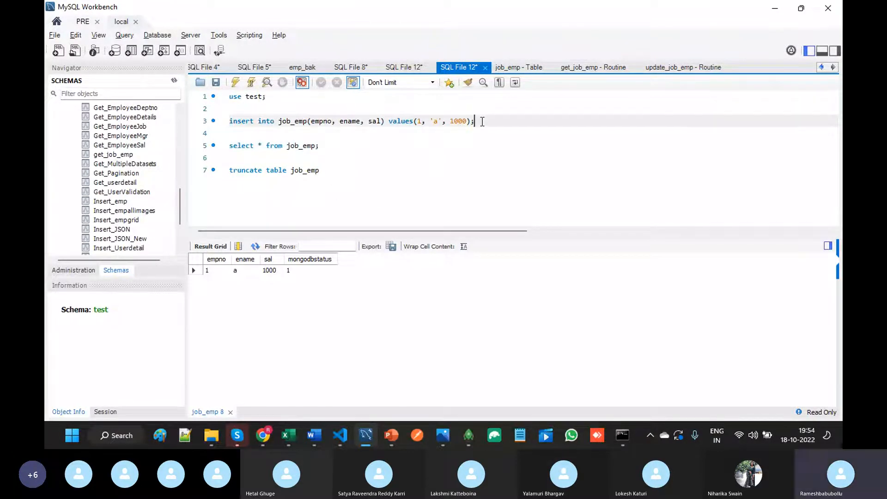
{"action": "key", "text": "Return"}
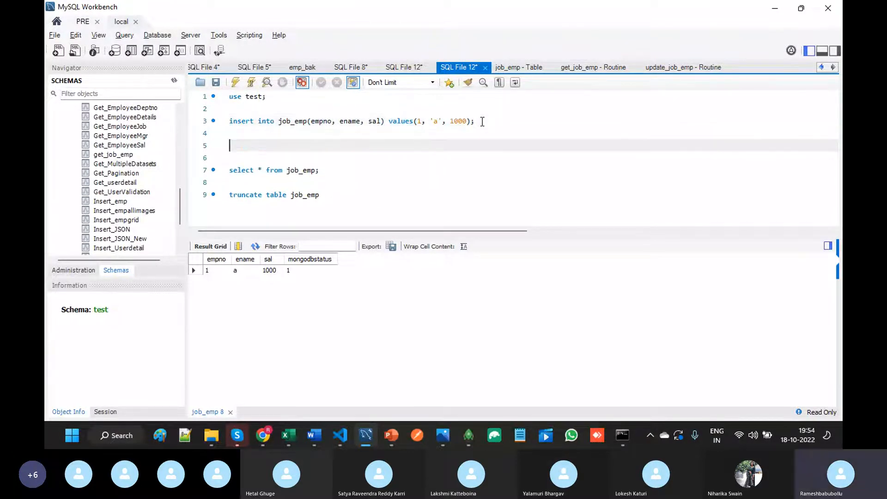
{"action": "type", "text": "insert into job_emp(empno, ename, sal) values(1, 'a', 1000);"}
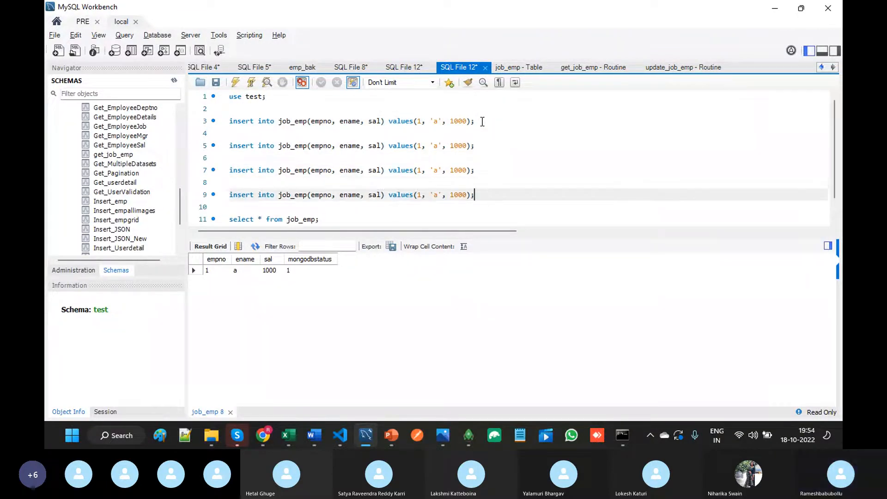
{"action": "type", "text": "insert into job_emp(empno, ename, sal) values(1, 'a', 1000);"}
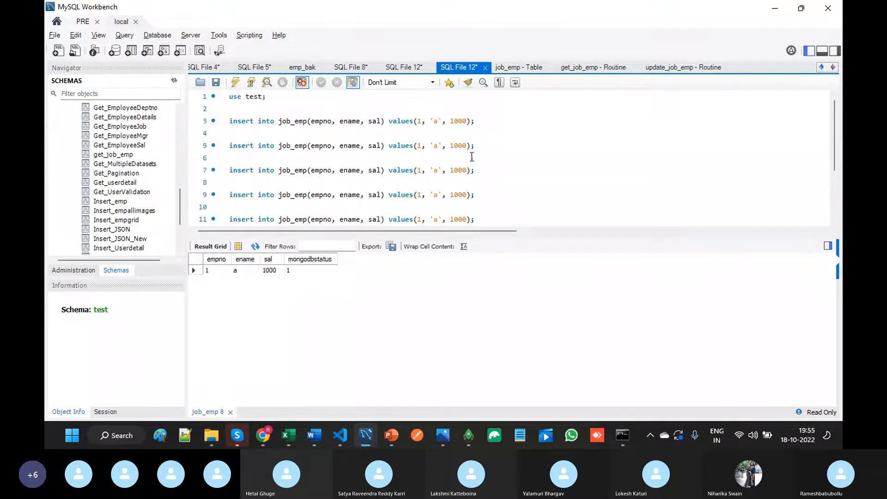
{"action": "left_click", "coordinate": [339, 435]}
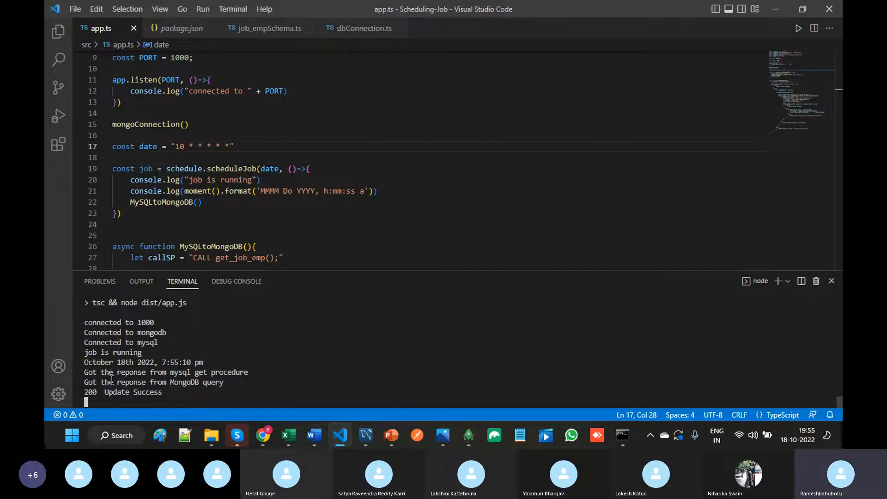
- Check the Update Success output and job_emp row 1's mongodbstatus of 2
{"action": "double_click", "coordinate": [232, 372]}
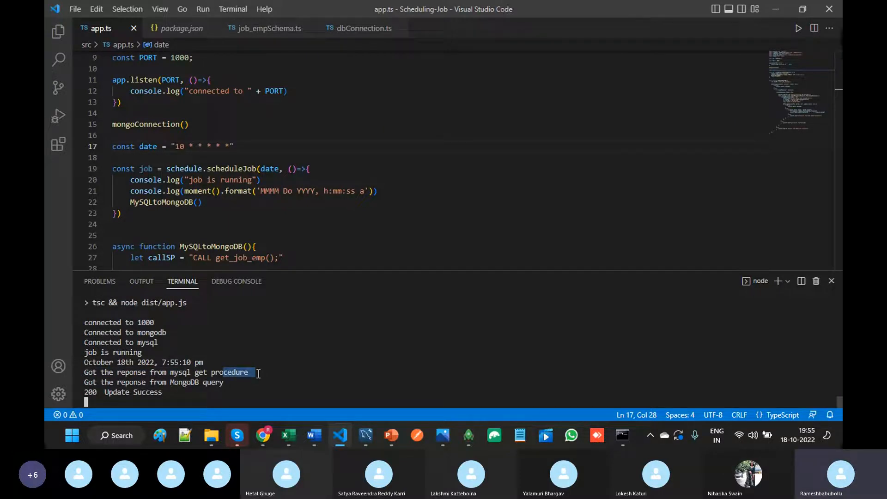
{"action": "mouse_move", "coordinate": [468, 436]}
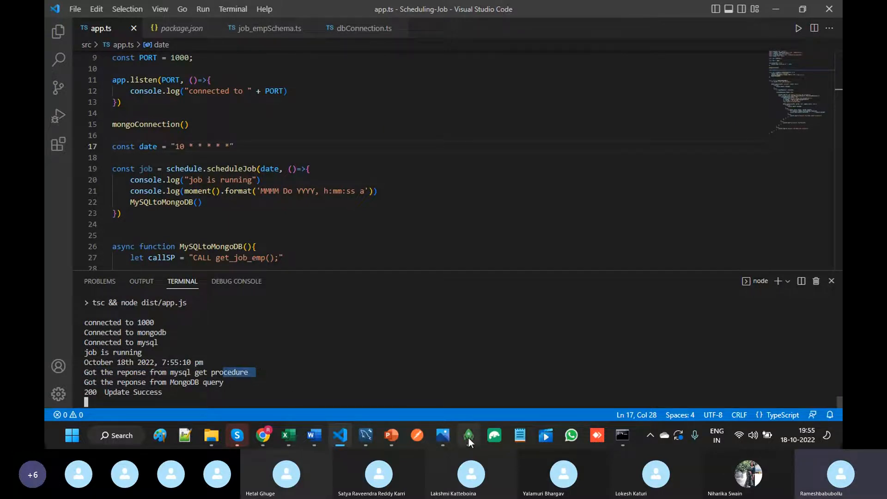
{"action": "left_click", "coordinate": [468, 436]}
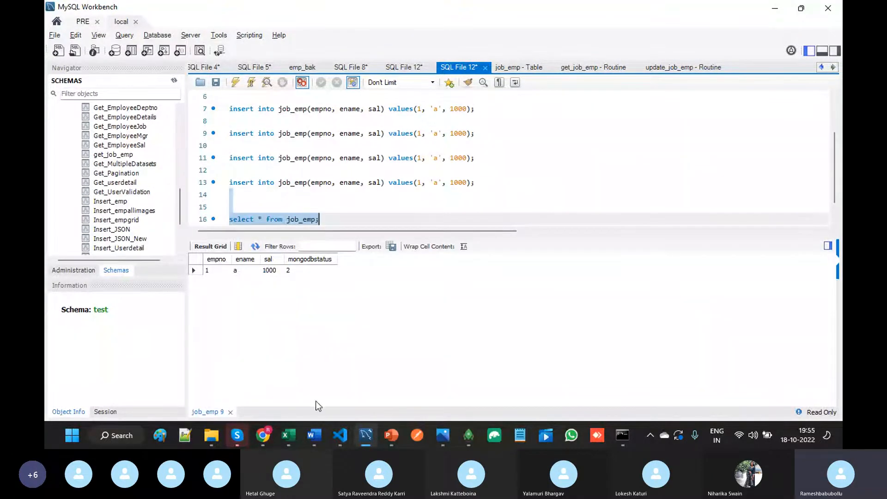
{"action": "left_click", "coordinate": [313, 435]}
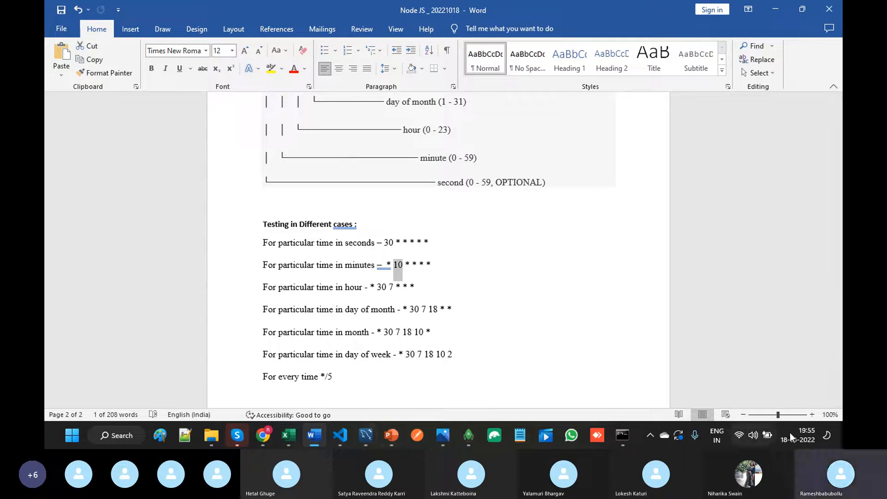
{"action": "mouse_move", "coordinate": [505, 440]}
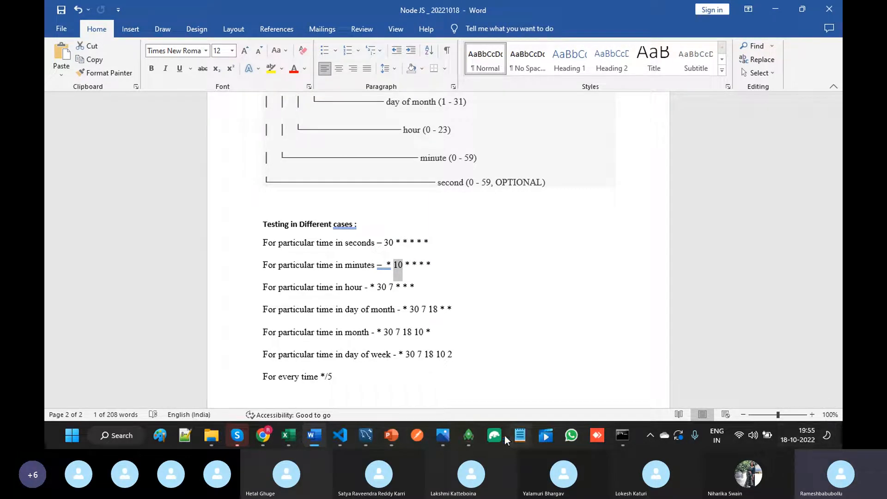
{"action": "mouse_move", "coordinate": [345, 440]}
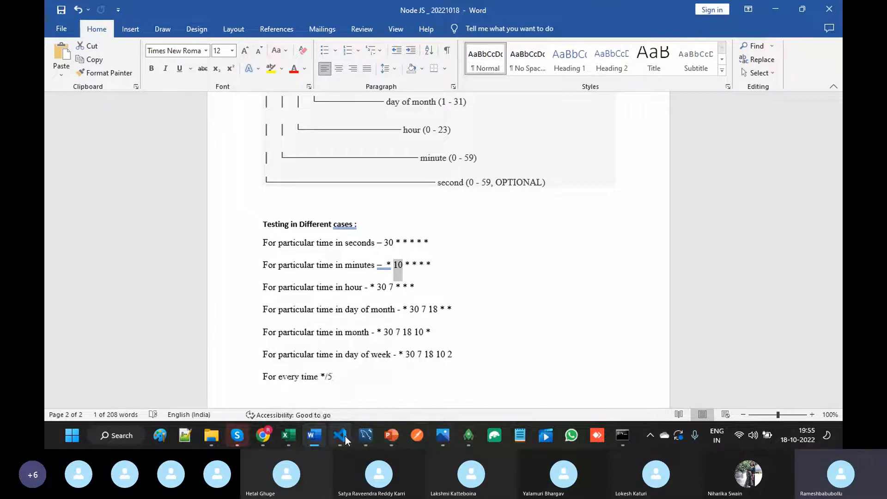
- Reschedule to '56 * * * * *' and change line 5's insert to employee 2, 'b', 2000
{"action": "left_click", "coordinate": [339, 436]}
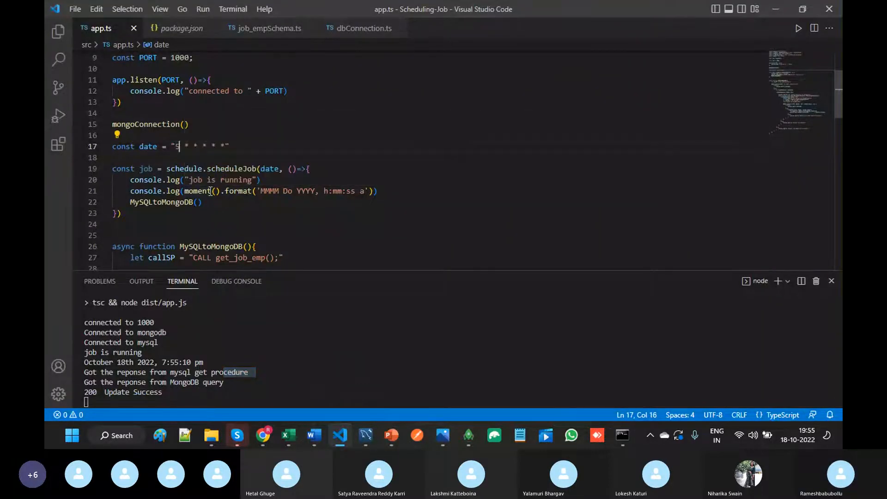
{"action": "type", "text": "6"}
{"action": "type", "text": "npm start"}
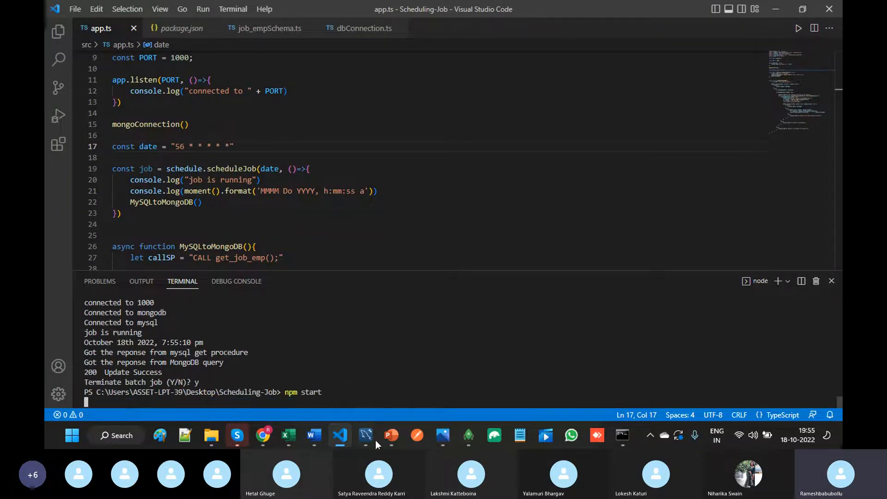
{"action": "left_click", "coordinate": [365, 436]}
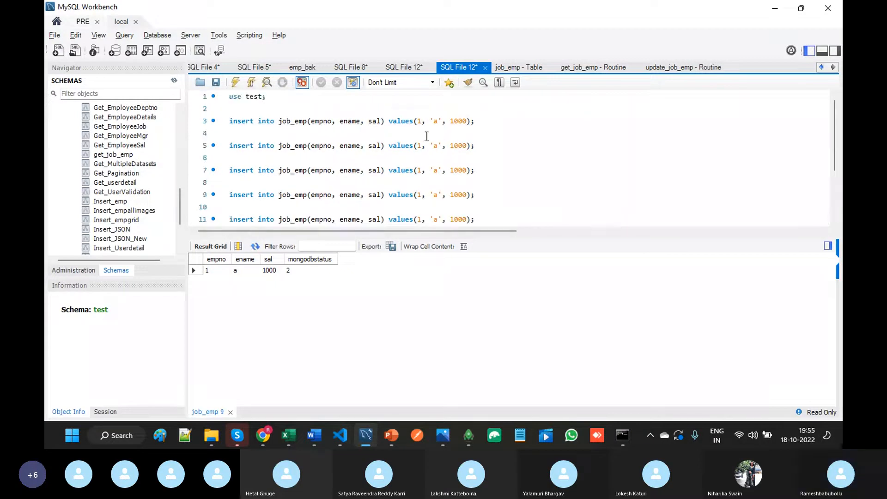
{"action": "type", "text": "2"}
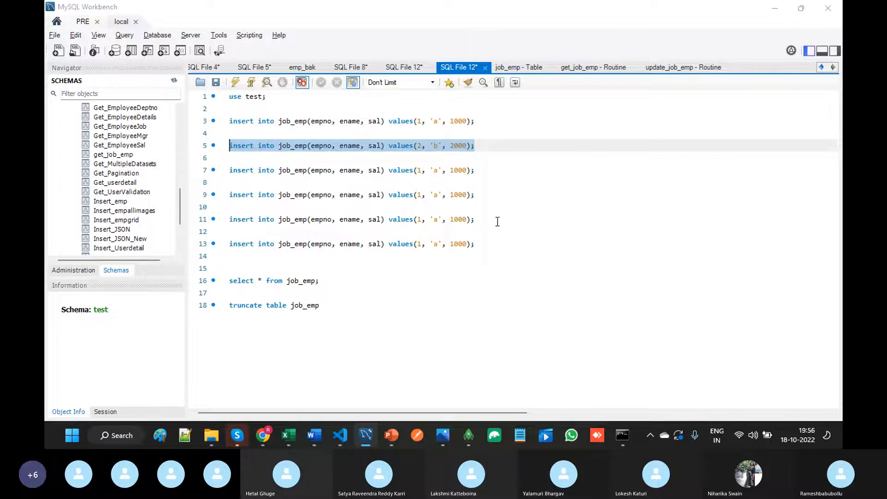
{"action": "left_click", "coordinate": [338, 436]}
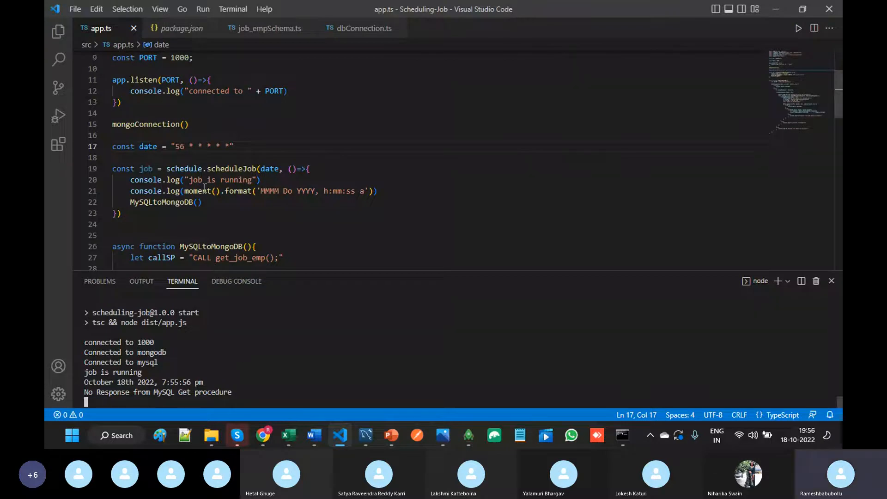
- Change the cron pattern to '* 57 * * * *', restart npm start, and insert employee 2
{"action": "double_click", "coordinate": [179, 146]}
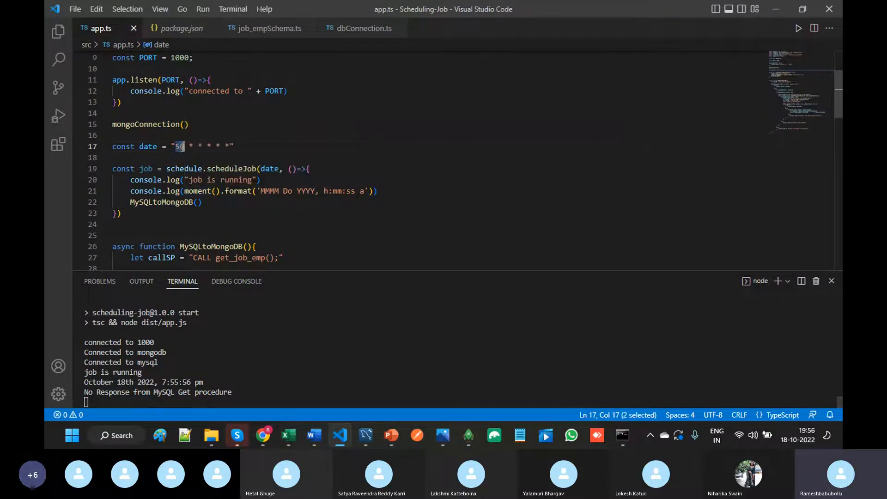
{"action": "type", "text": "*"}
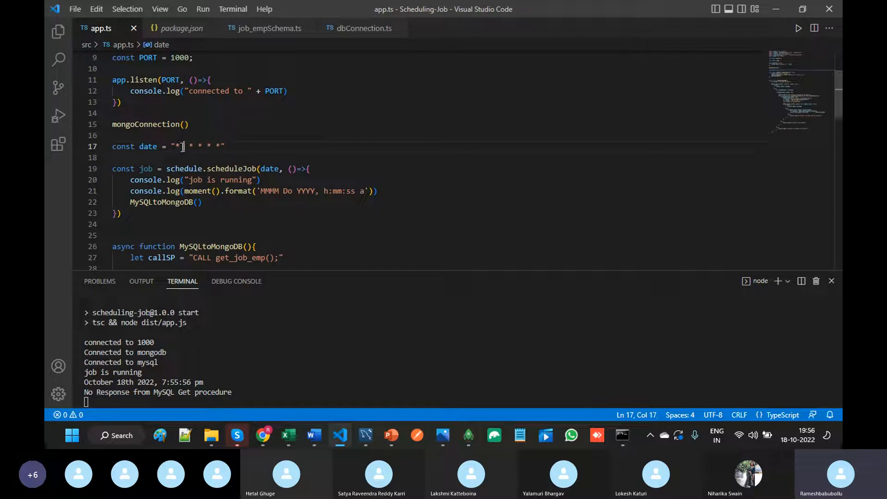
{"action": "type", "text": "57"}
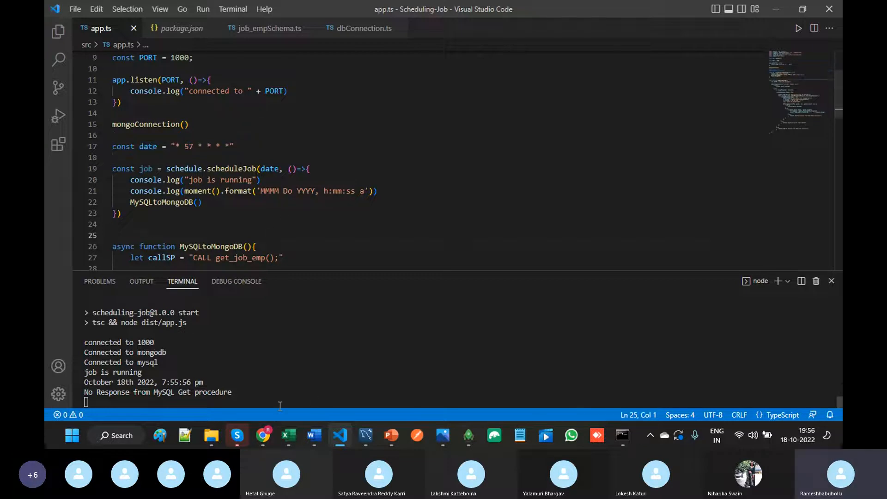
{"action": "type", "text": "y"}
{"action": "type", "text": "npm start"}
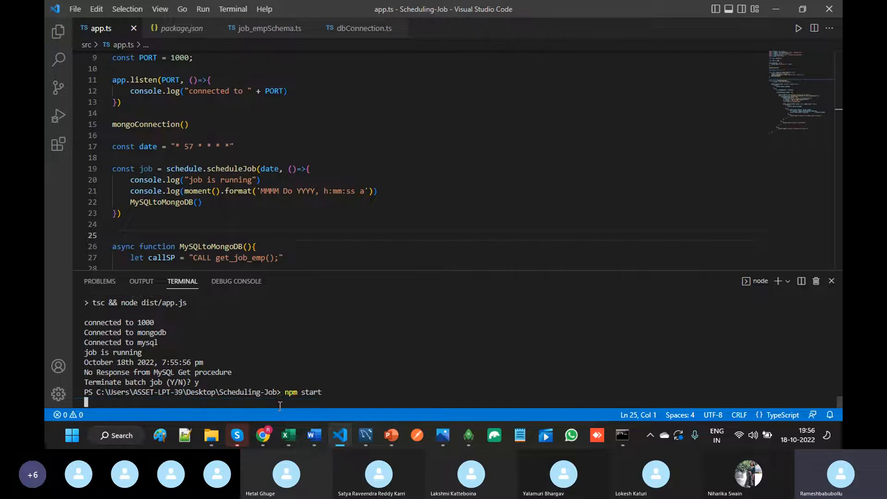
{"action": "key", "text": "Return"}
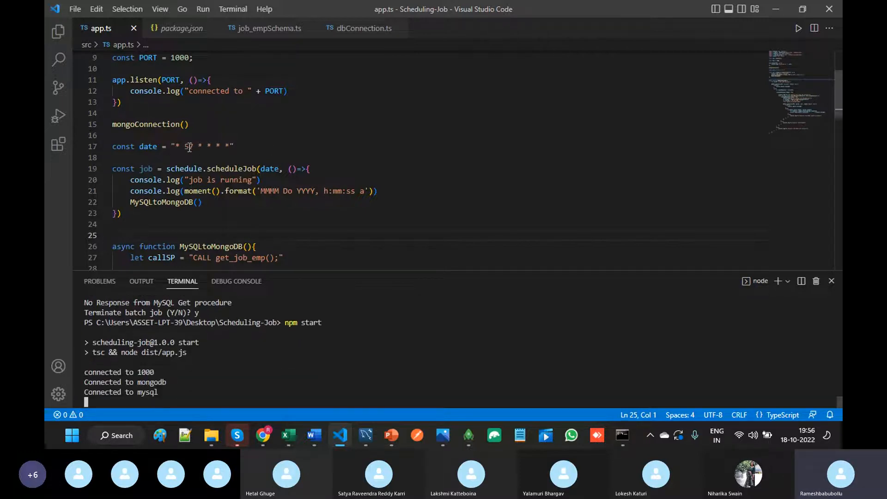
{"action": "mouse_move", "coordinate": [694, 441]}
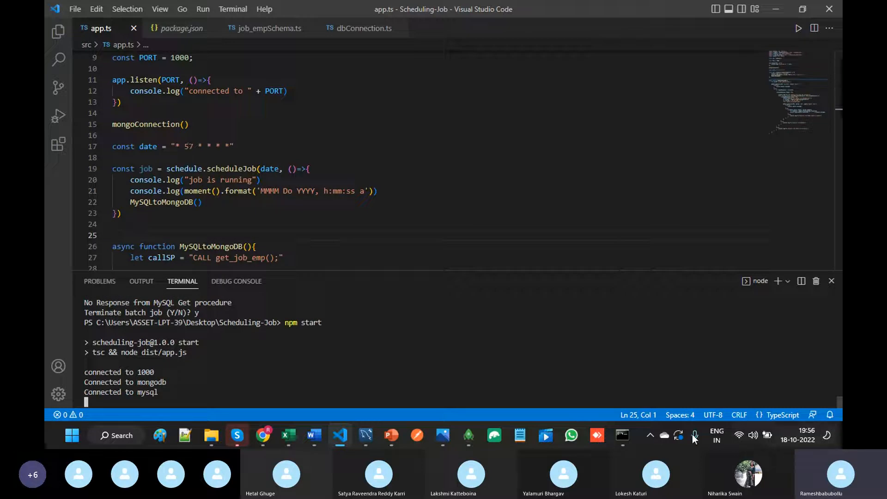
{"action": "left_click", "coordinate": [130, 202]}
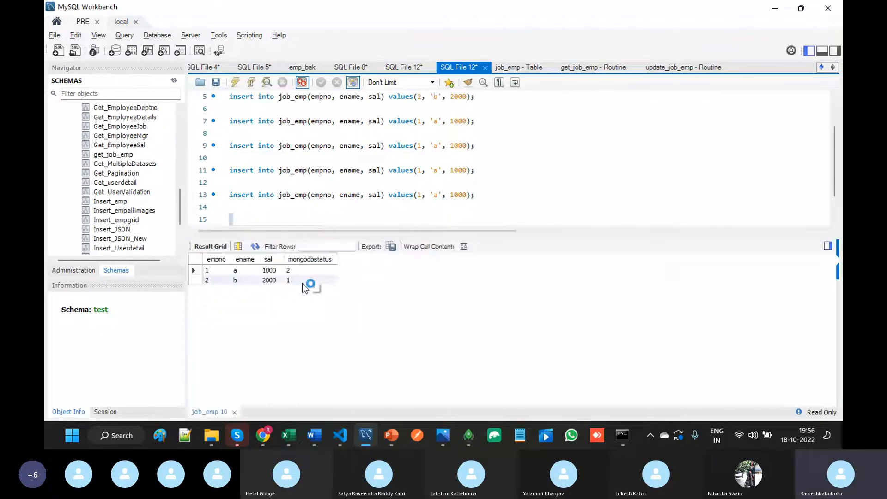
- Rewrite the later inserts as employees 3, 'c', 3000; 4, 'd', 4000; and 5, 'e'
{"action": "left_click", "coordinate": [339, 435]}
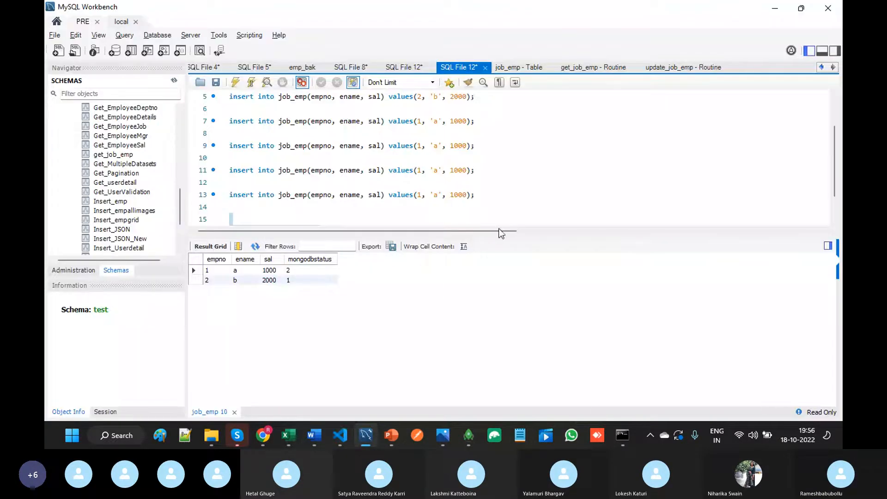
{"action": "left_click", "coordinate": [338, 435]}
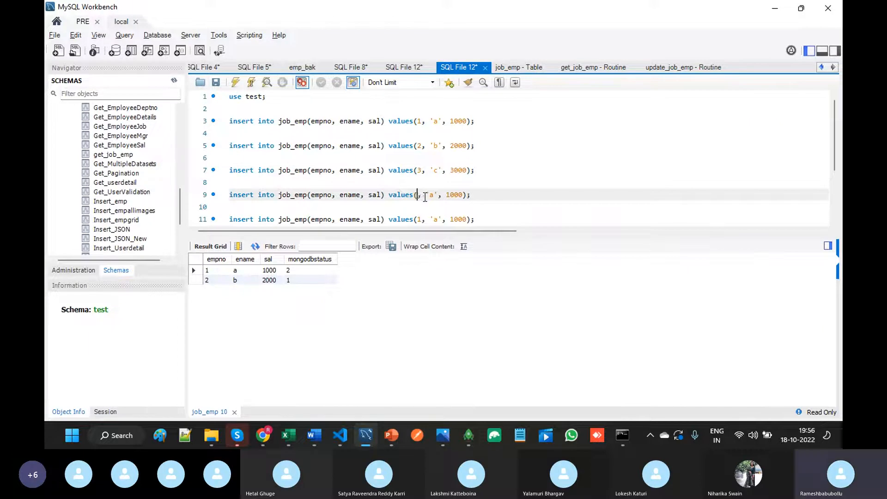
{"action": "type", "text": "4,"}
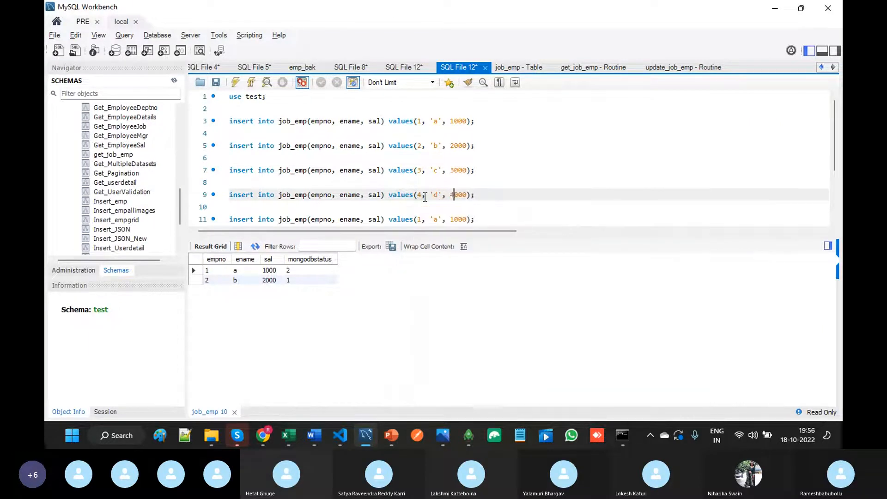
{"action": "scroll", "scroll_direction": "down", "scroll_amount": 3}
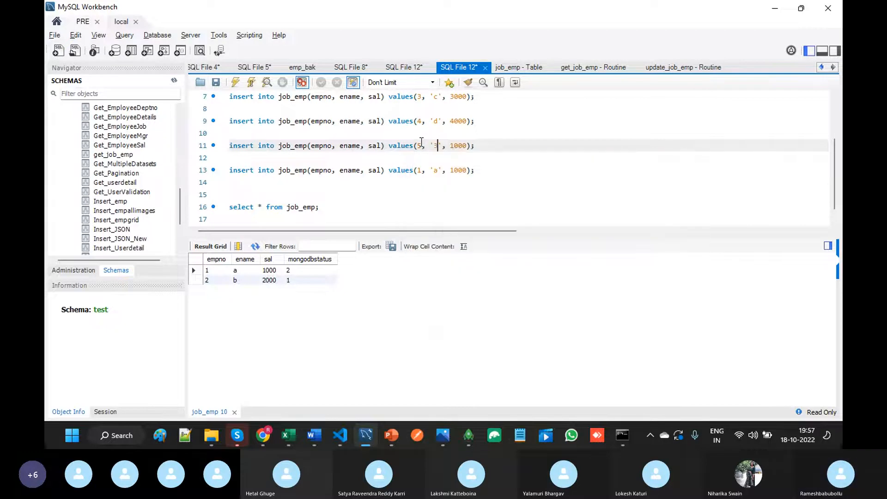
{"action": "type", "text": "e"}
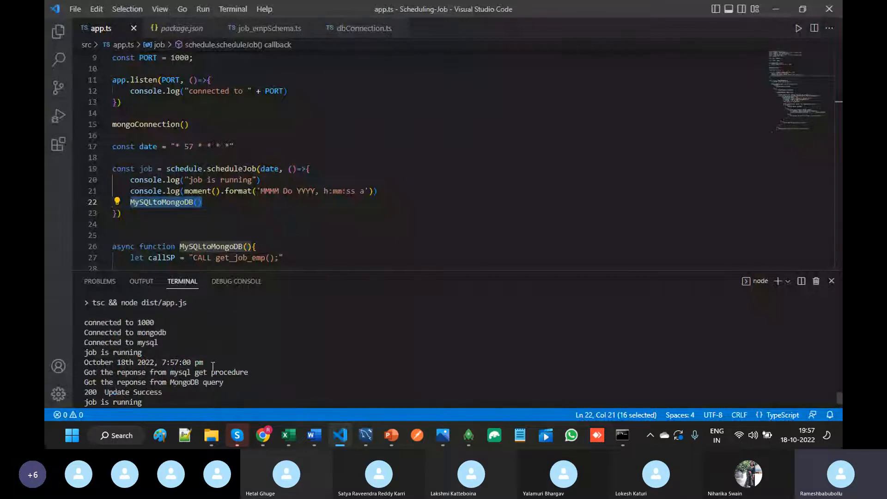
- Watch the 7:57 job sync the rows, highlighting the cron pattern and MySQLtoMongoDB call
{"action": "scroll", "scroll_direction": "down", "scroll_amount": 3}
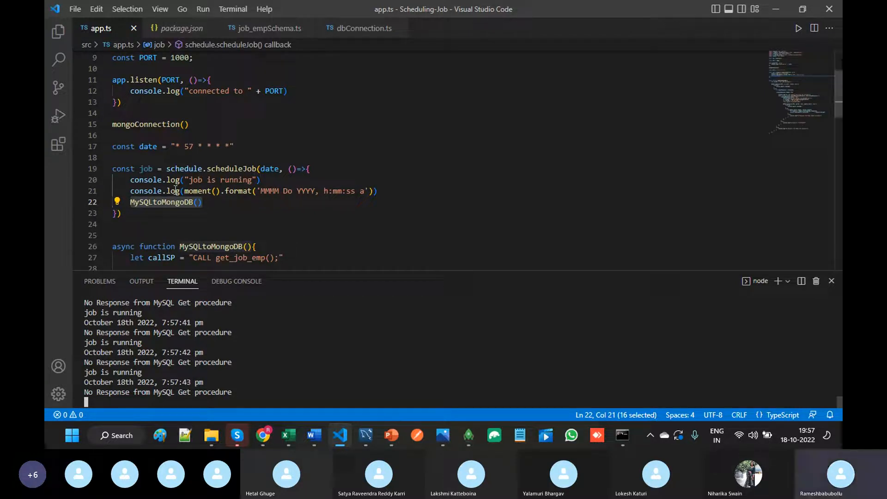
{"action": "left_click", "coordinate": [178, 146]}
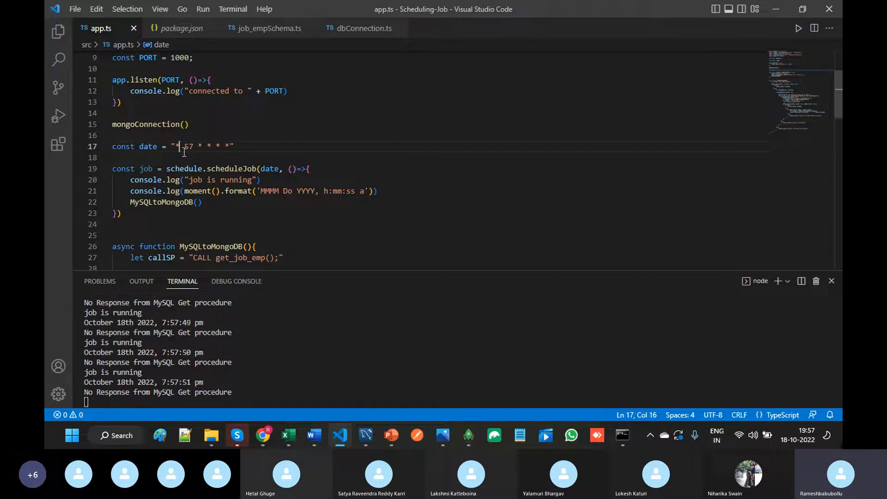
{"action": "left_click", "coordinate": [199, 202]}
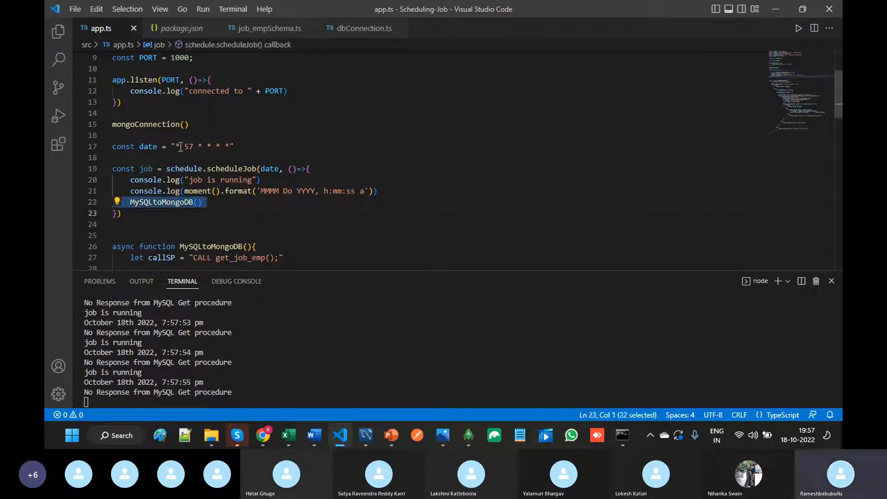
{"action": "left_click", "coordinate": [180, 146]}
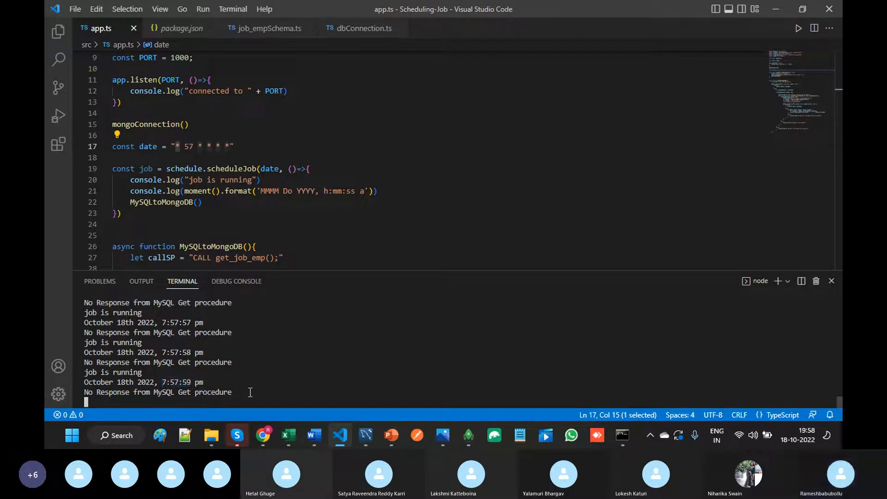
{"action": "mouse_move", "coordinate": [328, 389]}
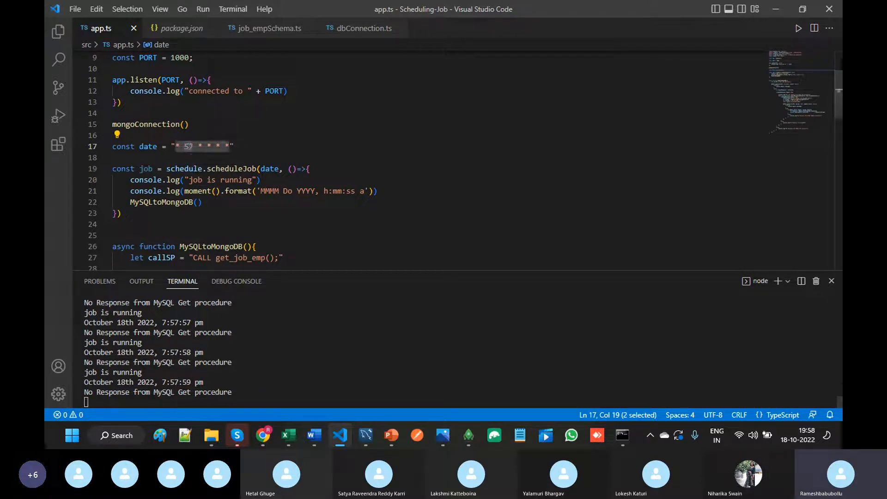
- Look up the hour field case in the Word cron notes
{"action": "left_click", "coordinate": [313, 435]}
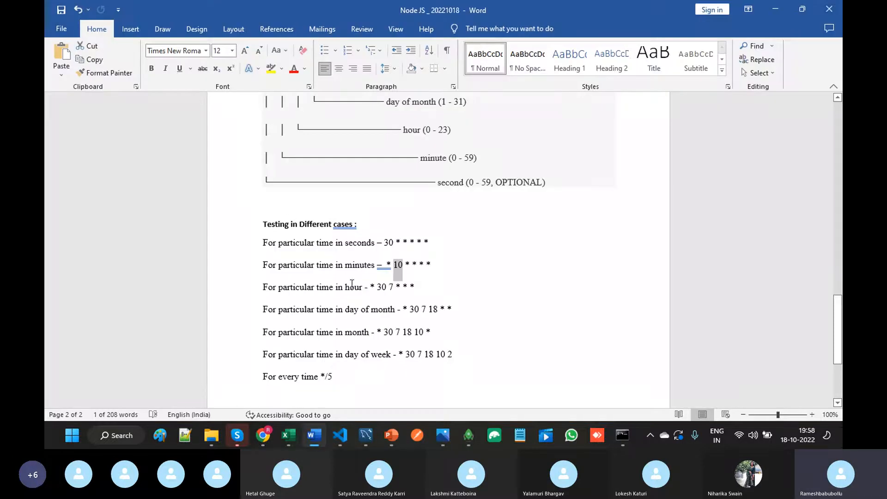
{"action": "double_click", "coordinate": [352, 287]}
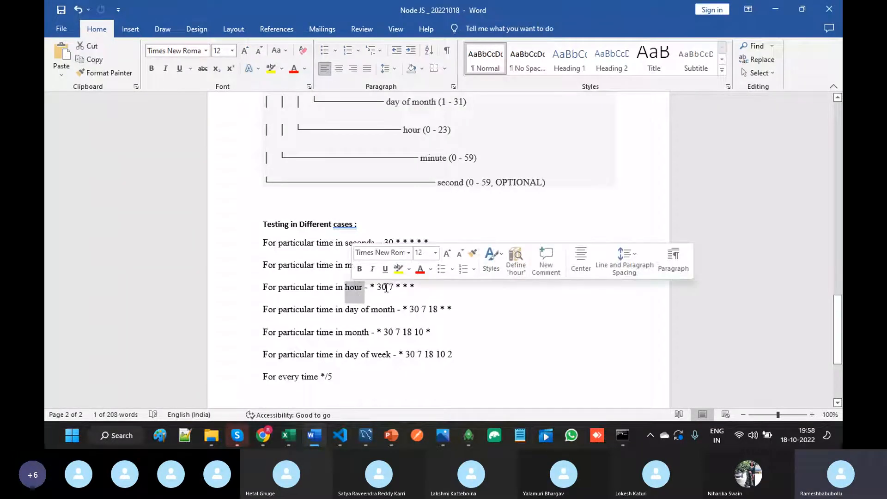
{"action": "left_click", "coordinate": [339, 435]}
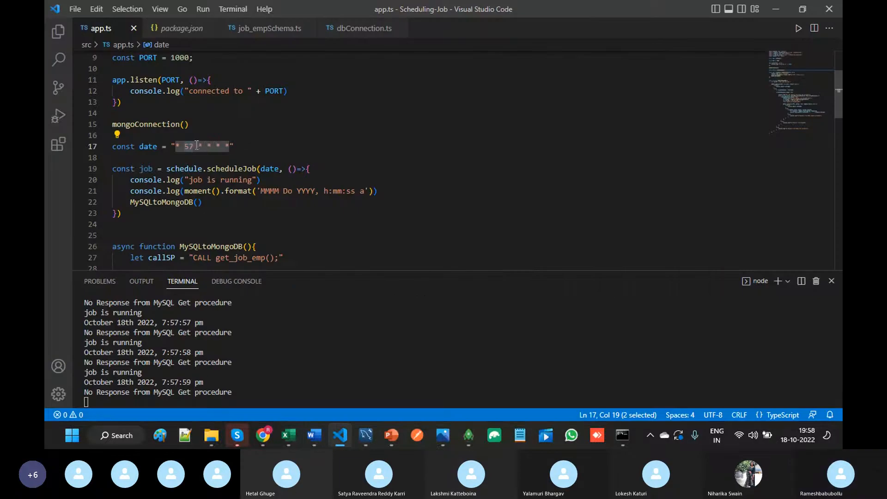
- Edit the schedule pattern to '* 59 19 * * *' for every second of 7:59 pm
{"action": "left_click", "coordinate": [192, 147]}
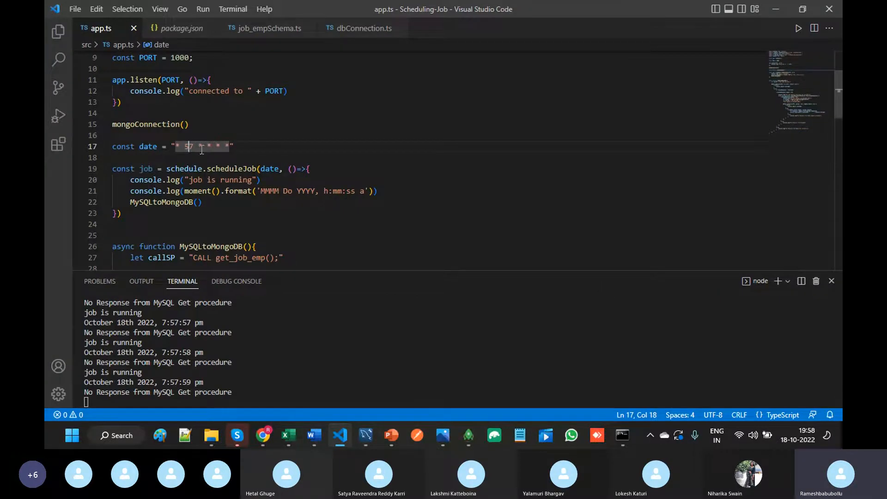
{"action": "left_click_drag", "start_coordinate": [187, 146], "coordinate": [193, 146]}
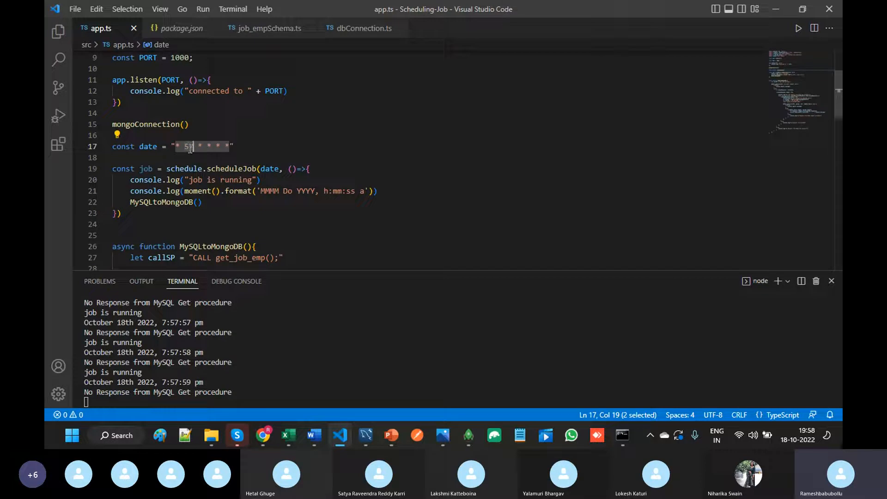
{"action": "left_click", "coordinate": [161, 202]}
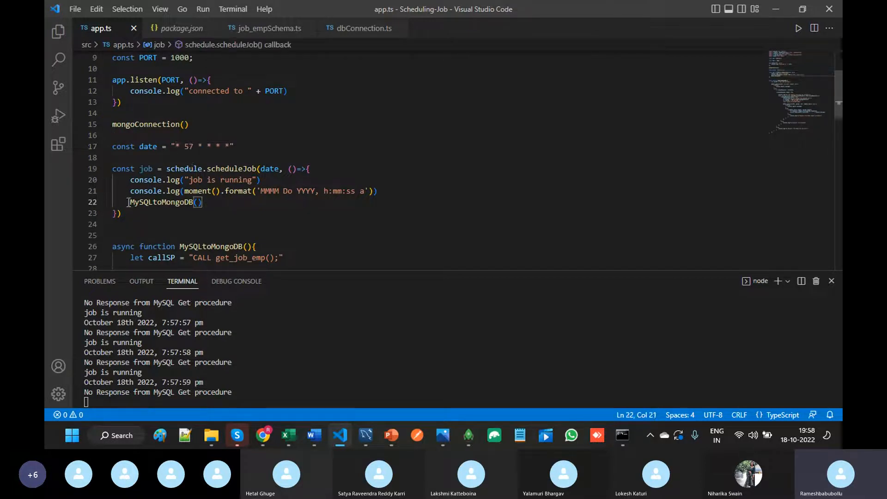
{"action": "left_click", "coordinate": [201, 146]}
{"action": "type", "text": "1"}
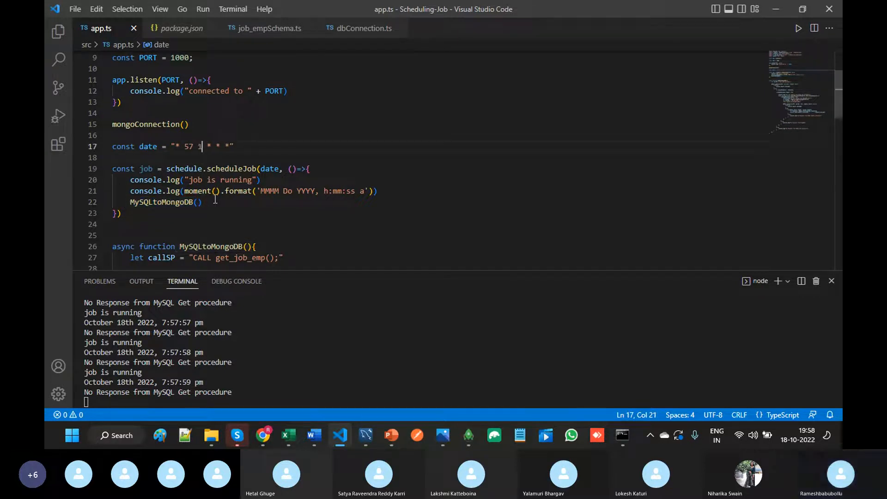
{"action": "type", "text": "9"}
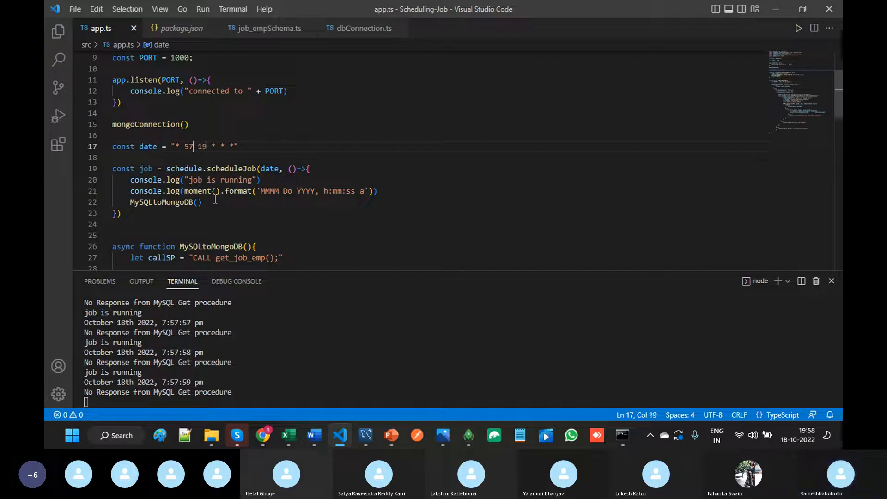
{"action": "type", "text": "58"}
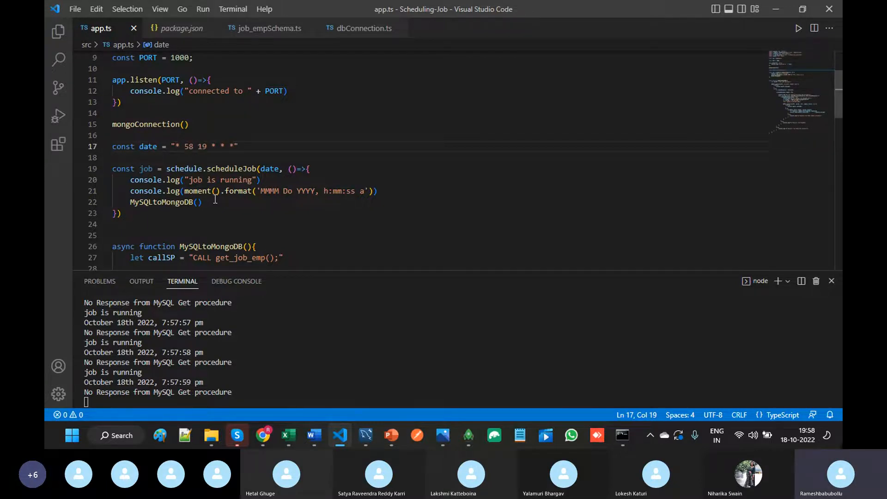
{"action": "mouse_move", "coordinate": [305, 199]}
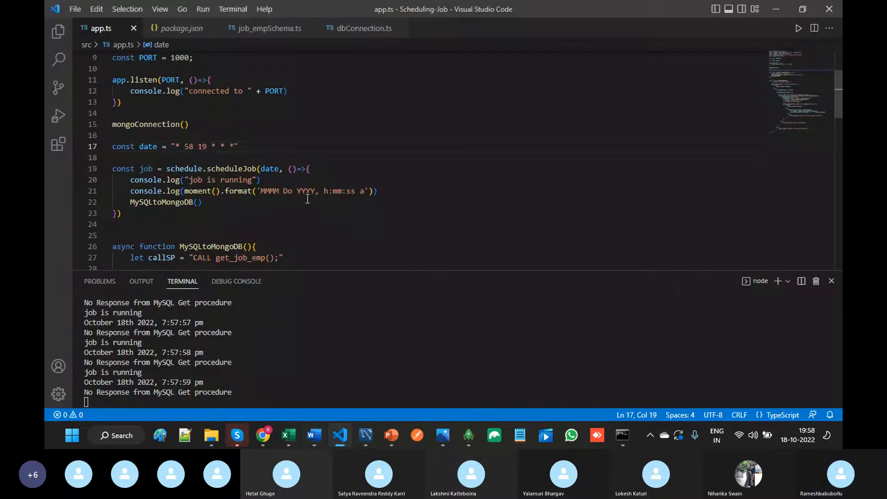
{"action": "type", "text": "9"}
{"action": "type", "text": "npm start"}
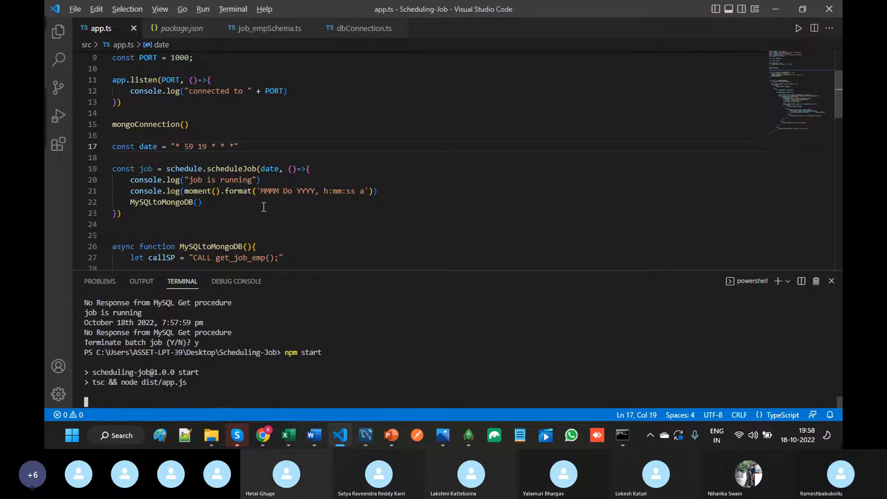
{"action": "left_click", "coordinate": [313, 435]}
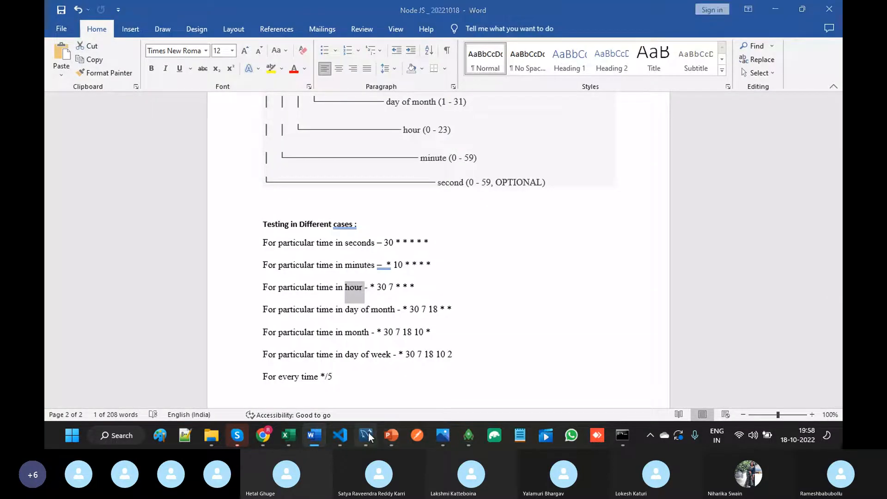
- Add 'truncate table job_emp' below the select statement in SQL File 12
{"action": "left_click", "coordinate": [366, 435]}
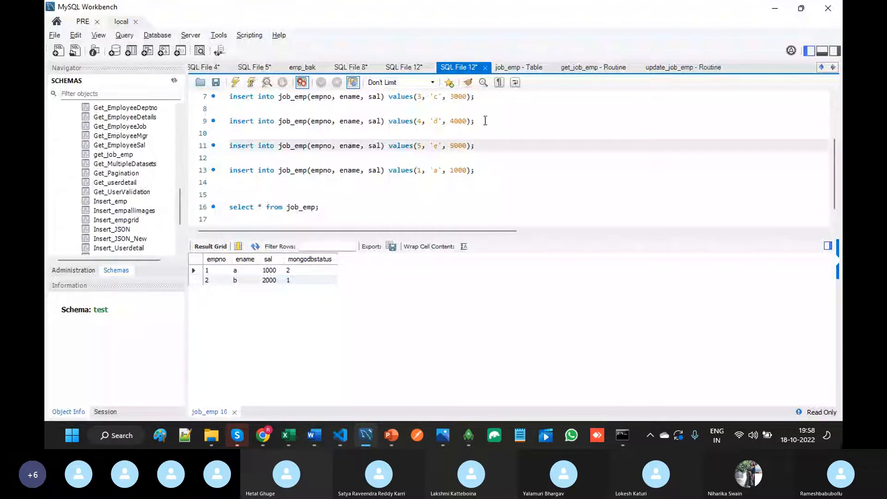
{"action": "type", "text": "truncate table job_emp"}
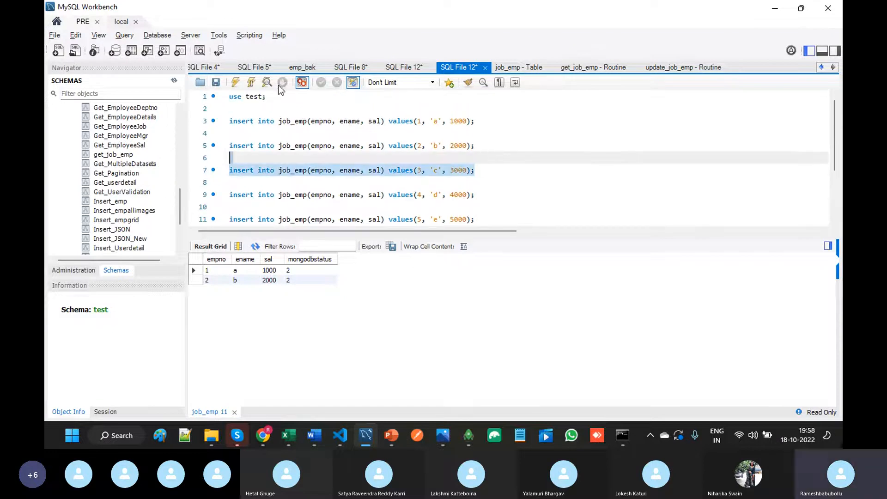
{"action": "left_click", "coordinate": [339, 435]}
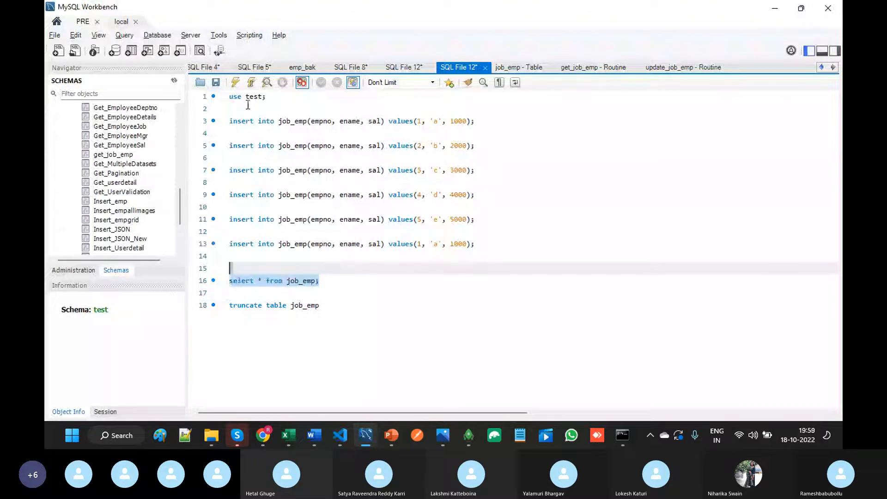
{"action": "left_click", "coordinate": [339, 436]}
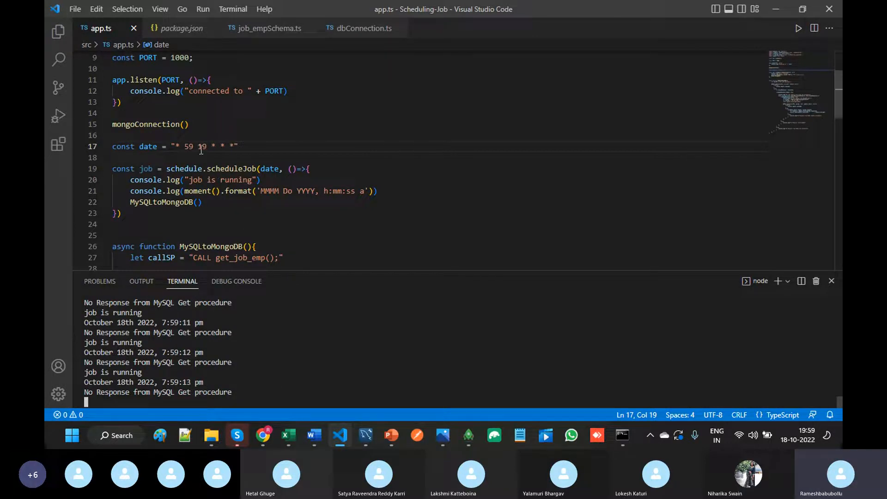
- Insert employee c (empno 3, salary 3000) and confirm all three rows show mongodbstatus 2
{"action": "double_click", "coordinate": [188, 147]}
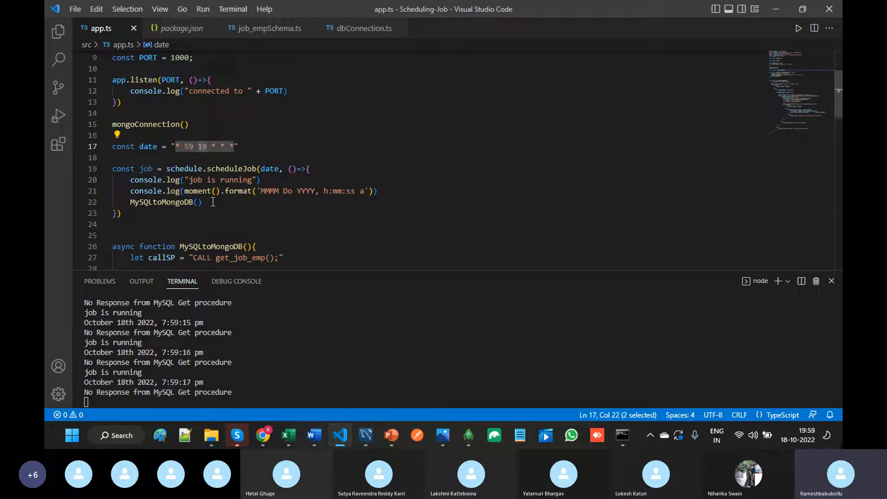
{"action": "double_click", "coordinate": [161, 202]}
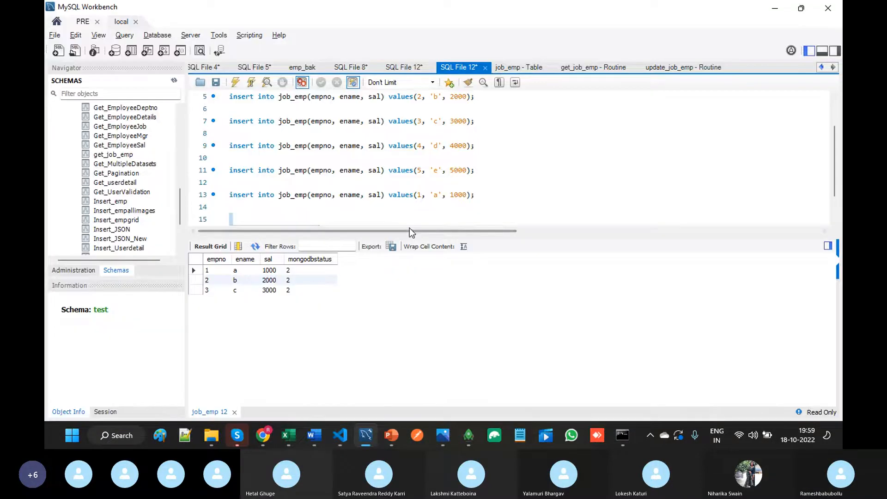
{"action": "left_click", "coordinate": [314, 436]}
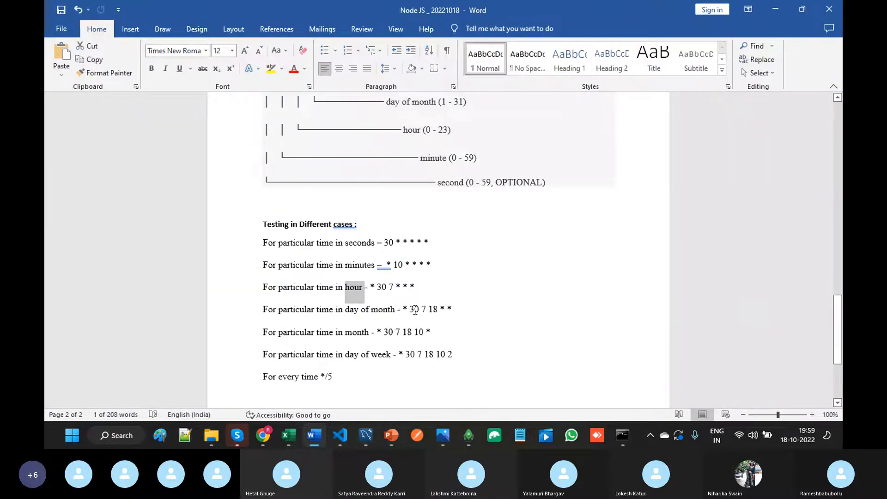
{"action": "left_click", "coordinate": [339, 435]}
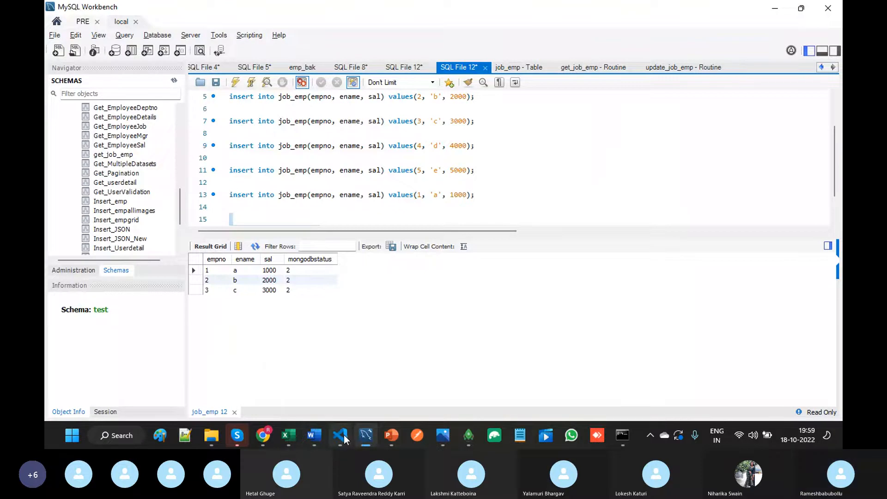
{"action": "left_click", "coordinate": [339, 435]}
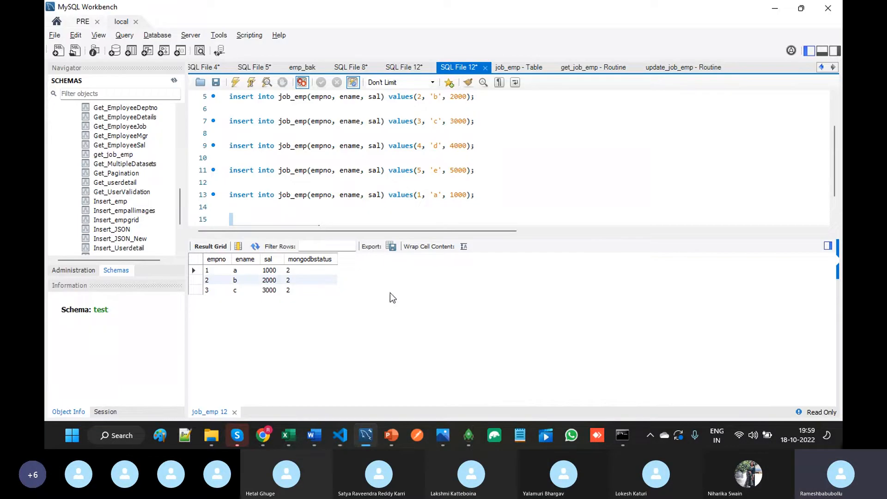
{"action": "left_click", "coordinate": [312, 435]}
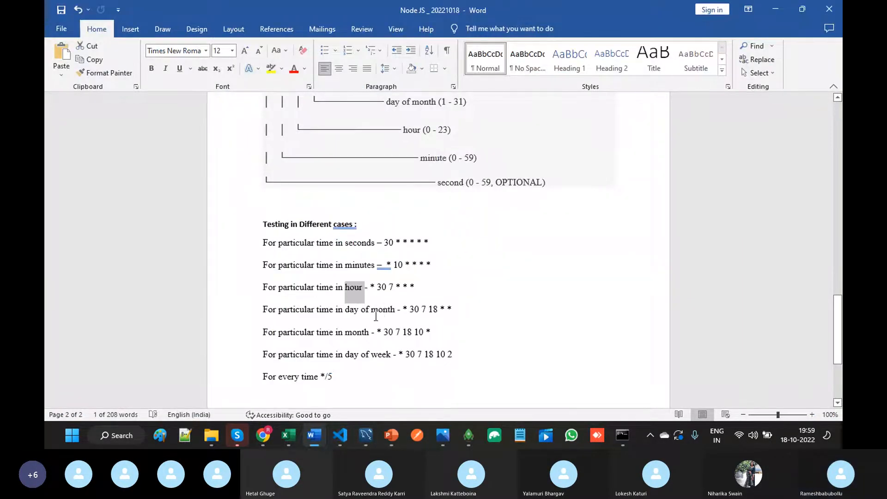
- Add day of month 18 to the pattern ('* 59 19 18 * *') and review the notes' day-of-month case
{"action": "scroll", "scroll_direction": "up", "scroll_amount": 3}
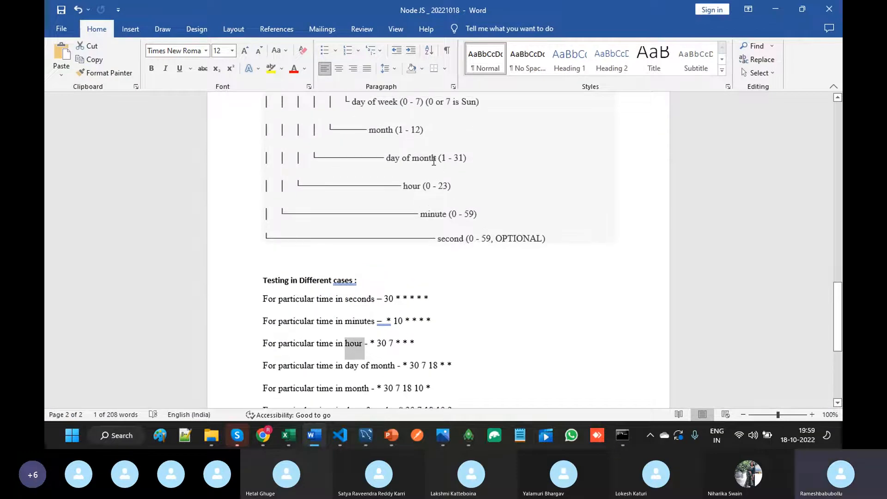
{"action": "mouse_move", "coordinate": [451, 307]}
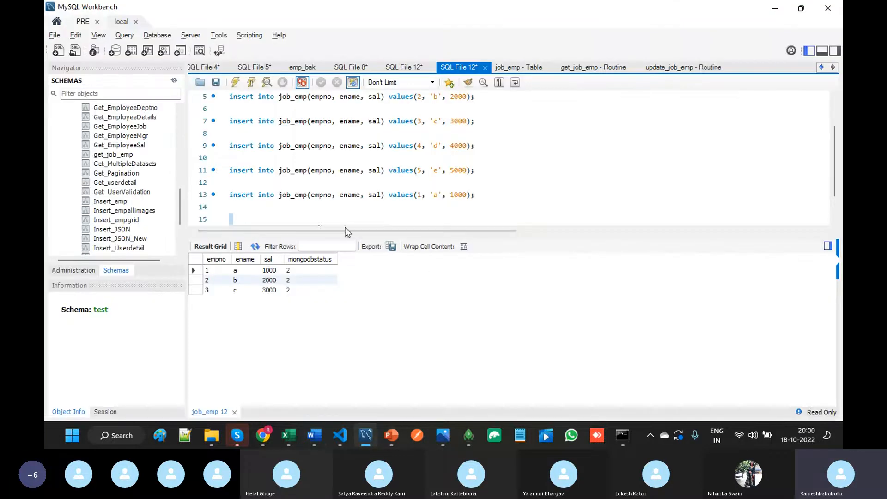
{"action": "mouse_move", "coordinate": [340, 435]}
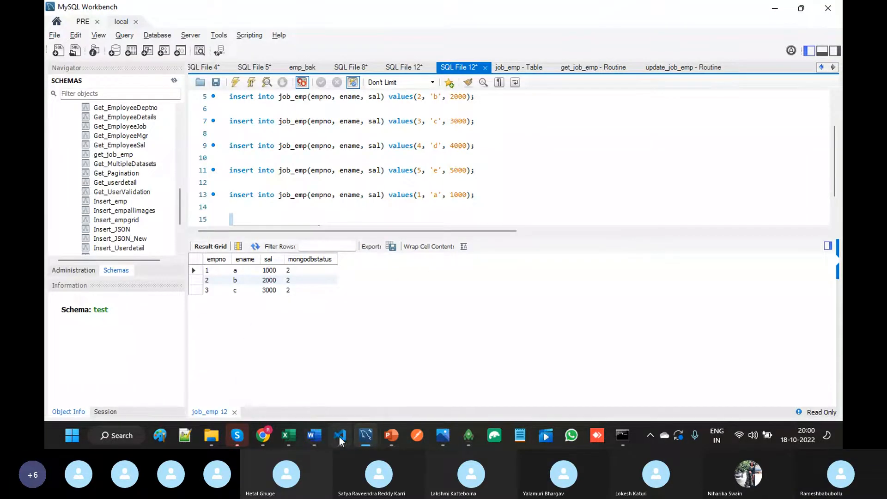
{"action": "left_click", "coordinate": [340, 435]}
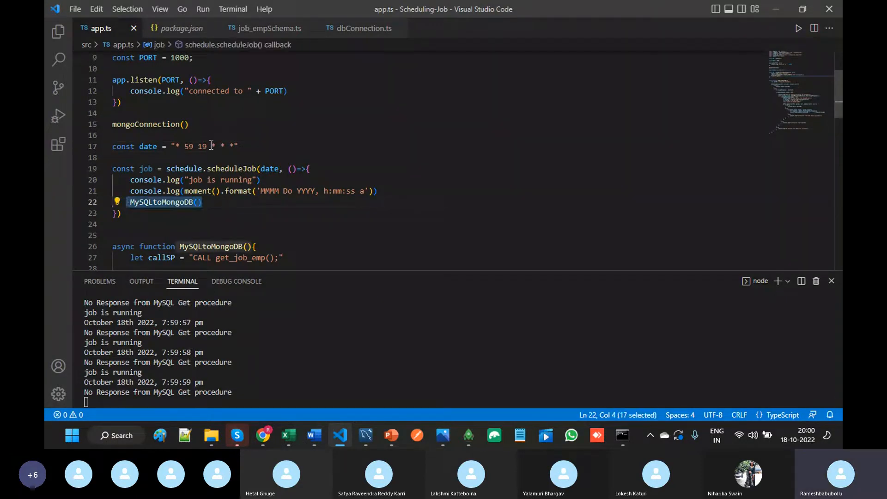
{"action": "left_click", "coordinate": [211, 146]}
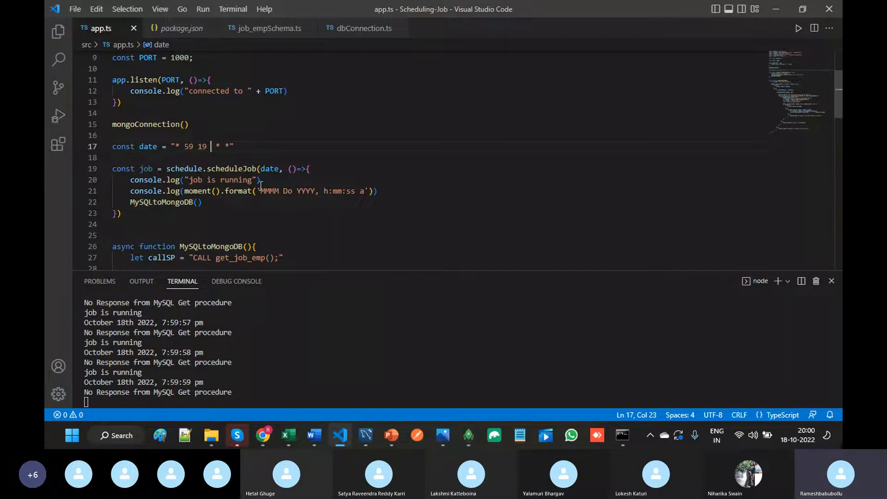
{"action": "type", "text": "18"}
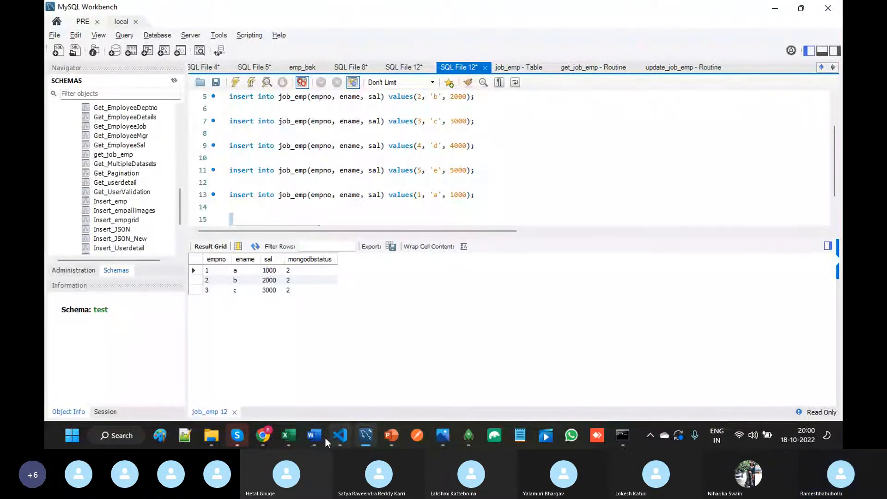
{"action": "left_click", "coordinate": [314, 435]}
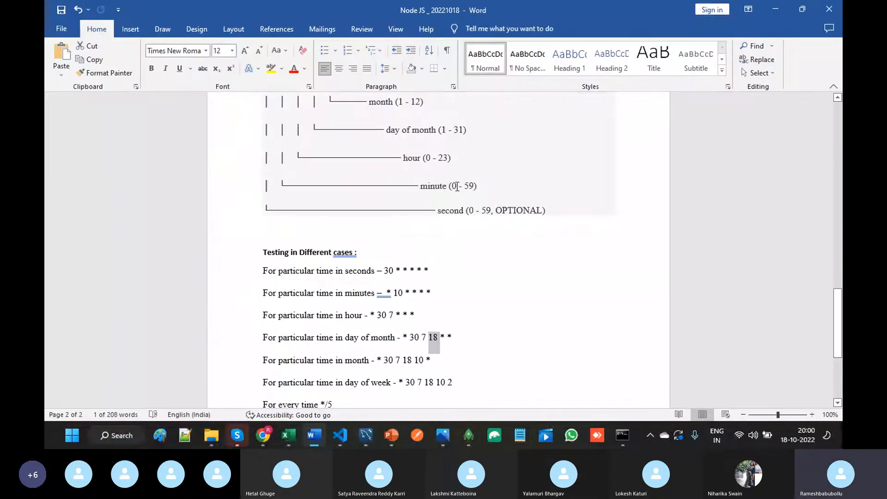
{"action": "scroll", "scroll_direction": "up", "scroll_amount": 3}
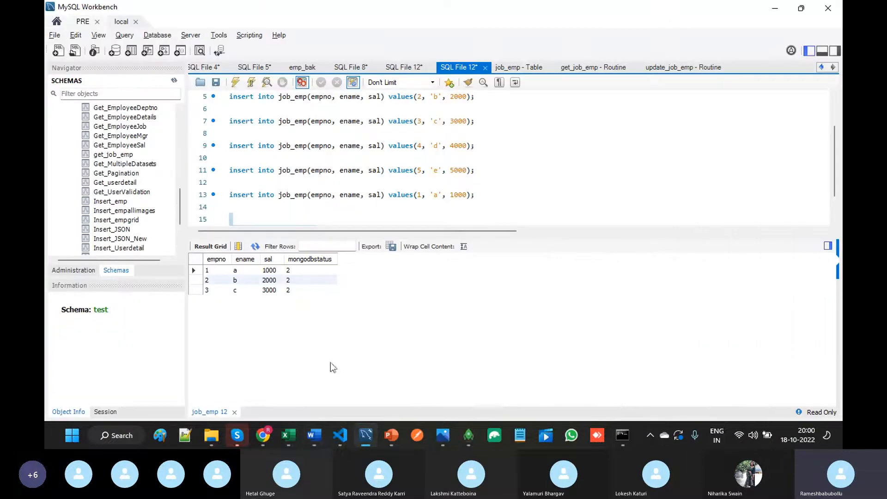
- Change the pattern's hour from 19 to 20, giving '* 01 20 18 * *', and restart
{"action": "left_click", "coordinate": [313, 435]}
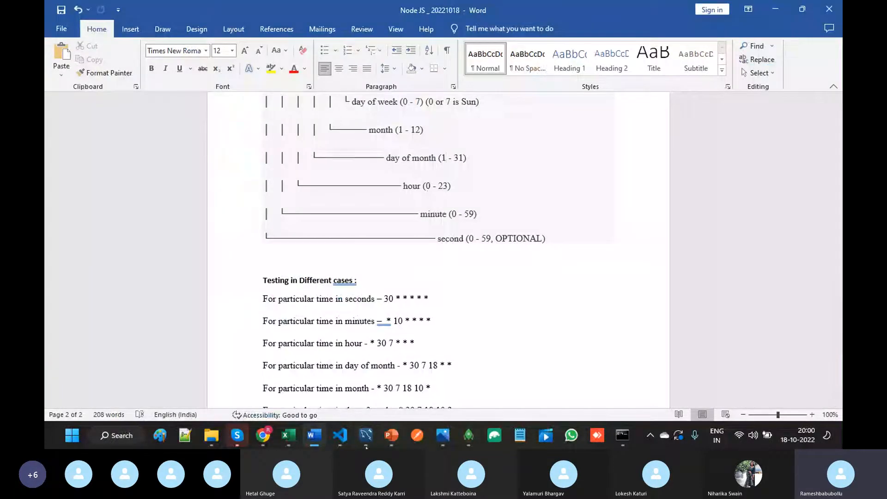
{"action": "left_click", "coordinate": [338, 435]}
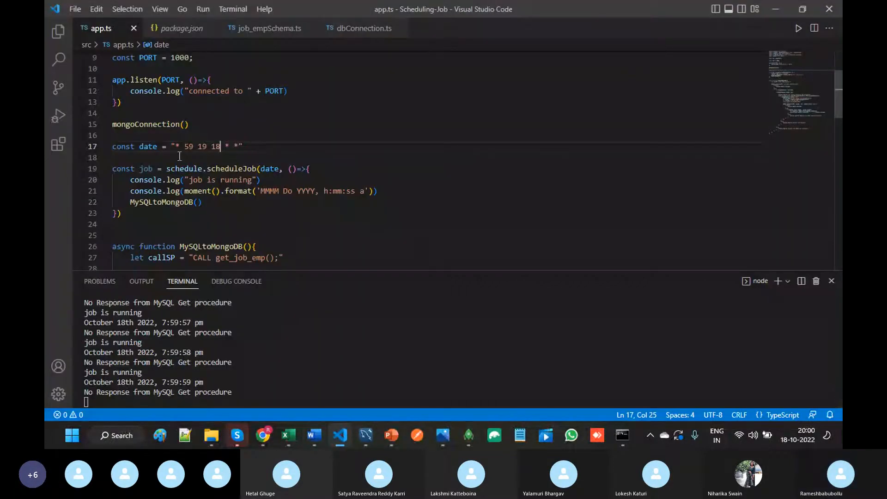
{"action": "left_click_drag", "start_coordinate": [217, 146], "coordinate": [181, 146]}
{"action": "type", "text": "01"}
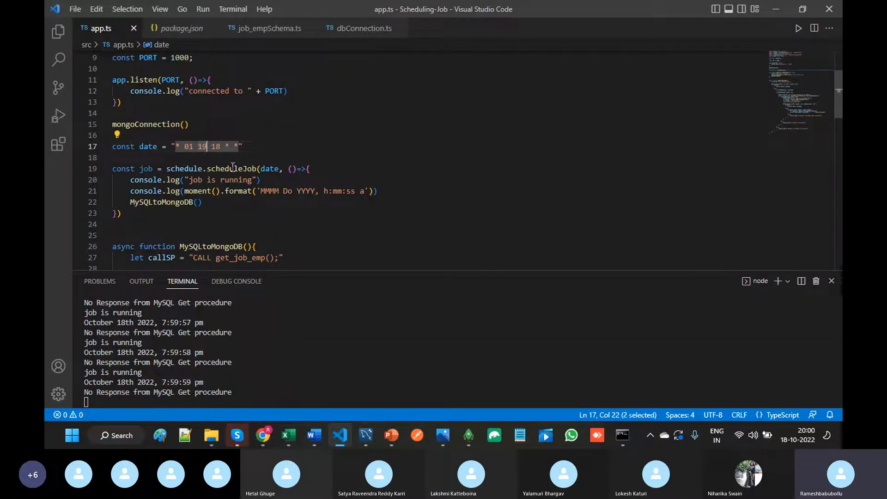
{"action": "type", "text": "20"}
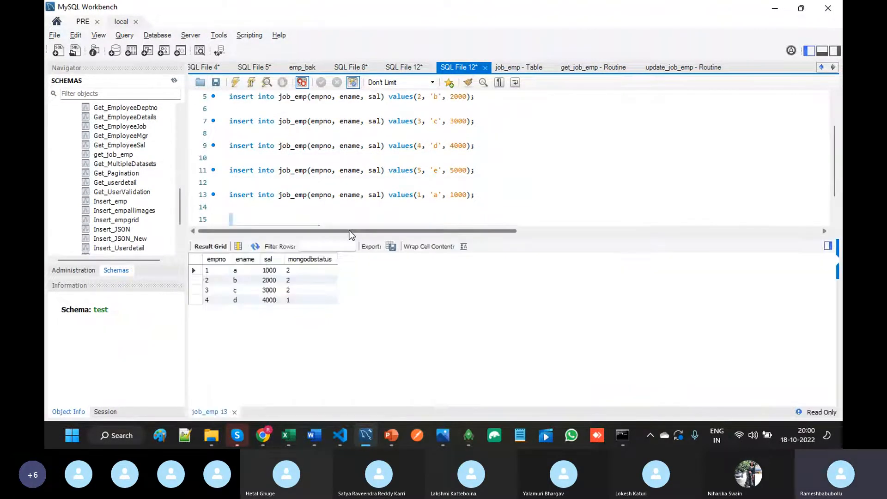
{"action": "left_click", "coordinate": [338, 435]}
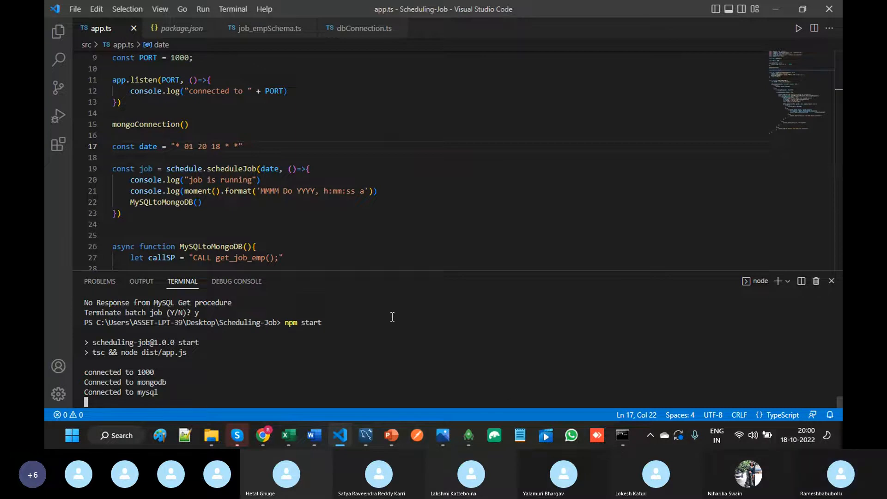
{"action": "mouse_move", "coordinate": [279, 184]}
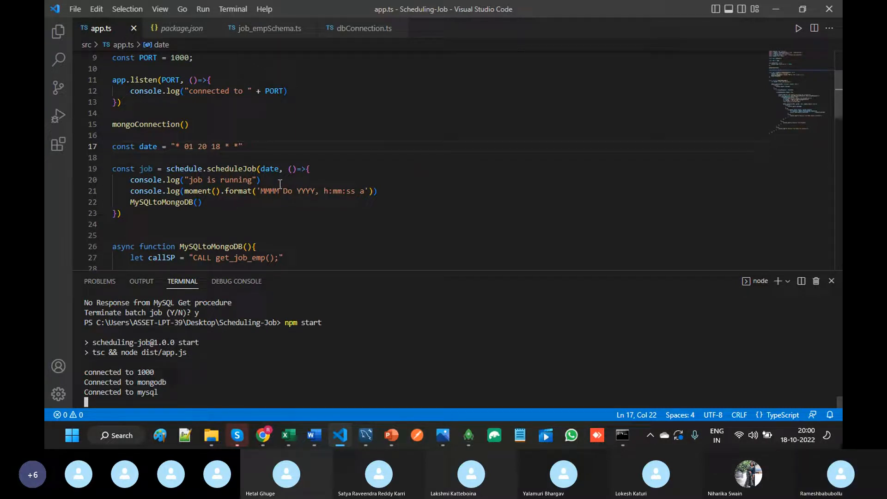
{"action": "mouse_move", "coordinate": [222, 146]}
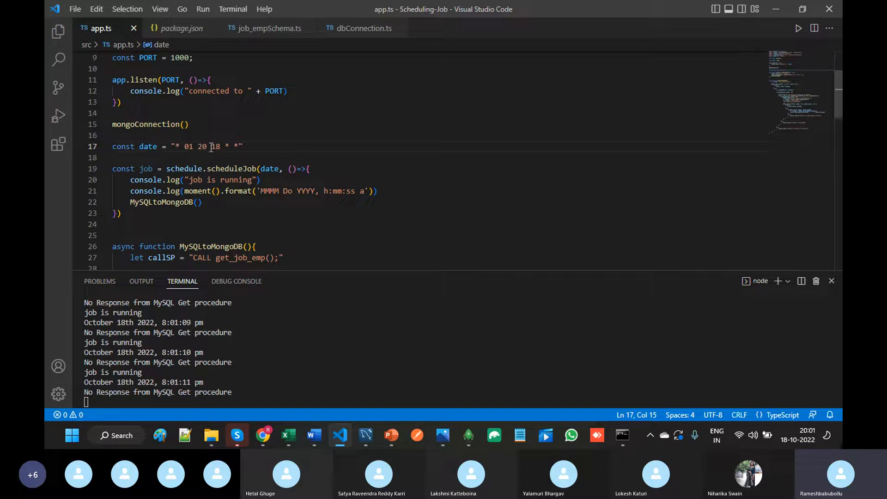
{"action": "left_click_drag", "start_coordinate": [172, 146], "coordinate": [222, 146]}
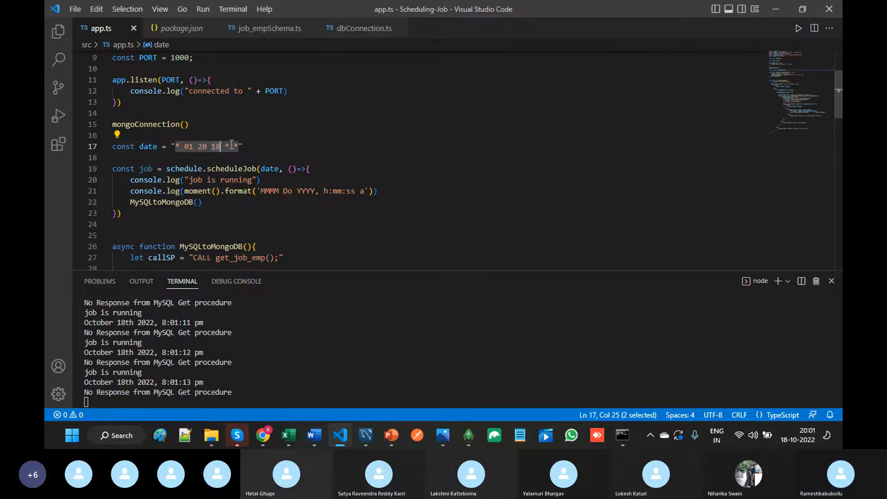
{"action": "left_click", "coordinate": [312, 435]}
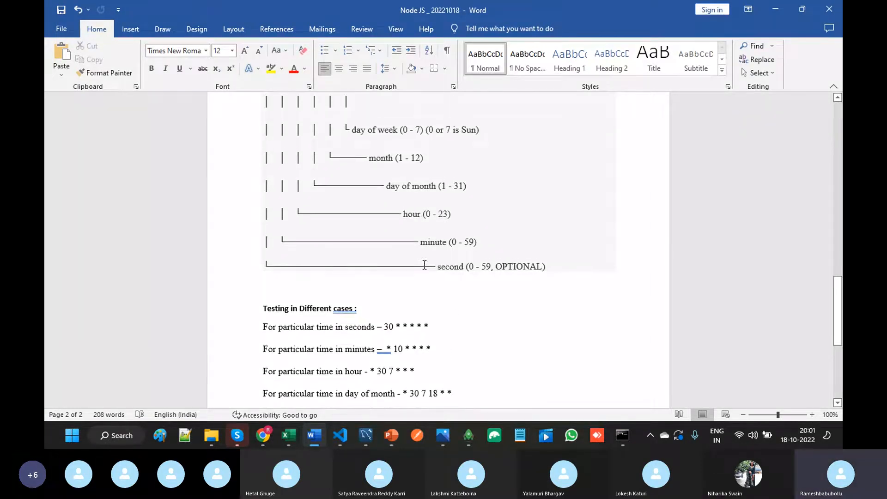
- Set the month field to 10 after checking the month range in the notes
{"action": "left_click", "coordinate": [339, 435]}
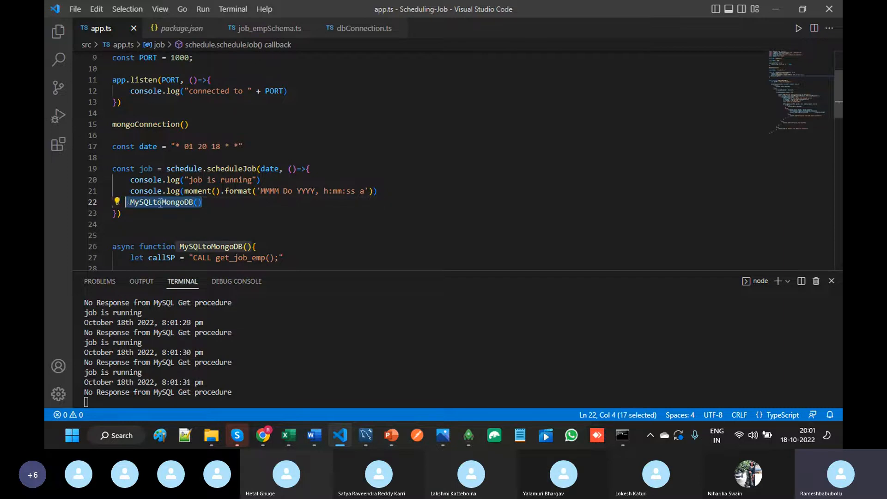
{"action": "left_click", "coordinate": [221, 146]}
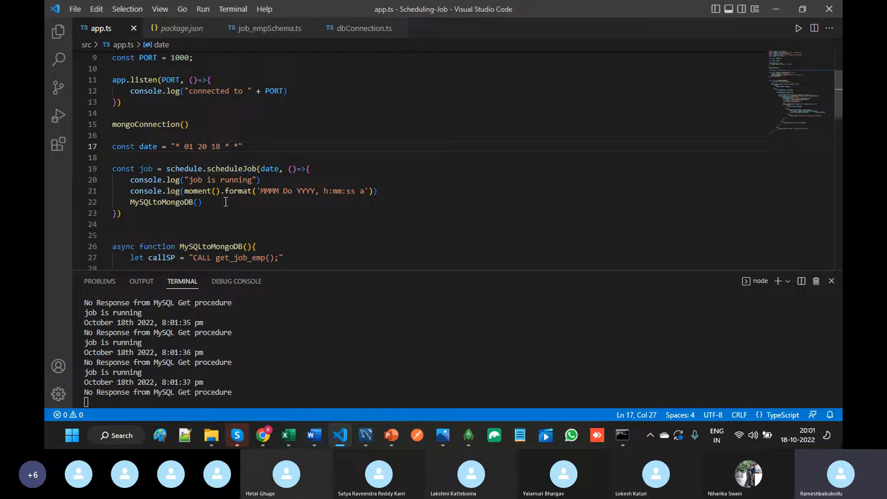
{"action": "left_click", "coordinate": [312, 436]}
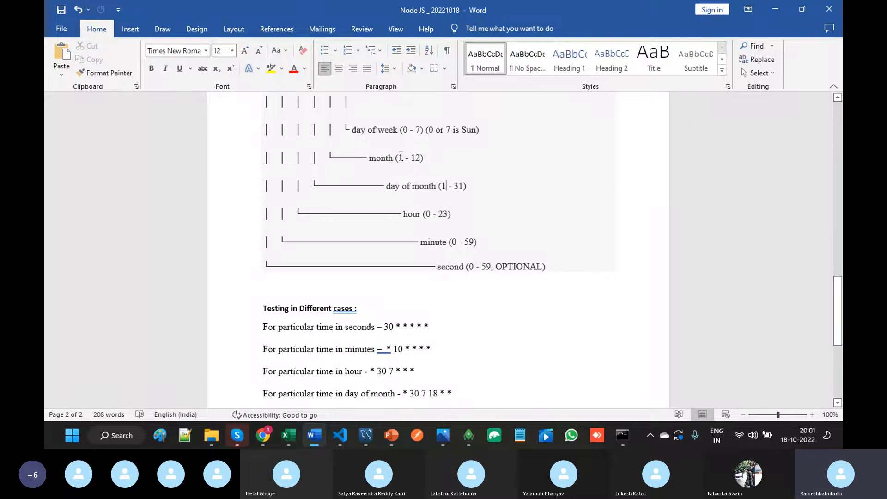
{"action": "left_click", "coordinate": [339, 435]}
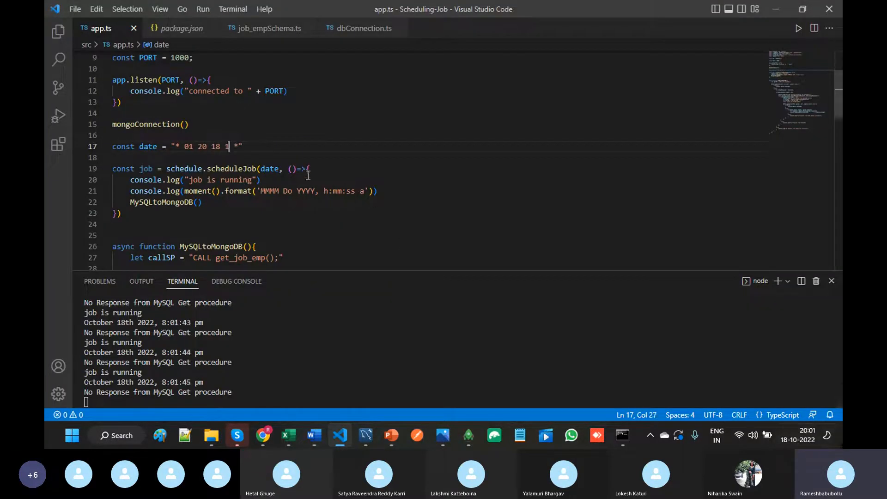
{"action": "type", "text": "0"}
{"action": "type", "text": "y"}
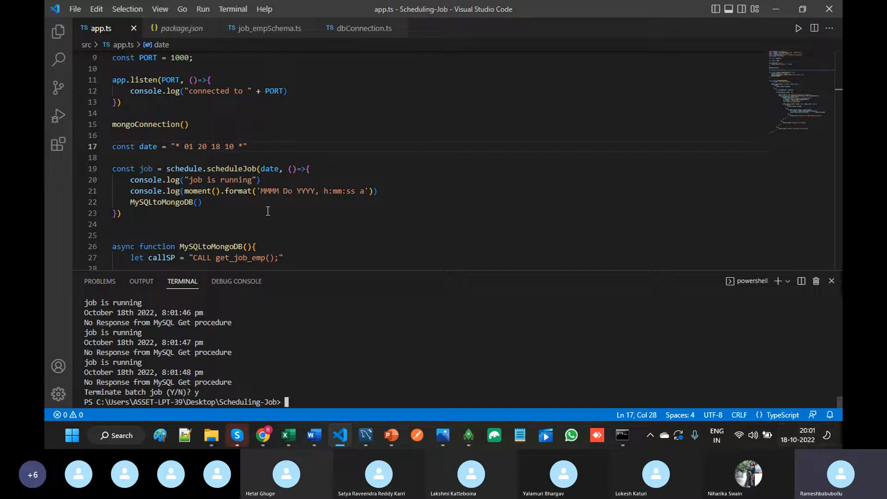
{"action": "type", "text": "02"}
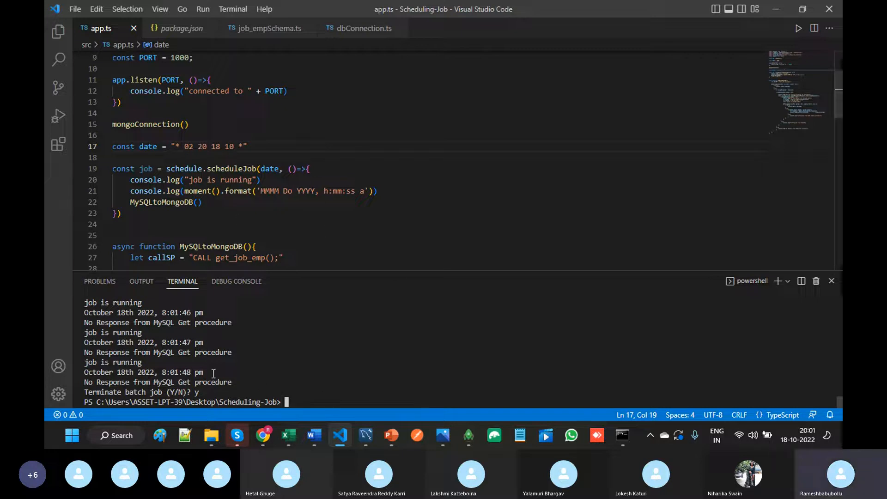
- Change the minute to 03, giving '* 03 20 18 10 *', and run npm start
{"action": "left_click", "coordinate": [195, 146]}
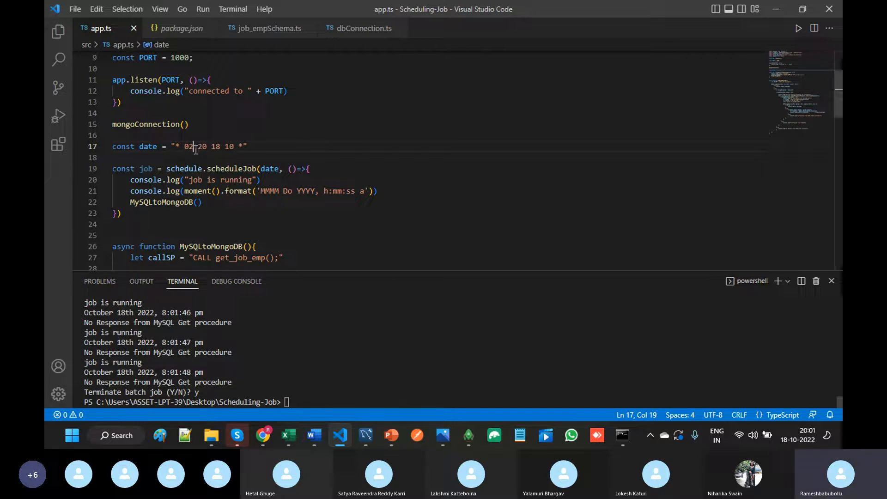
{"action": "type", "text": "03"}
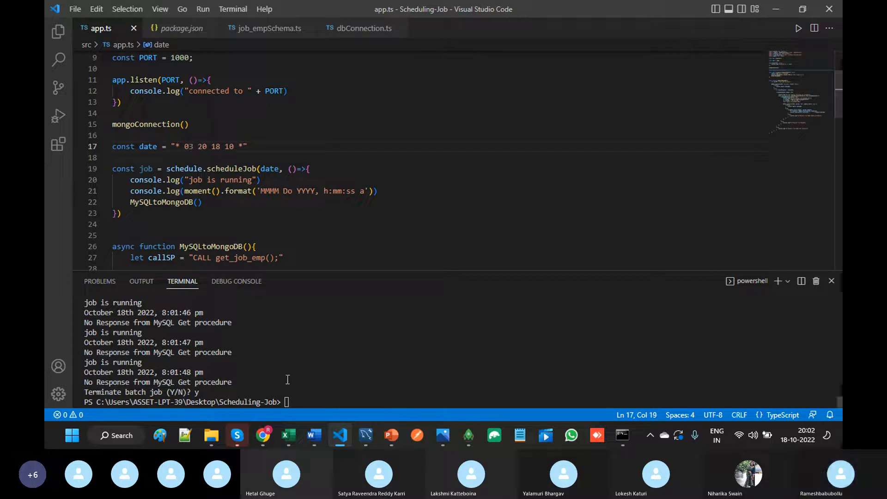
{"action": "type", "text": "npm start"}
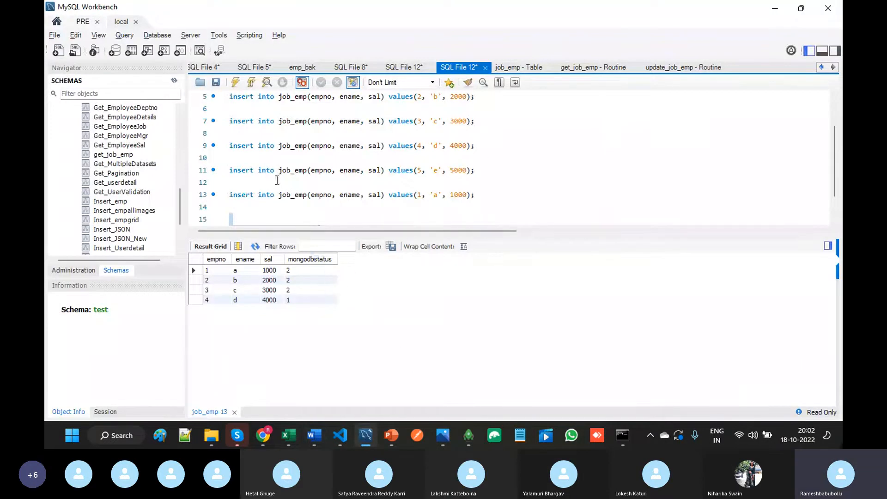
- Run 'select * from job_emp;' to see employee e unsynced and rows a–d at status 2
{"action": "type", "text": "select * from job_emp;"}
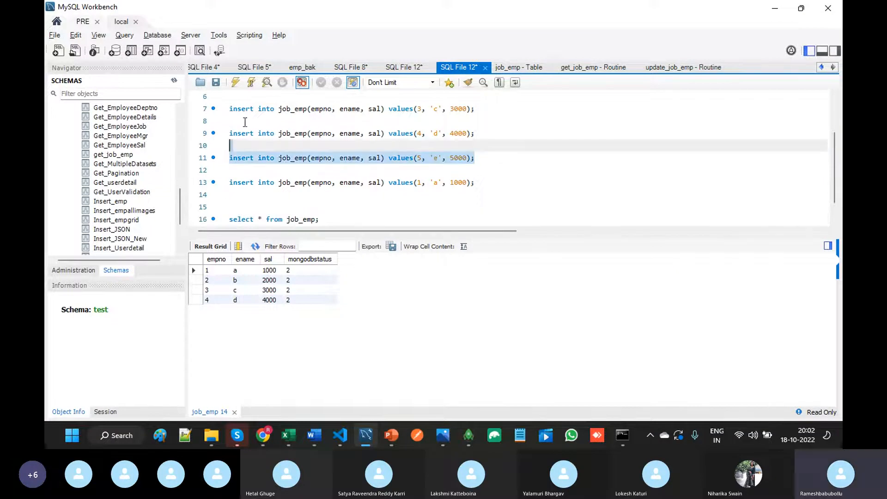
{"action": "scroll", "scroll_direction": "up", "scroll_amount": 3}
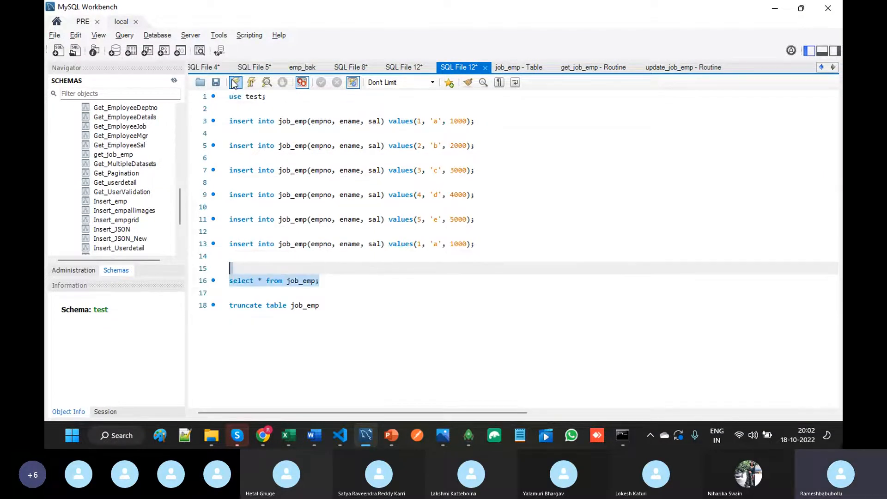
{"action": "left_click", "coordinate": [235, 83]}
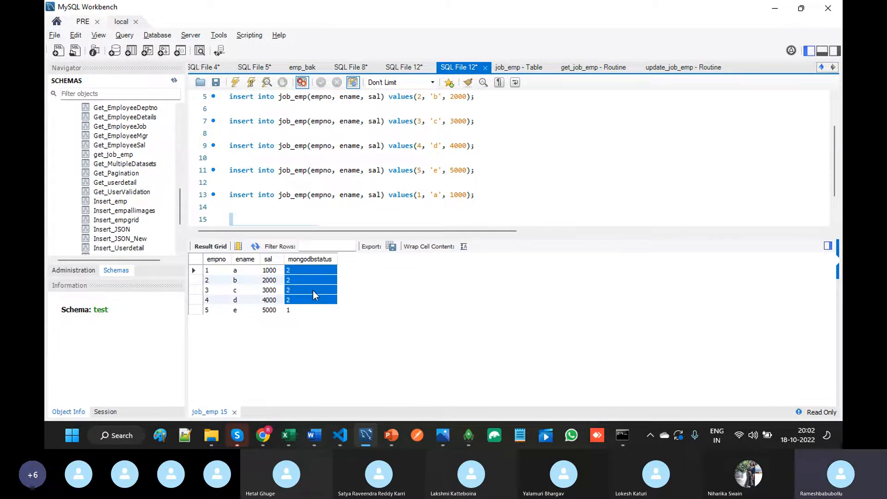
{"action": "mouse_move", "coordinate": [435, 442]}
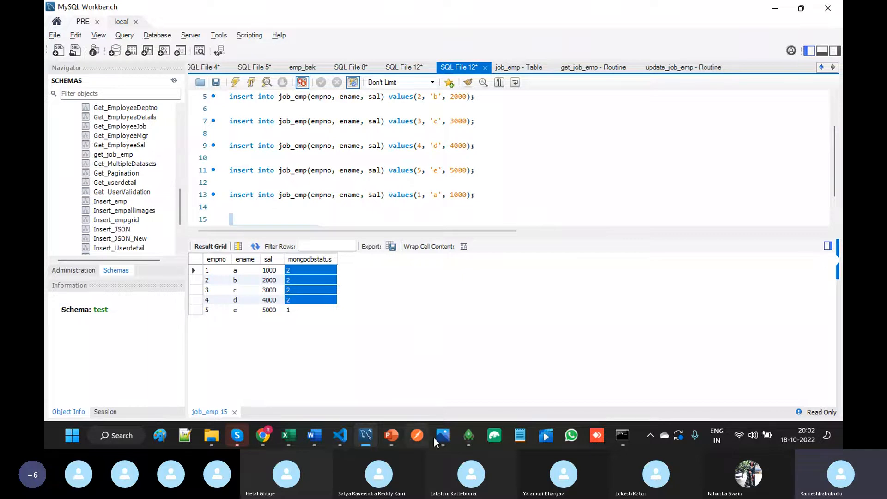
{"action": "left_click", "coordinate": [467, 435]}
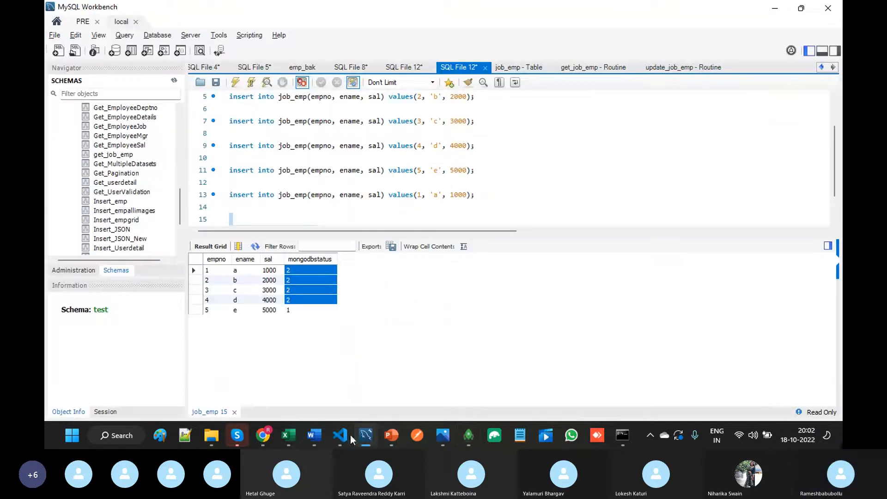
{"action": "left_click", "coordinate": [340, 435]}
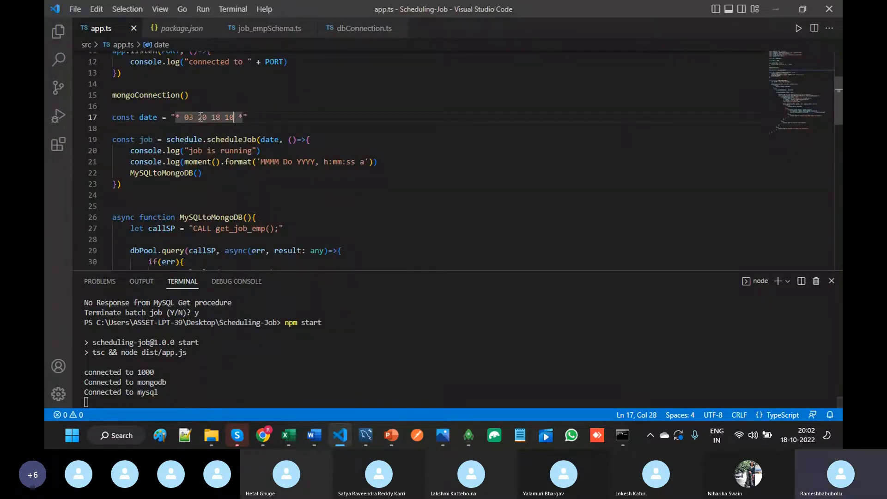
- Watch the October 18, 20:03 job fire every second with no MySQL data
{"action": "left_click_drag", "start_coordinate": [234, 117], "coordinate": [183, 117]}
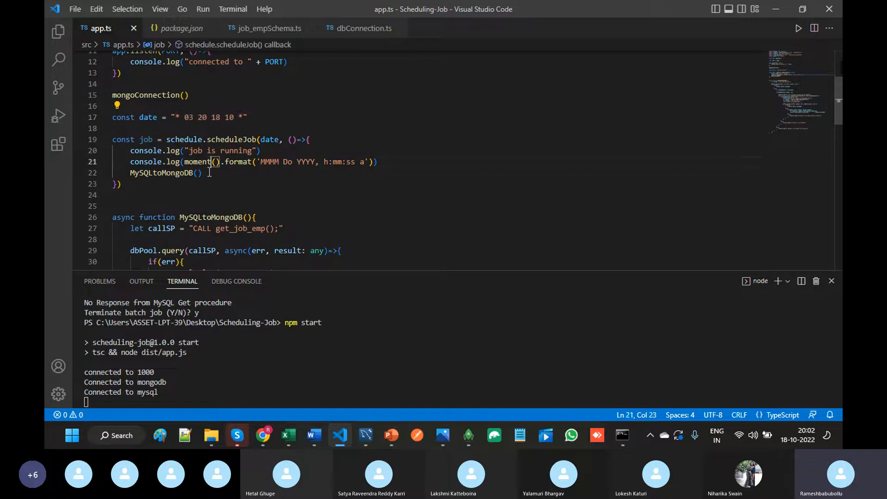
{"action": "double_click", "coordinate": [161, 173]}
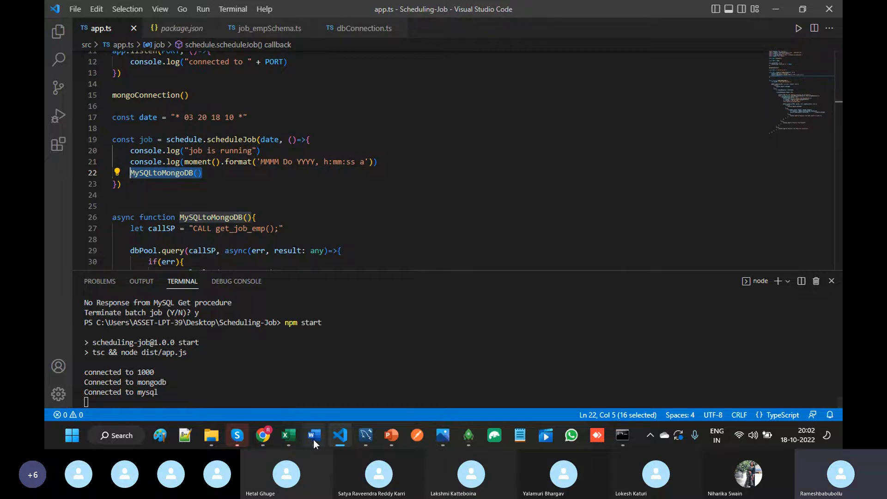
{"action": "left_click", "coordinate": [313, 435]}
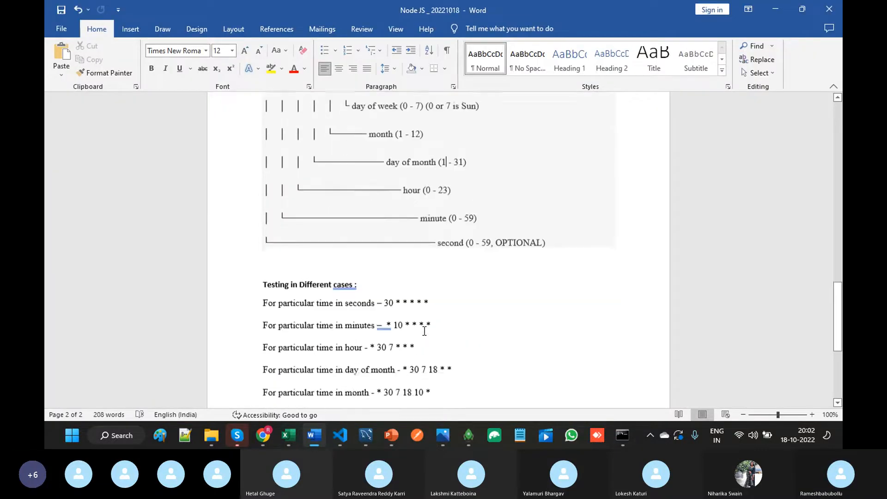
{"action": "left_click", "coordinate": [339, 435]}
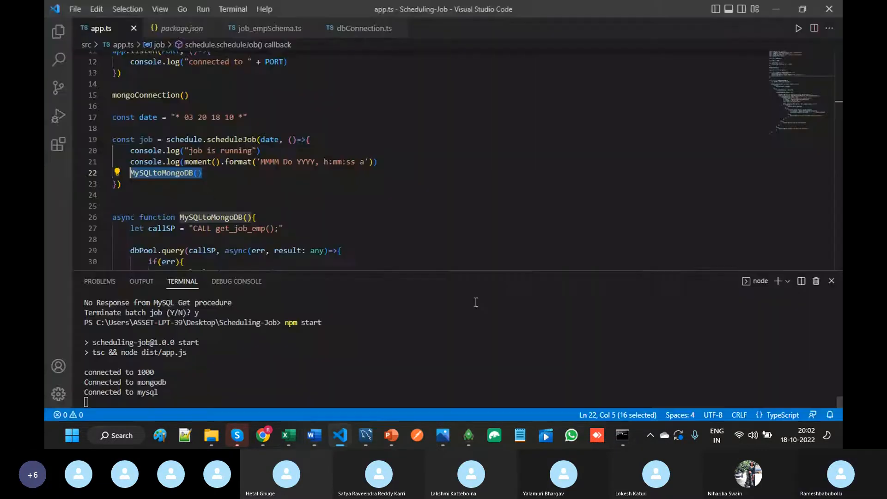
{"action": "mouse_move", "coordinate": [467, 278]}
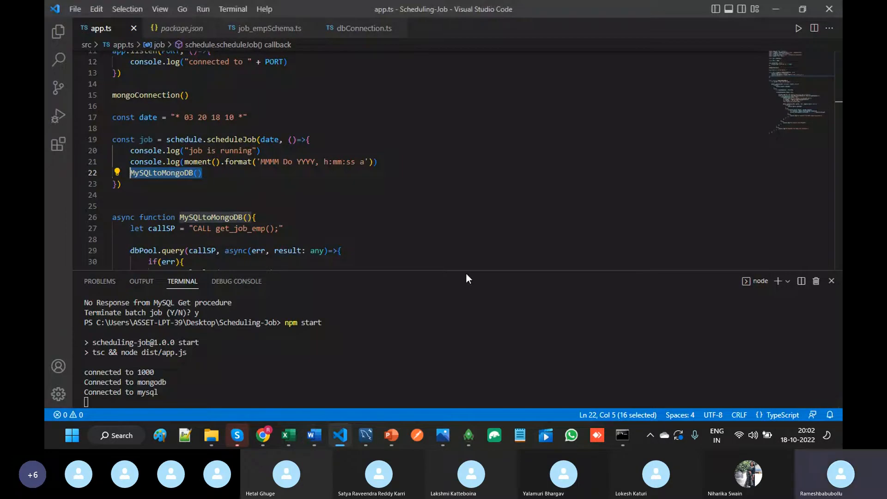
{"action": "left_click", "coordinate": [312, 435]}
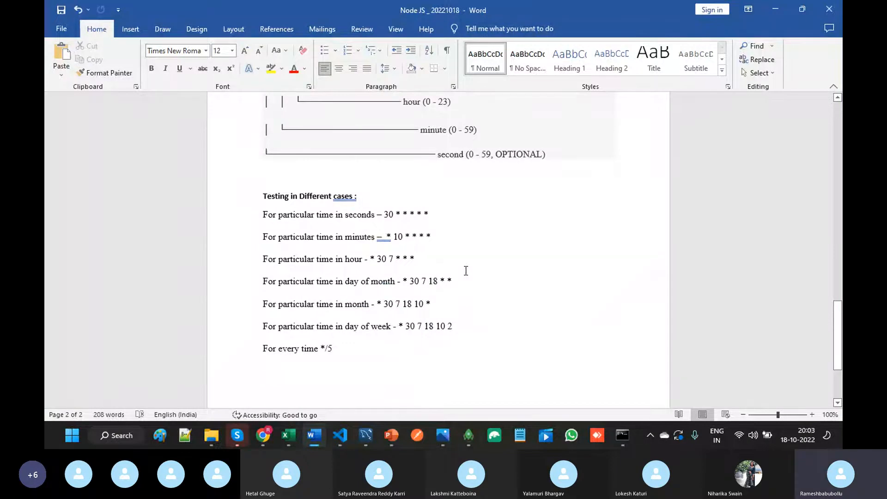
{"action": "left_click", "coordinate": [339, 436]}
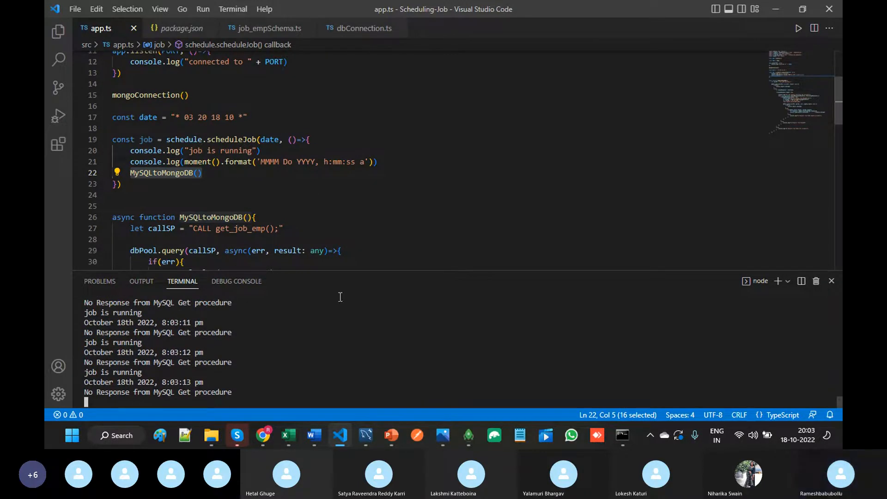
- Review the day-of-week field in the notes and change the pattern to '* 03 20 18 10 2'
{"action": "left_click", "coordinate": [313, 435]}
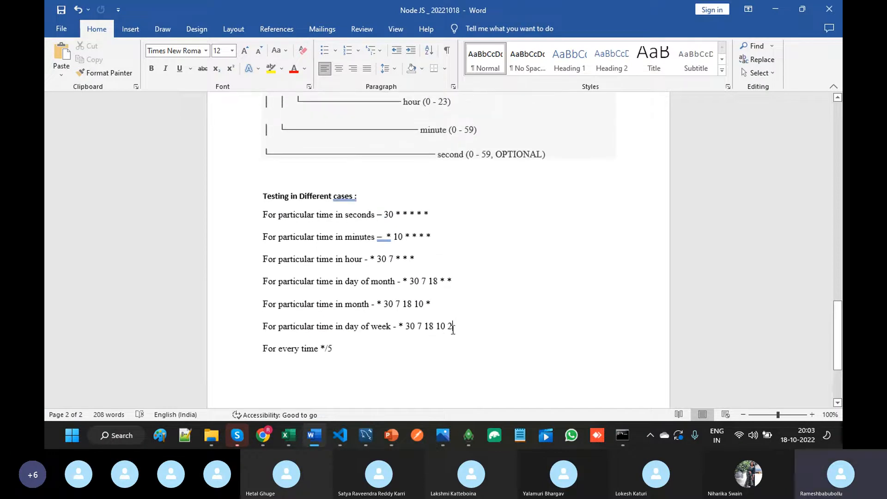
{"action": "scroll", "scroll_direction": "up", "scroll_amount": 3}
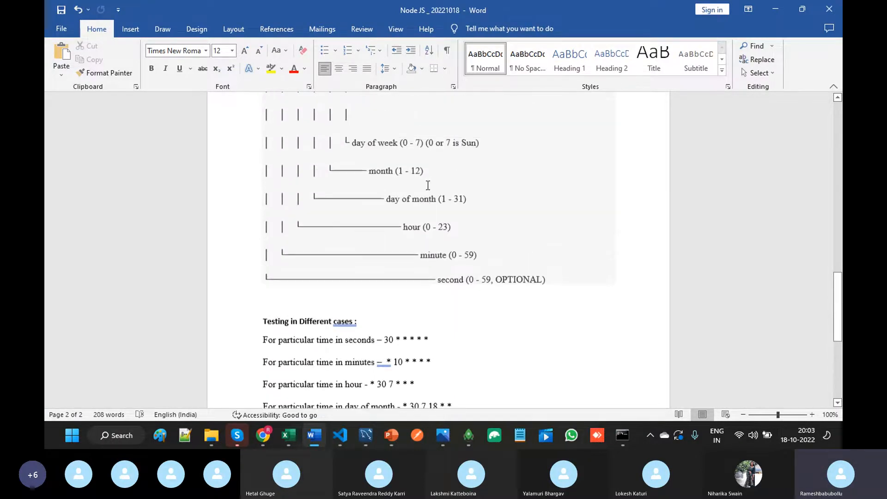
{"action": "left_click", "coordinate": [339, 435]}
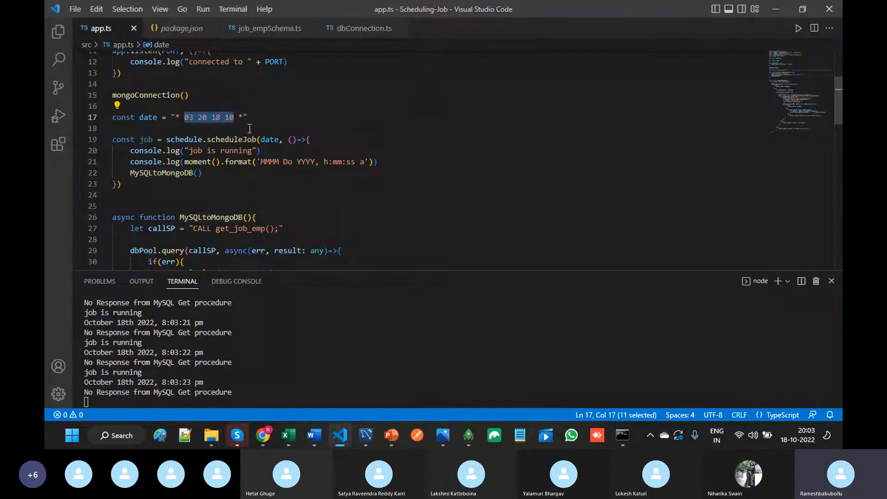
{"action": "left_click", "coordinate": [312, 435]}
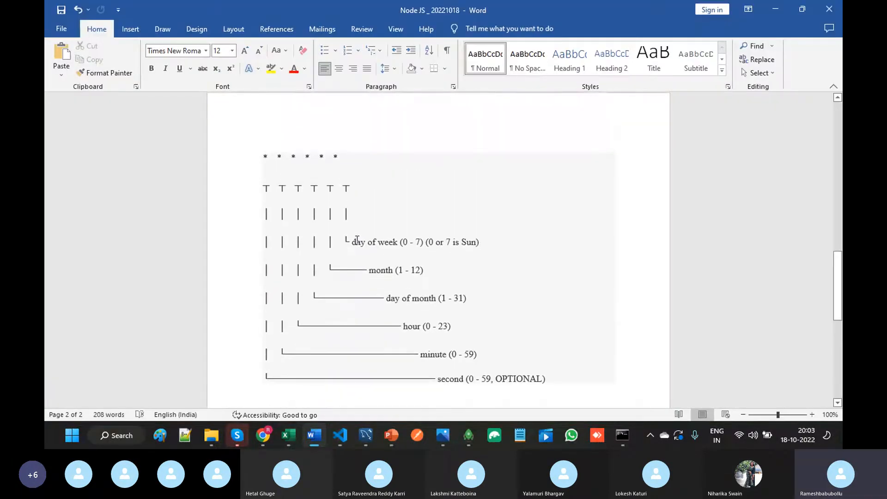
{"action": "double_click", "coordinate": [375, 242]}
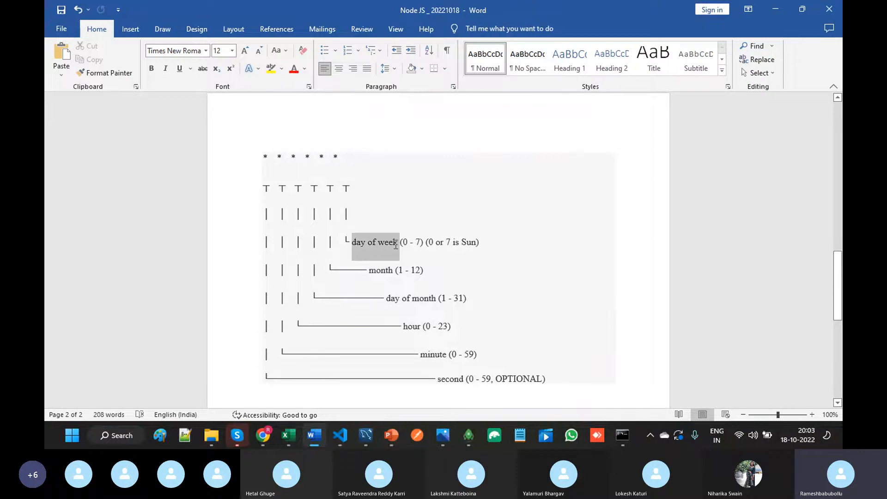
{"action": "double_click", "coordinate": [374, 242]}
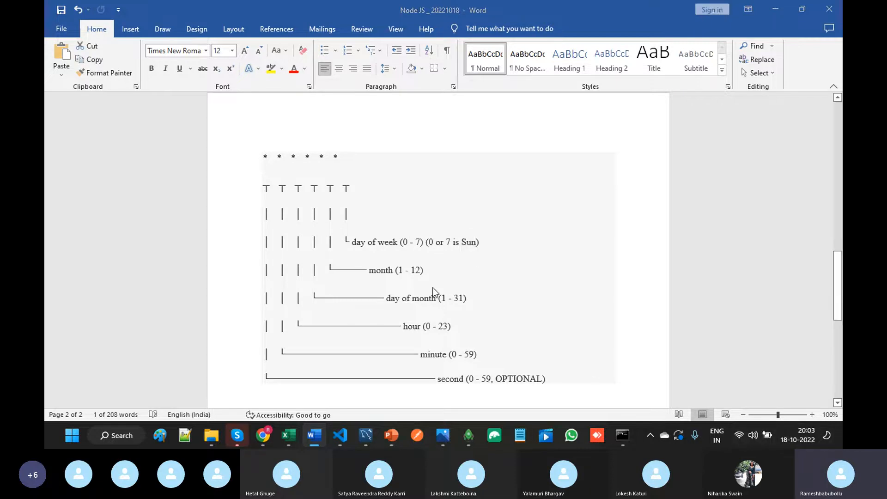
{"action": "left_click", "coordinate": [338, 435]}
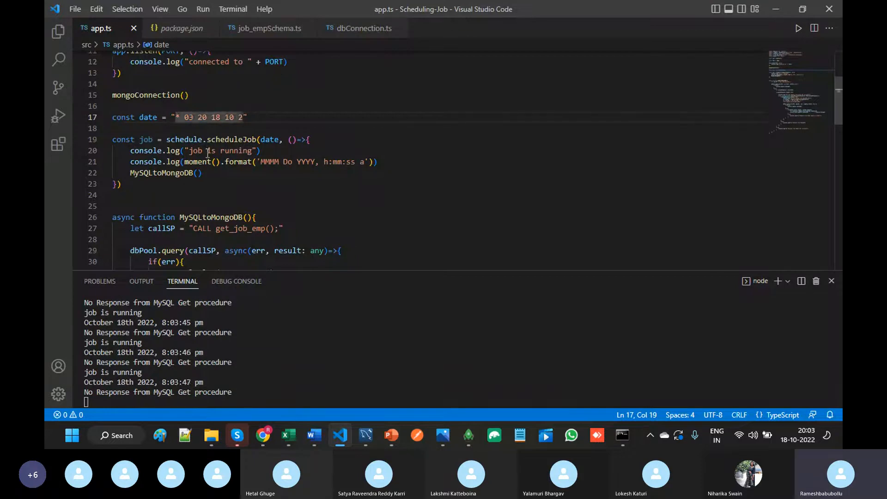
{"action": "key", "text": "Backspace"}
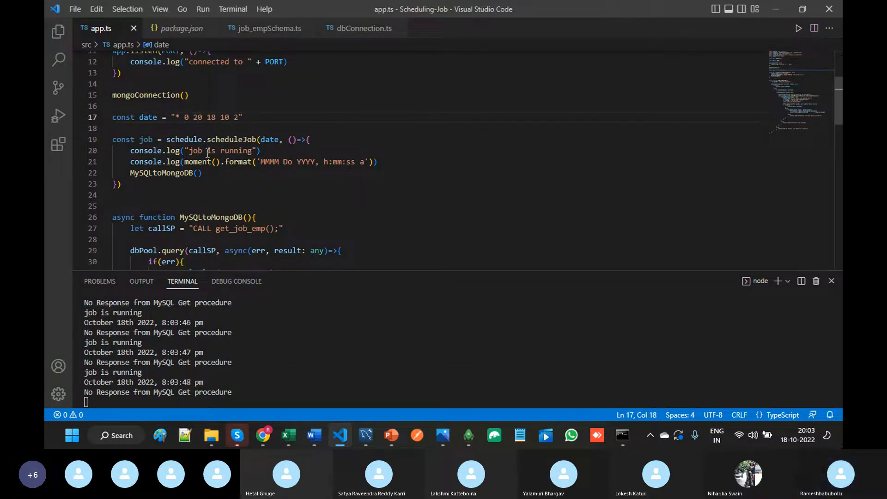
{"action": "type", "text": "5"}
{"action": "left_click", "coordinate": [457, 402]}
{"action": "type", "text": "y"}
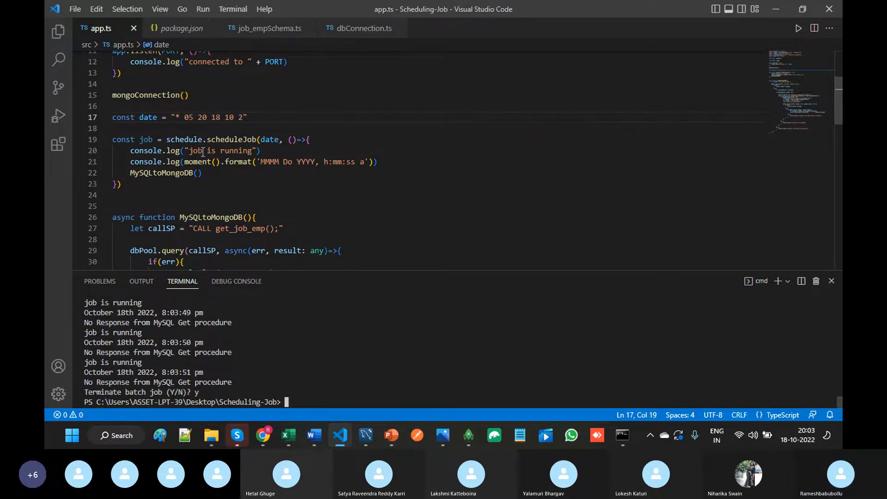
{"action": "left_click", "coordinate": [180, 117]}
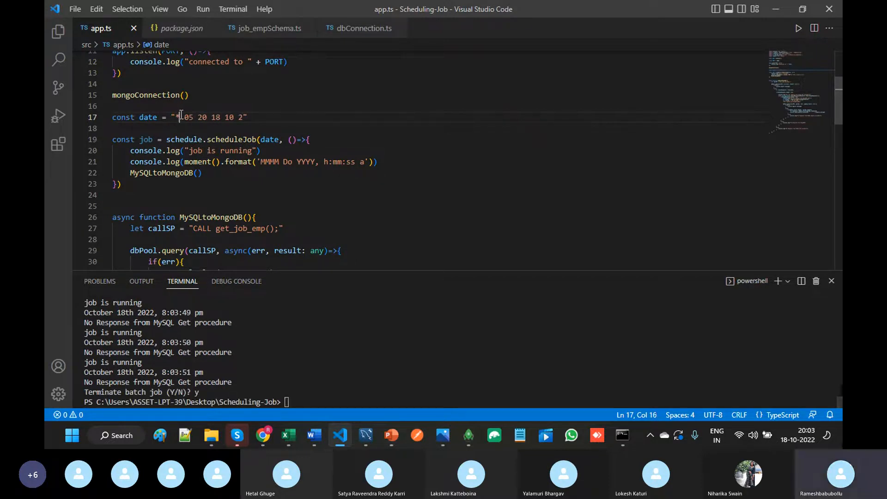
{"action": "type", "text": "10"}
{"action": "left_click", "coordinate": [187, 402]}
{"action": "type", "text": "npm start"}
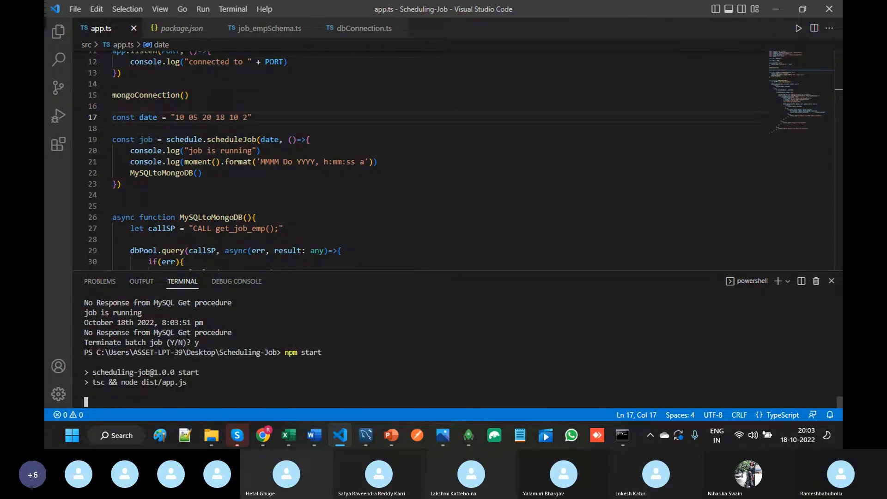
- Edit the last job_emp insert statement to employee 6
{"action": "left_click", "coordinate": [312, 436]}
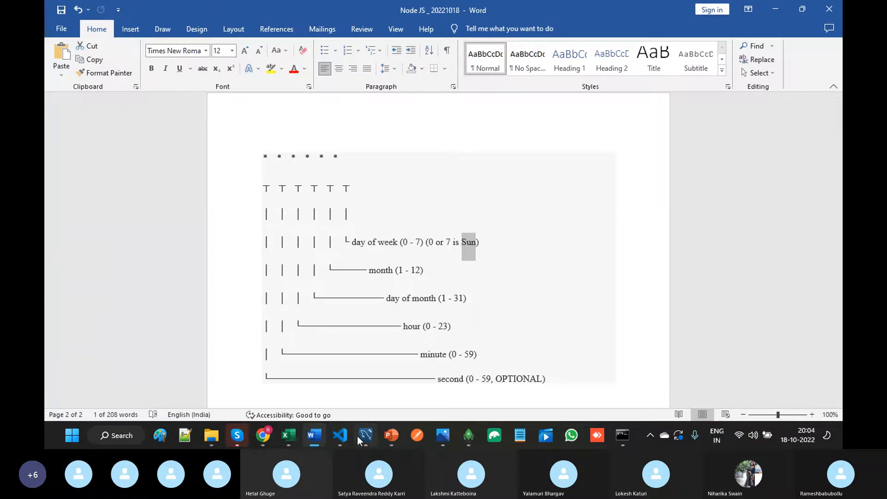
{"action": "left_click", "coordinate": [365, 435]}
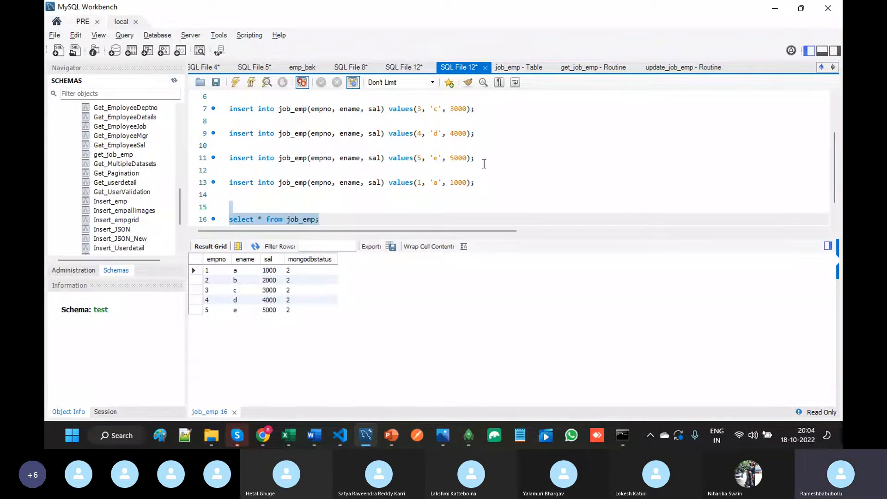
{"action": "left_click", "coordinate": [437, 182]}
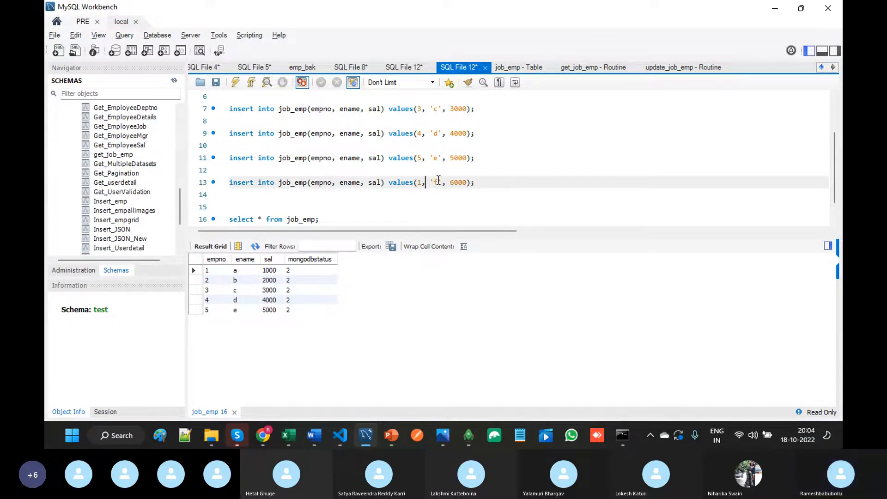
{"action": "type", "text": "6"}
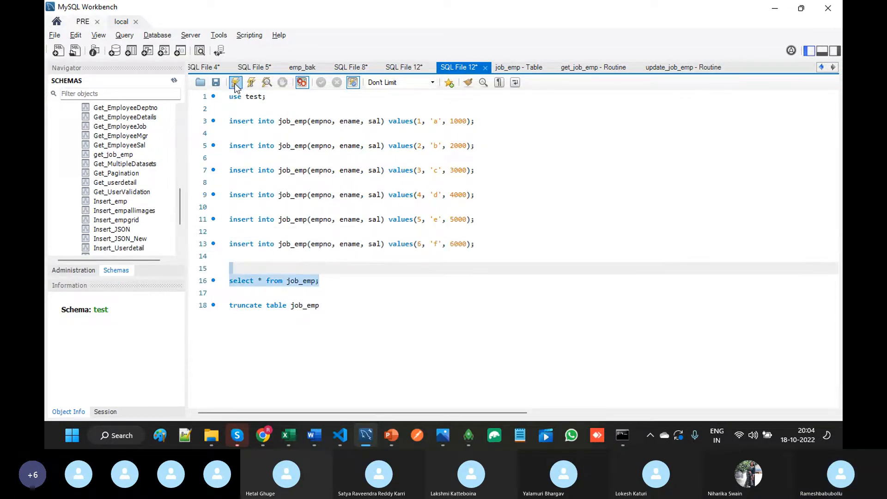
{"action": "left_click", "coordinate": [313, 435]}
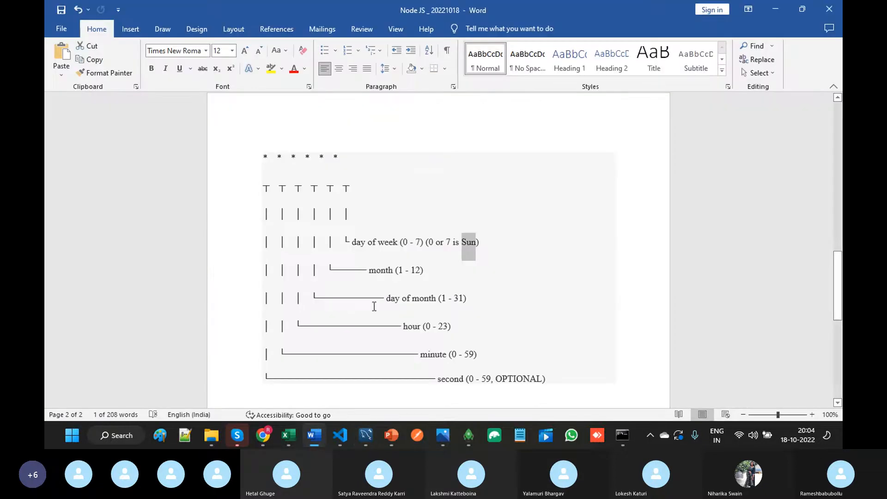
{"action": "left_click", "coordinate": [339, 435]}
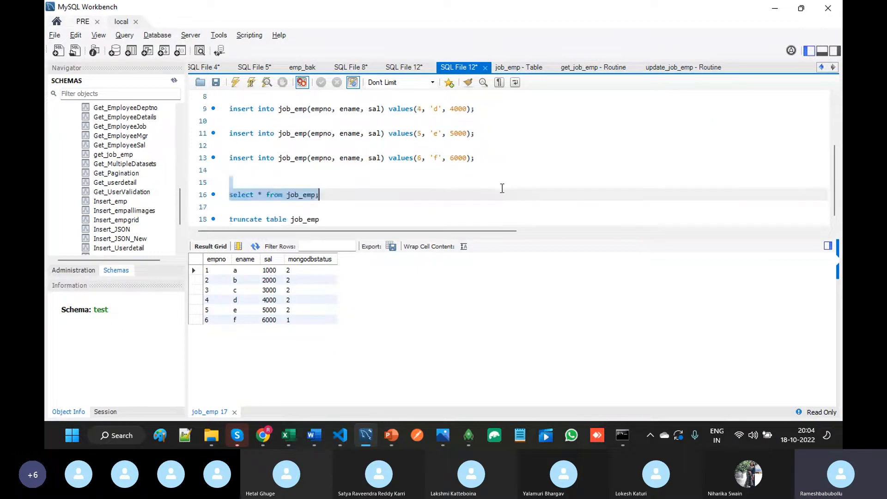
- Add further job_emp insert statements with values 7000, 8 and 'h'
{"action": "left_click", "coordinate": [496, 158]}
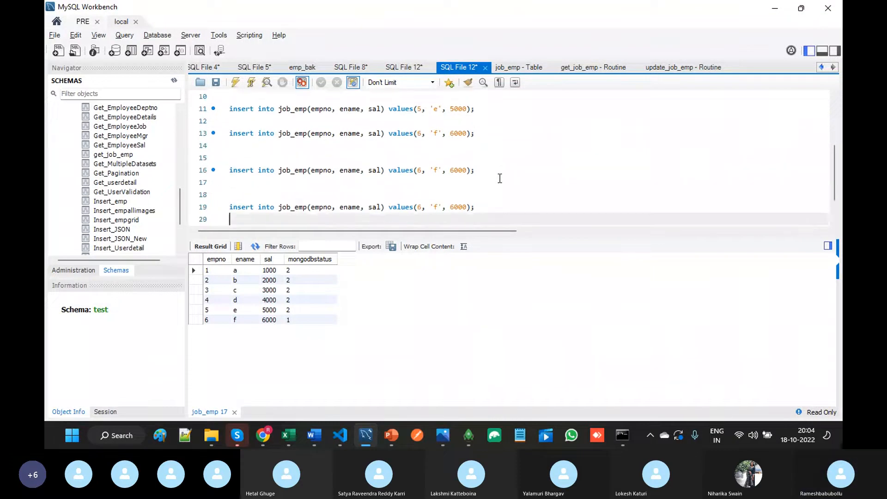
{"action": "scroll", "scroll_direction": "up", "scroll_amount": 3}
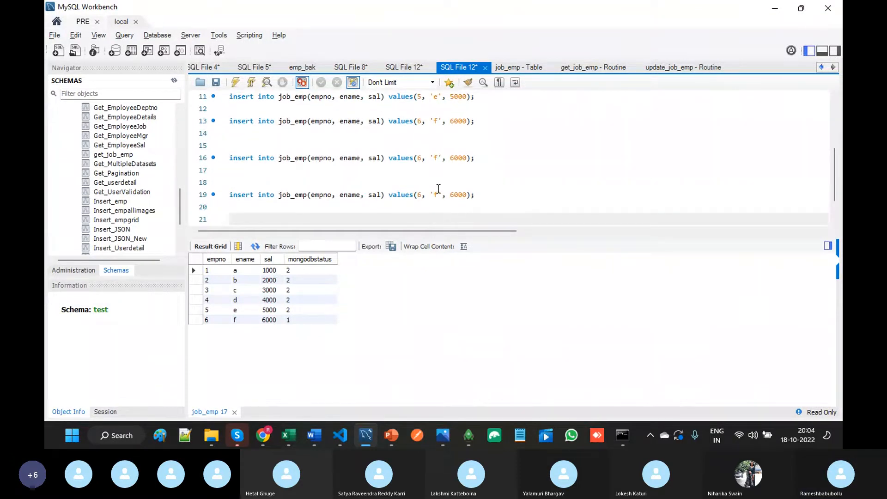
{"action": "left_click", "coordinate": [420, 158]}
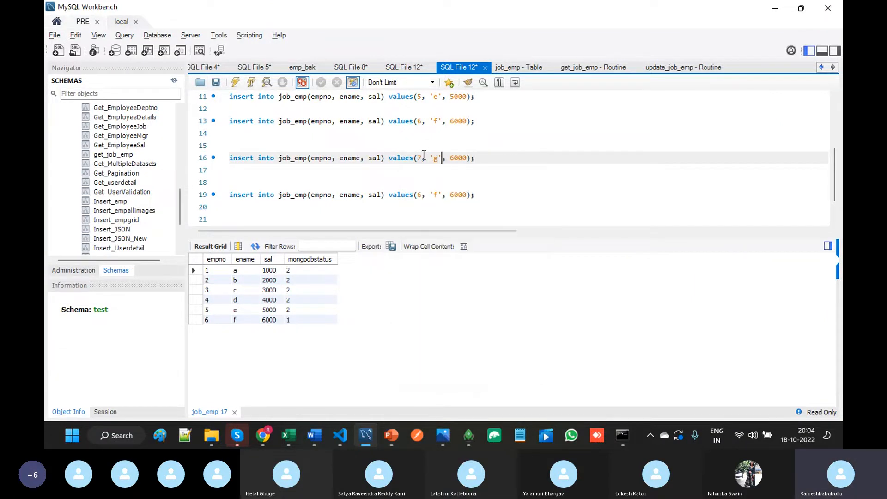
{"action": "type", "text": "7000"}
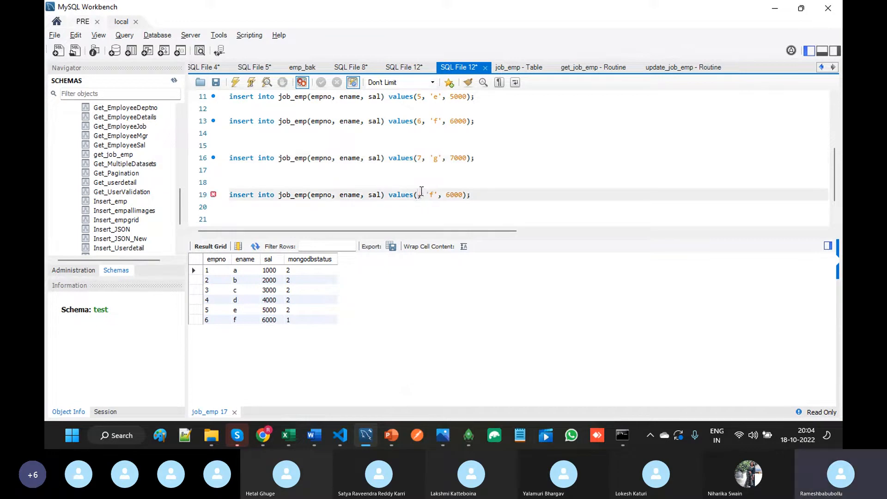
{"action": "type", "text": "8"}
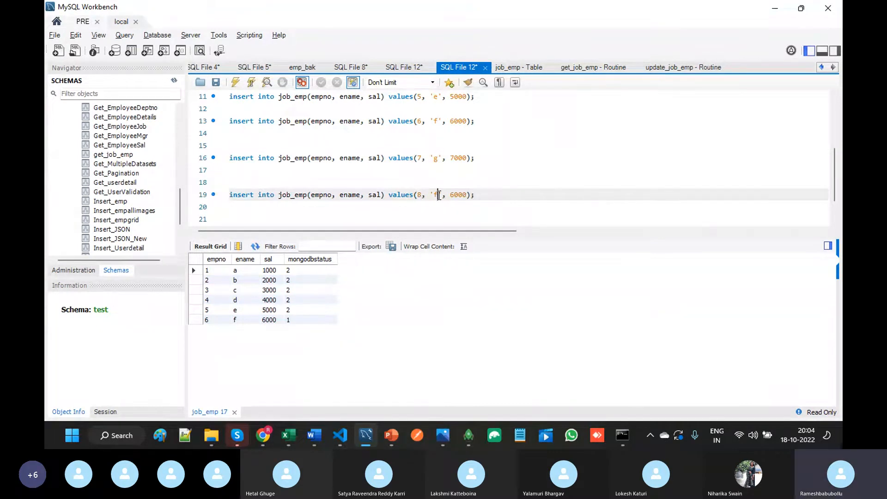
{"action": "type", "text": "h"}
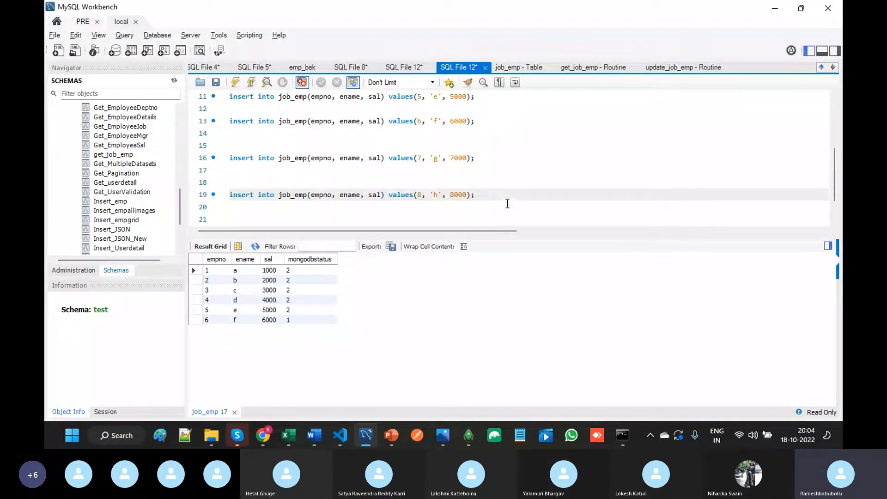
{"action": "left_click", "coordinate": [475, 158]}
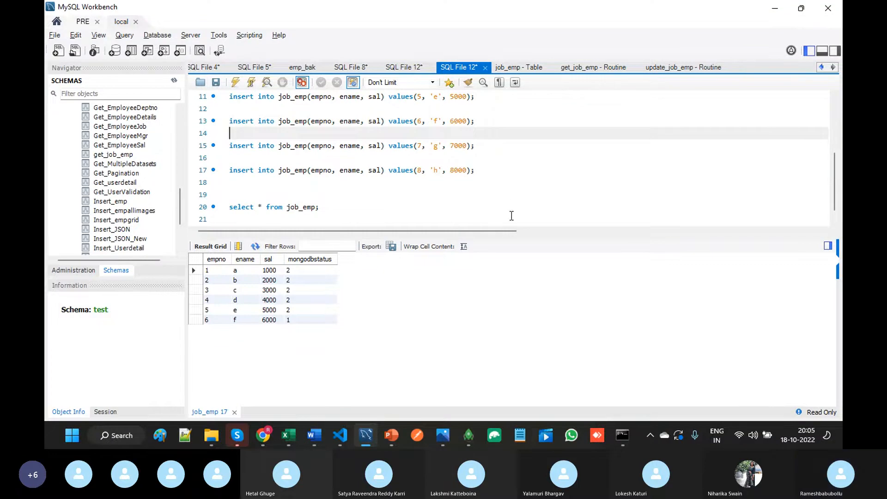
- In app.ts, select the MySQLtoMongoDB() call and then the schedule date string
{"action": "left_click", "coordinate": [339, 435]}
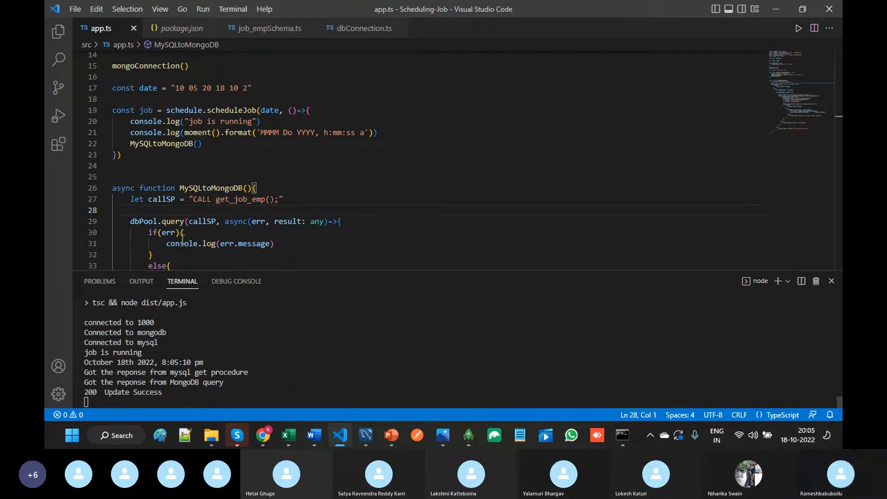
{"action": "double_click", "coordinate": [161, 143]}
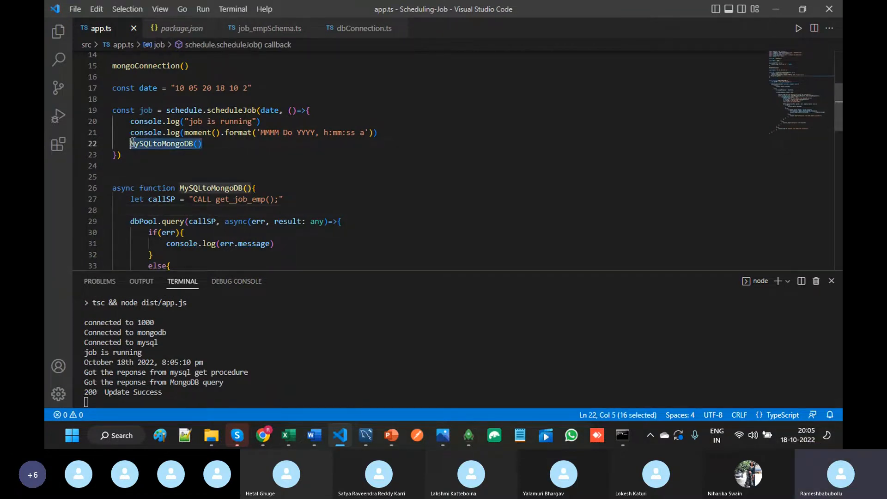
{"action": "left_click", "coordinate": [180, 88]}
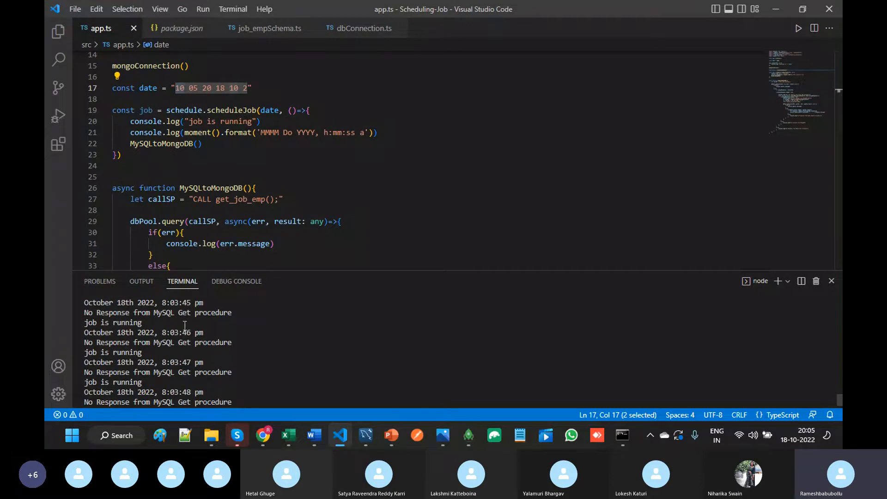
{"action": "mouse_move", "coordinate": [221, 365]}
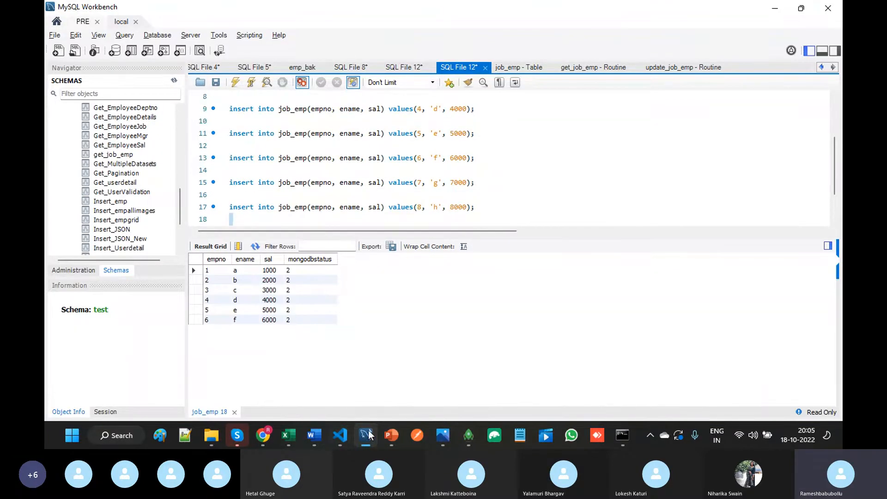
- View job_emp find() results in Robo 3T, then scroll through Word's cron notes
{"action": "left_click", "coordinate": [468, 435]}
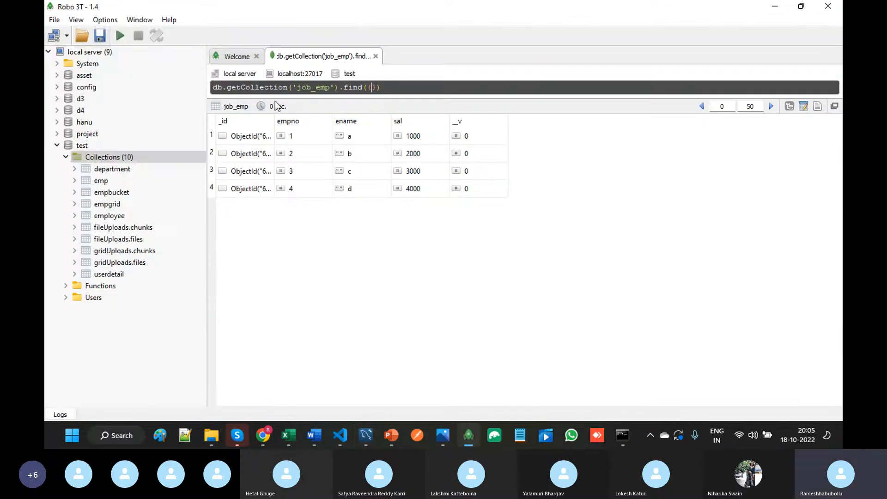
{"action": "left_click", "coordinate": [119, 36]}
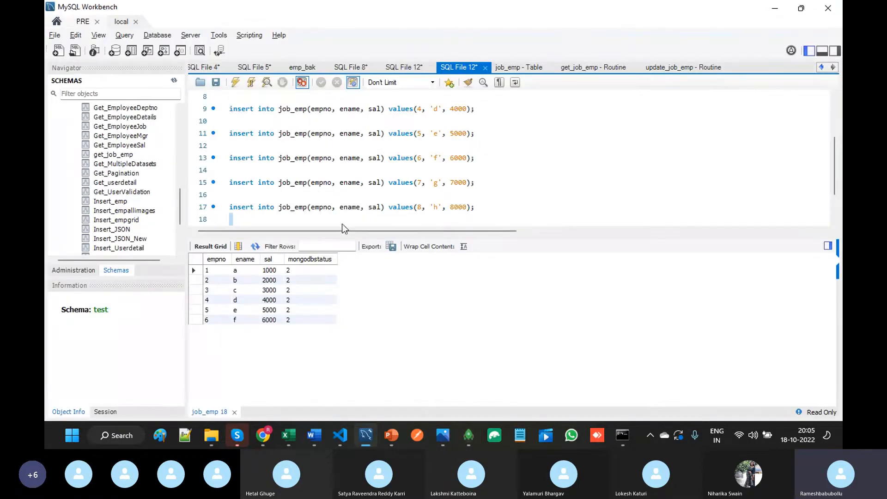
{"action": "left_click", "coordinate": [313, 436]}
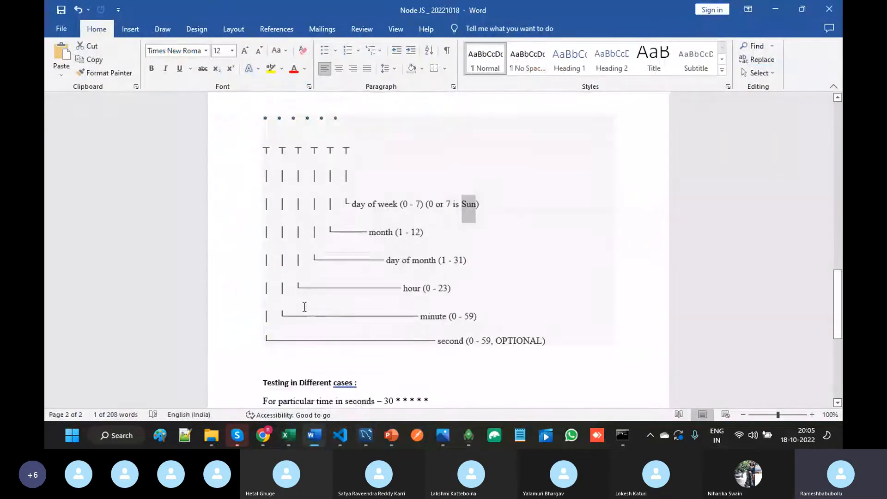
{"action": "scroll", "scroll_direction": "down", "scroll_amount": 3}
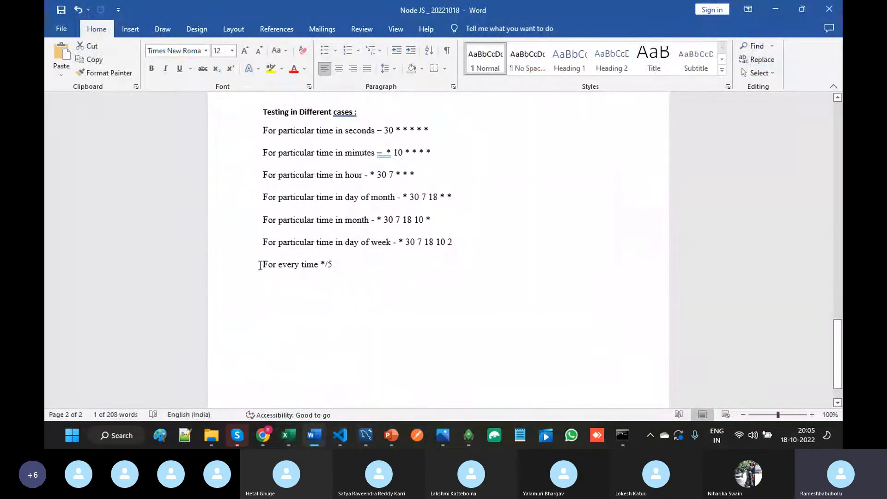
{"action": "scroll", "scroll_direction": "down", "scroll_amount": 3}
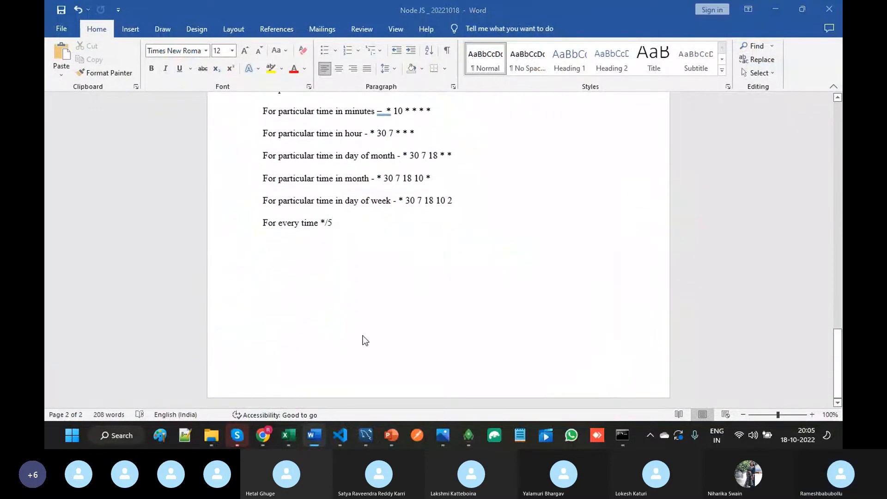
{"action": "left_click", "coordinate": [339, 435]}
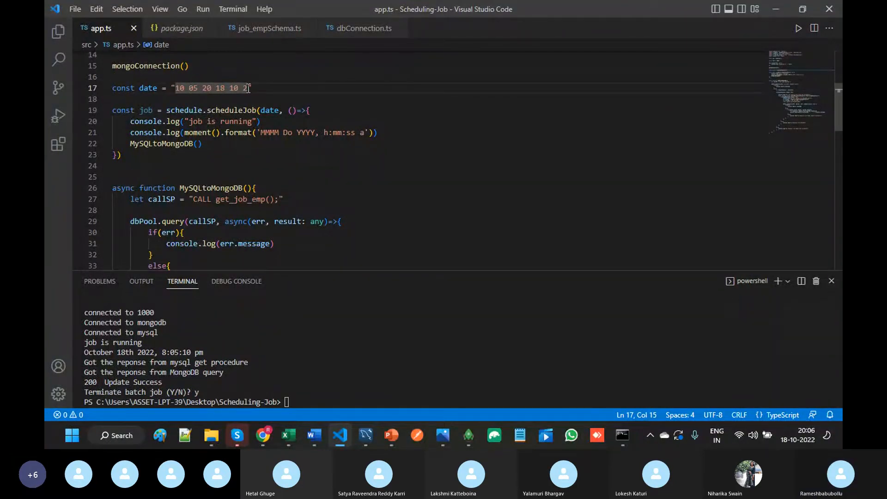
- Replace the schedule string with '*/5 * * * * *' and rerun npm start
{"action": "left_click_drag", "start_coordinate": [175, 87], "coordinate": [248, 88]}
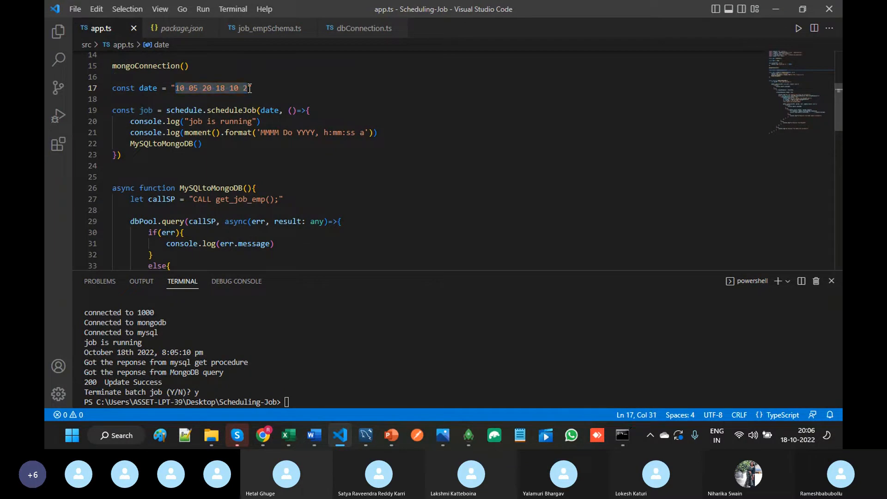
{"action": "type", "text": "* 0 20 18 10 *"}
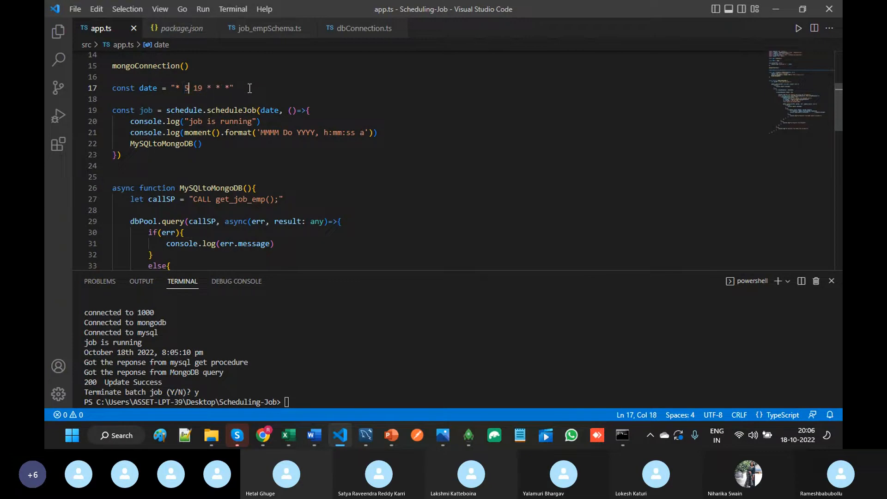
{"action": "key", "text": "BackSpace"}
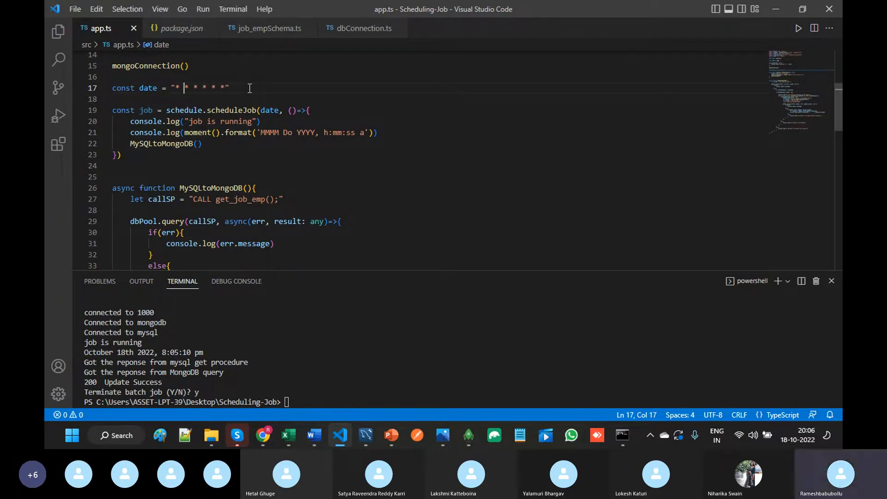
{"action": "type", "text": "/"}
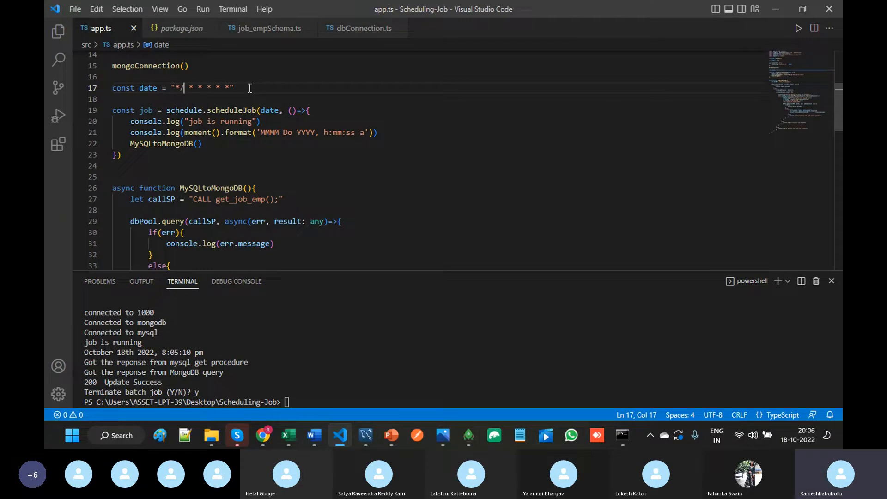
{"action": "type", "text": "5"}
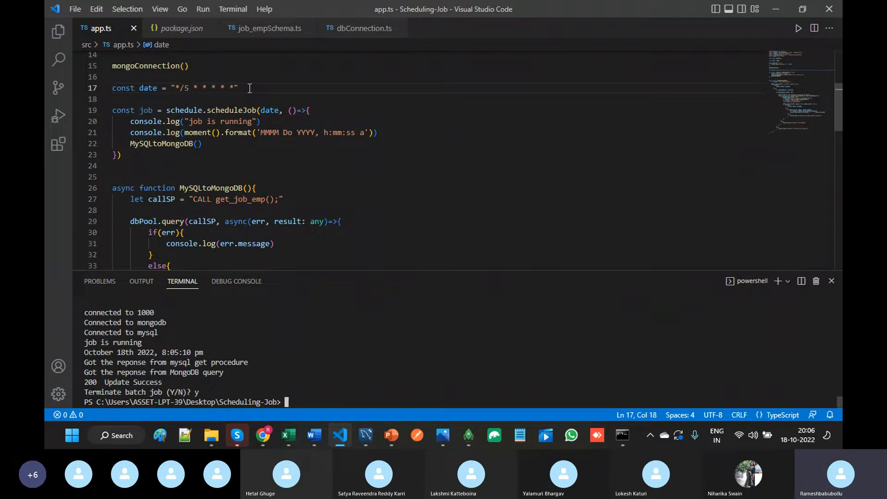
{"action": "type", "text": "npm start"}
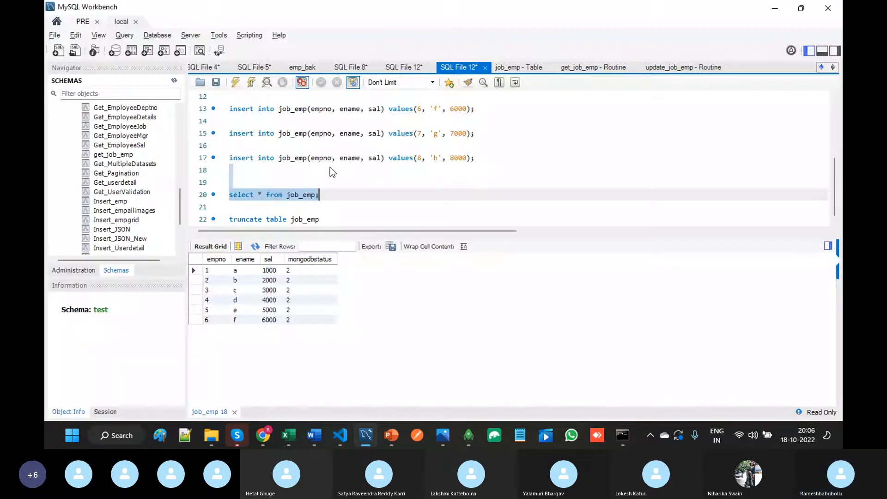
- Return to VS Code to watch runs at 8:06:30 and 8:06:35 find no MySQL data
{"action": "left_click", "coordinate": [338, 435]}
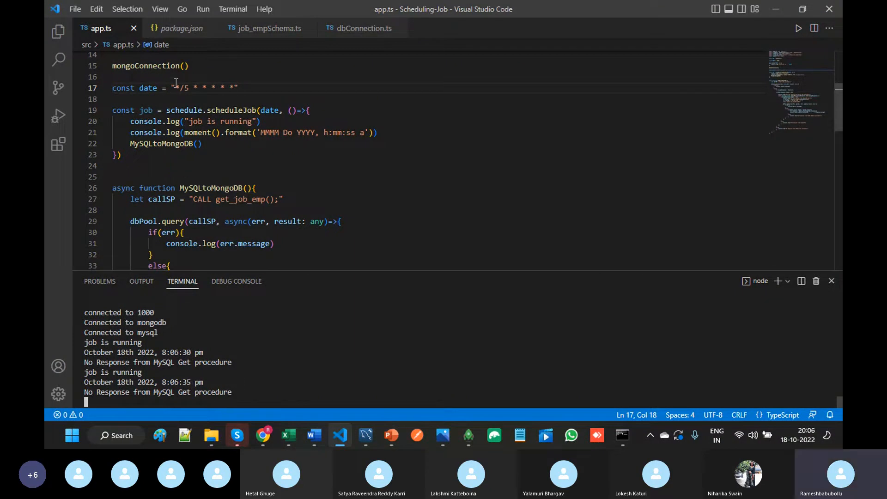
{"action": "mouse_move", "coordinate": [240, 388]}
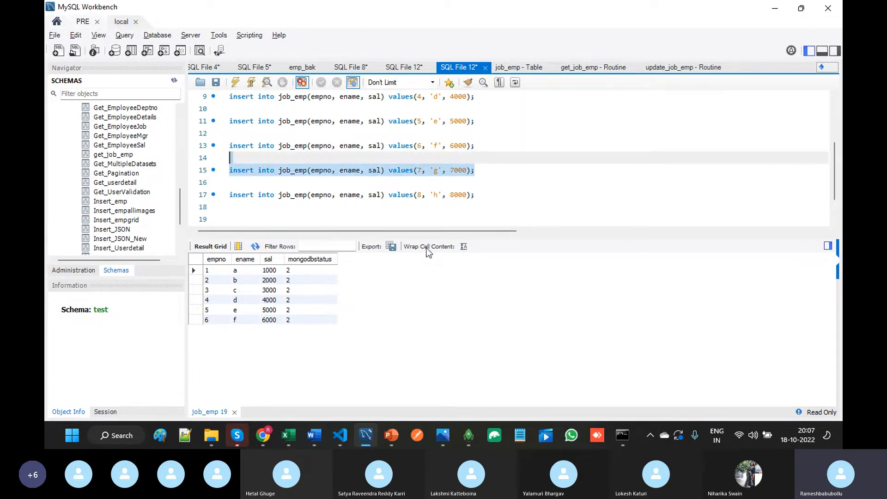
- Execute the job_emp inserts for g (7000) and h (8000), checking the sync between them
{"action": "left_click", "coordinate": [339, 435]}
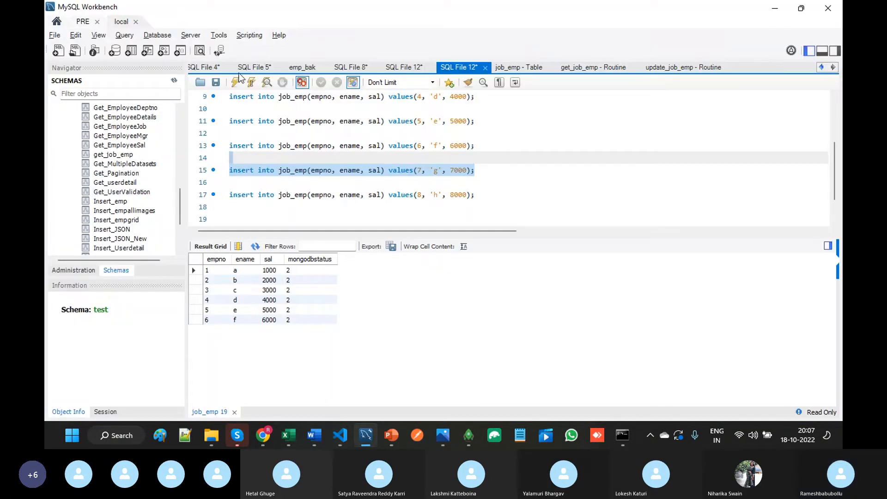
{"action": "left_click", "coordinate": [338, 435]}
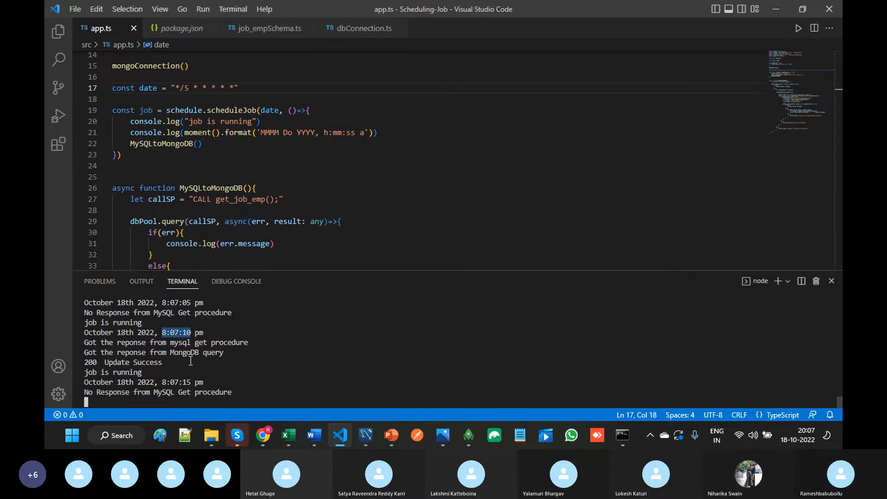
{"action": "mouse_move", "coordinate": [264, 357]}
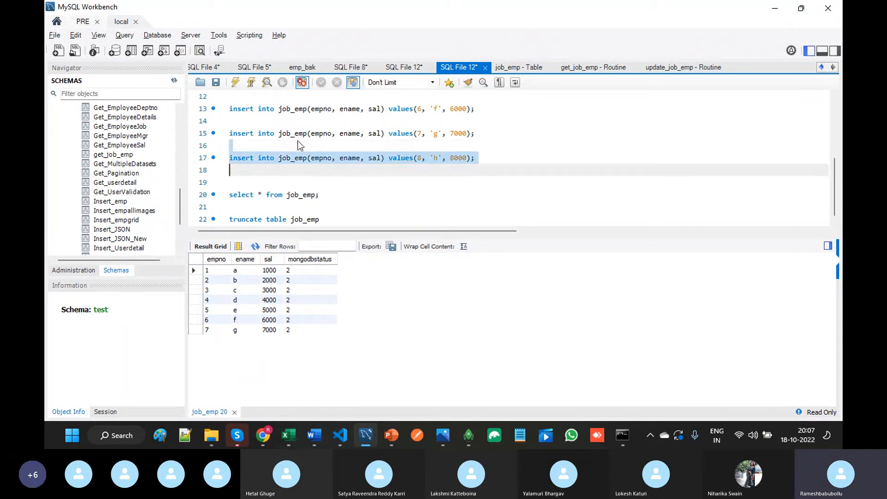
{"action": "left_click", "coordinate": [339, 435]}
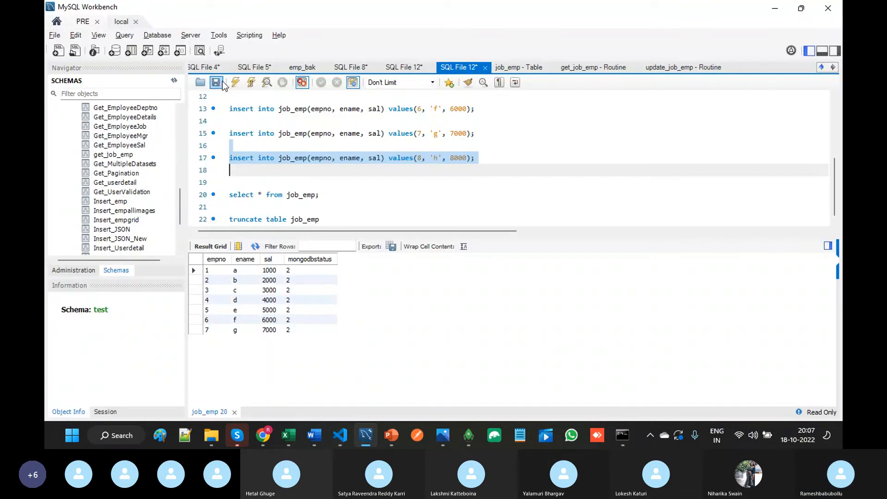
{"action": "left_click", "coordinate": [340, 435]}
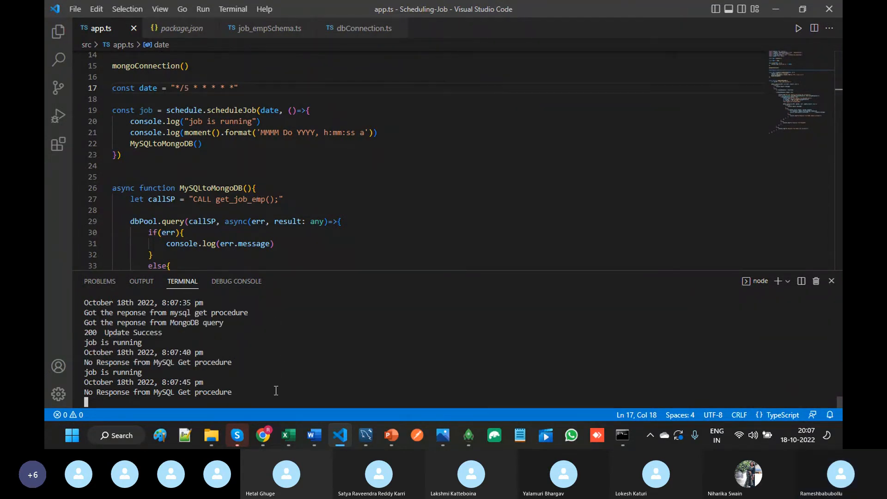
- Scroll Word's notes up to the Testing in Different cases section
{"action": "left_click", "coordinate": [313, 435]}
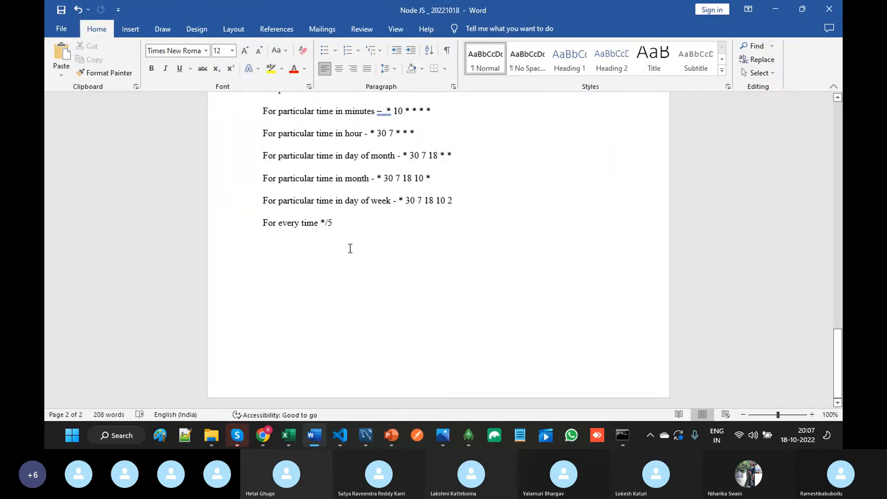
{"action": "scroll", "scroll_direction": "up", "scroll_amount": 3}
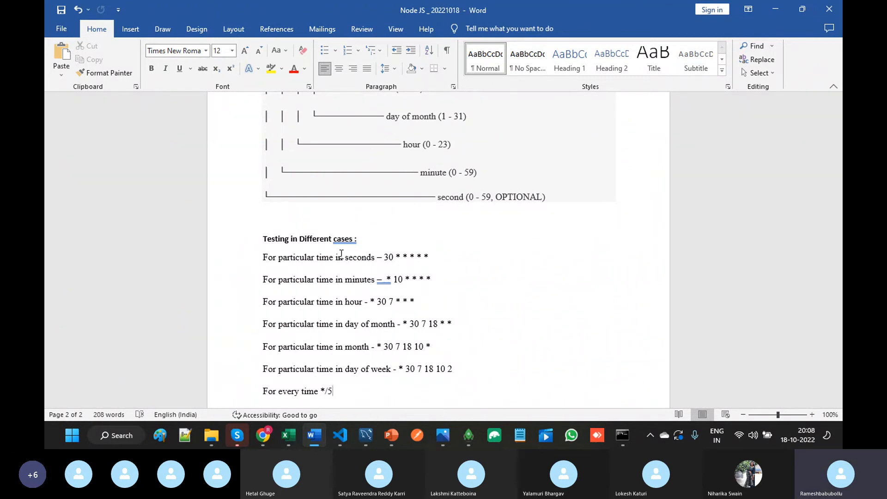
{"action": "mouse_move", "coordinate": [332, 391]}
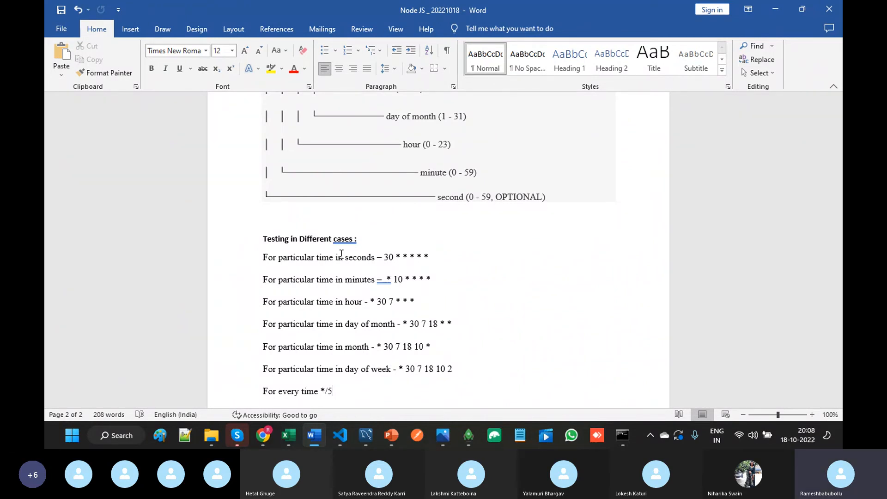